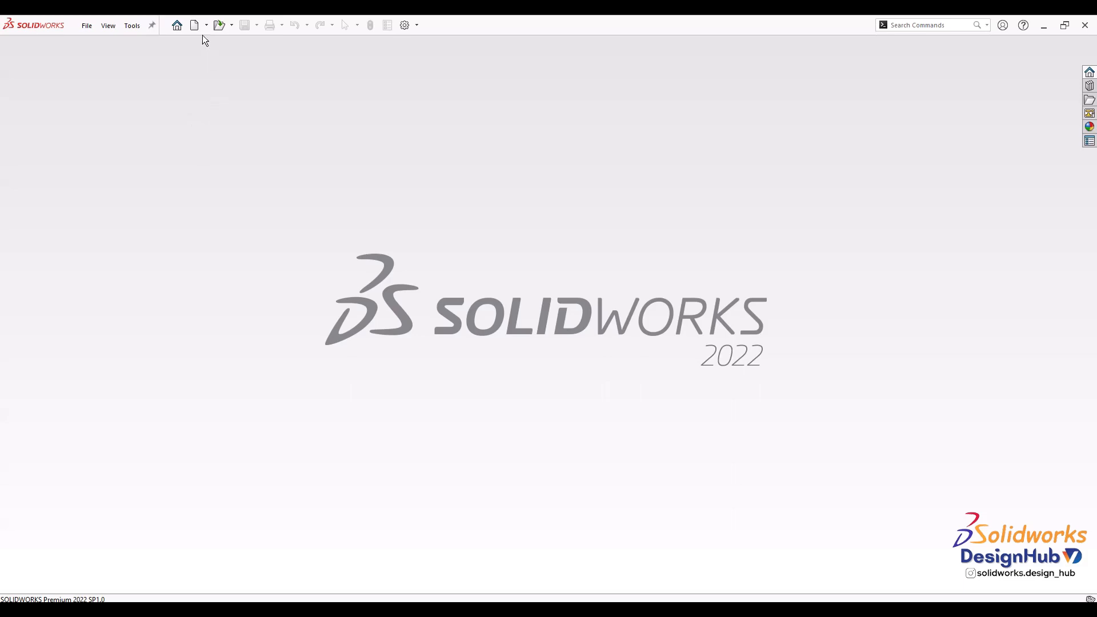
Step: Create a new blank document from the Part template
left_click(194, 25)
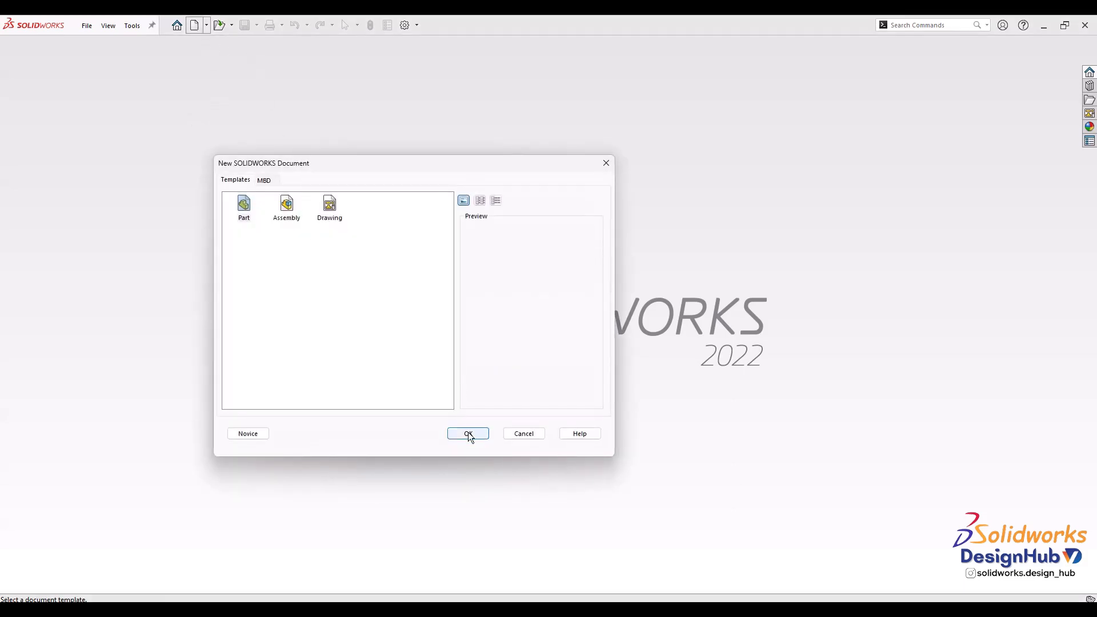
left_click(467, 433)
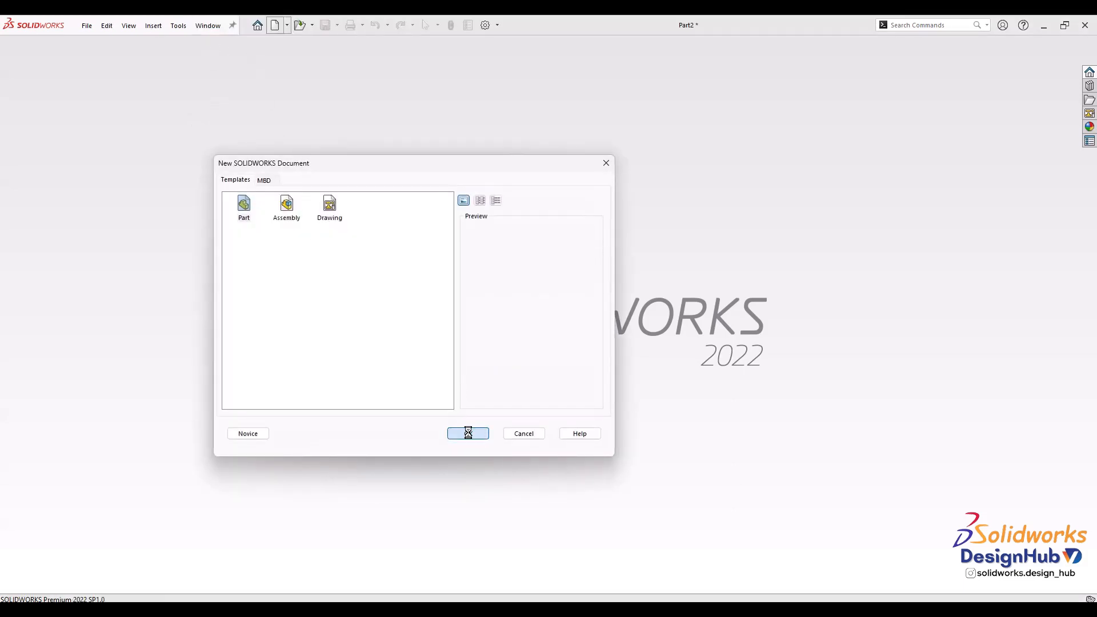
left_click(468, 433)
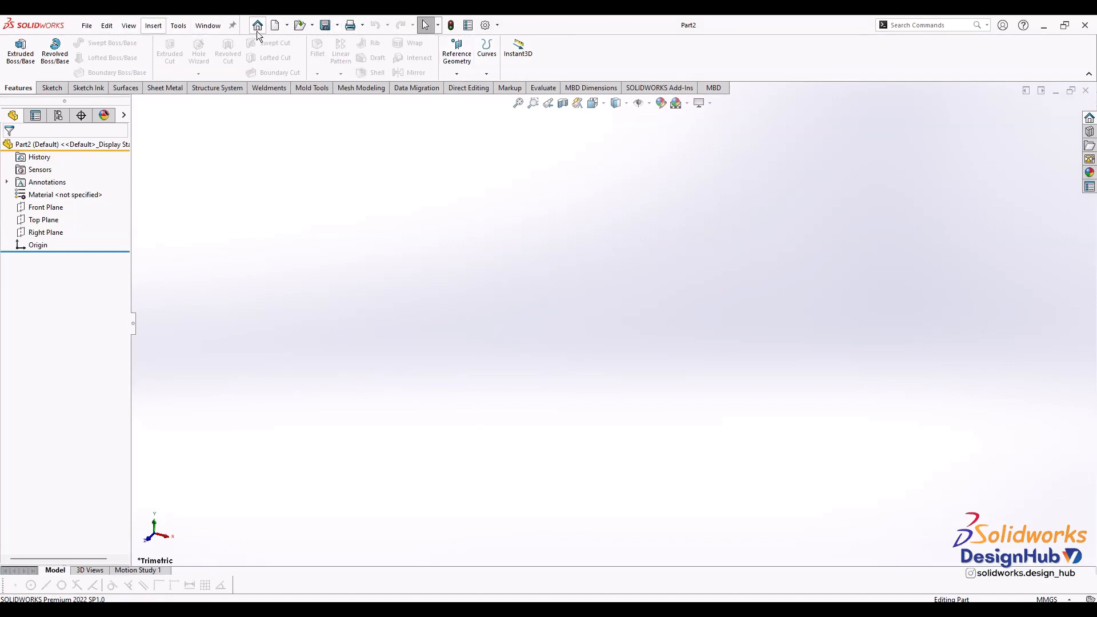
mouse_move(308, 19)
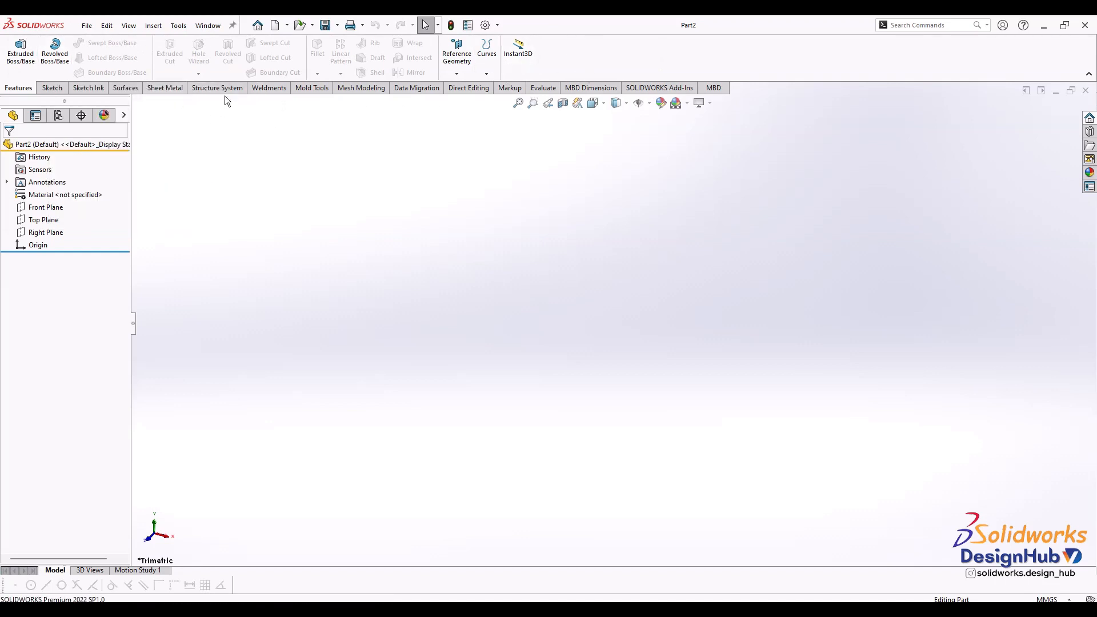
left_click(49, 88)
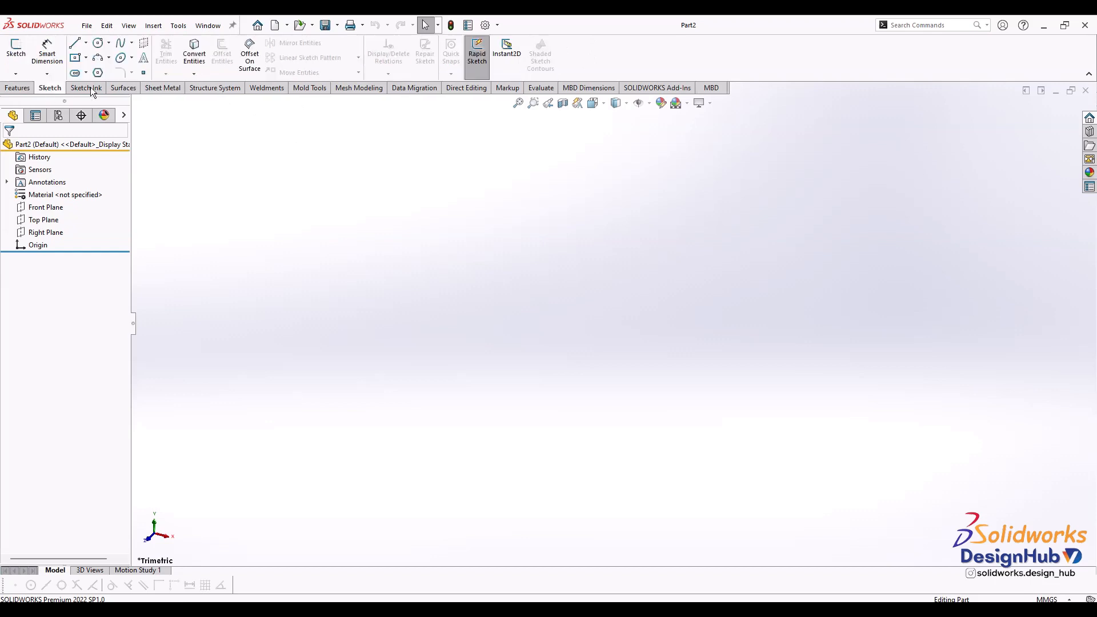
left_click(215, 87)
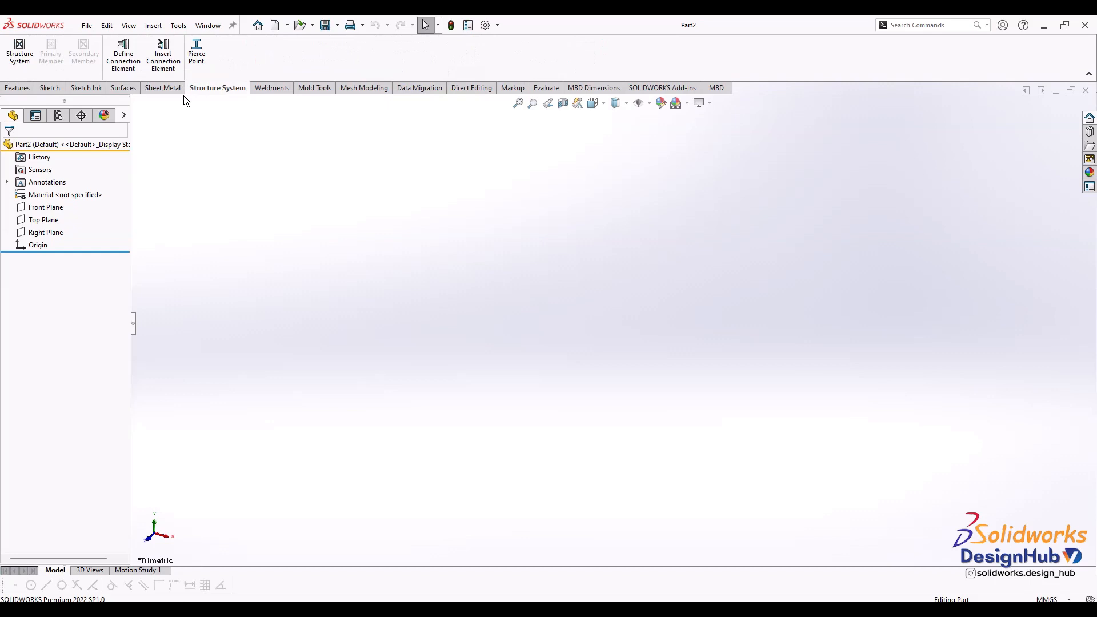
mouse_move(32, 98)
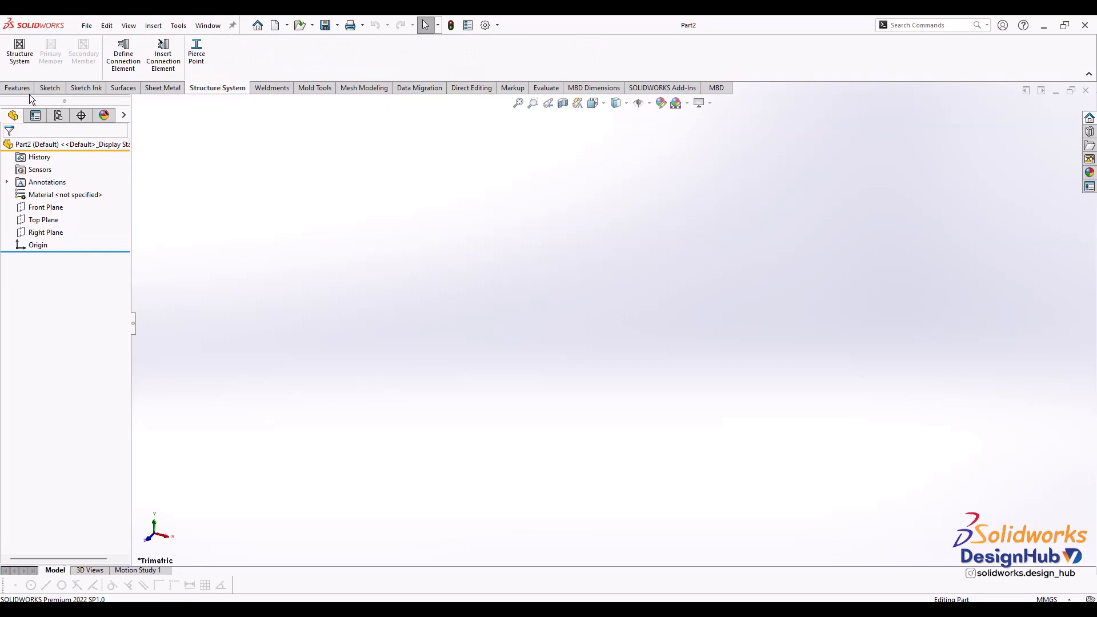
left_click(87, 88)
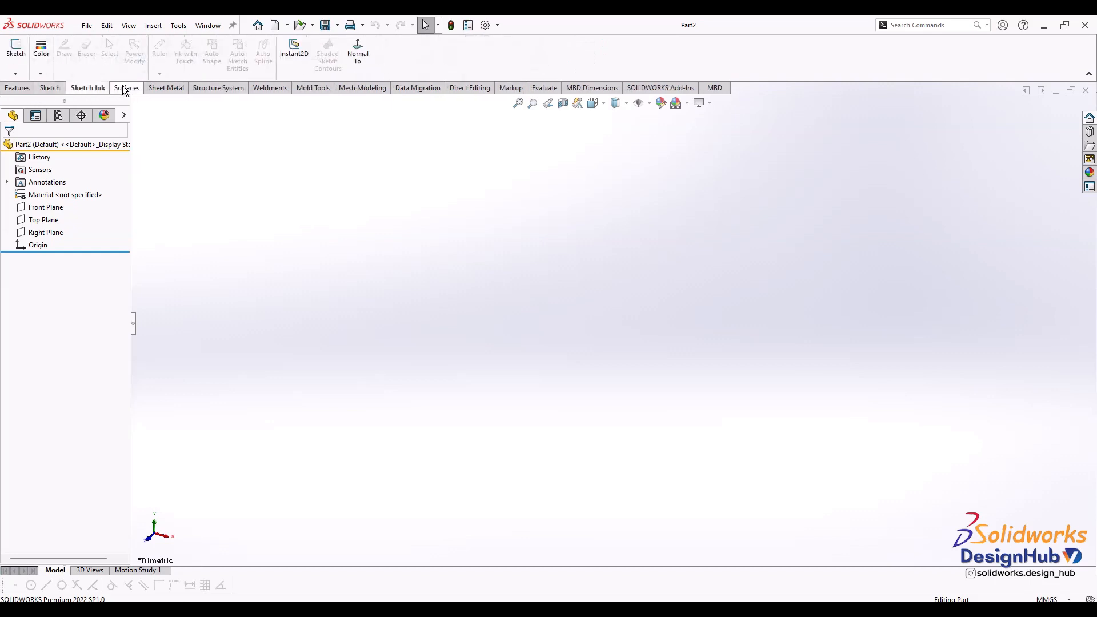
left_click(217, 88)
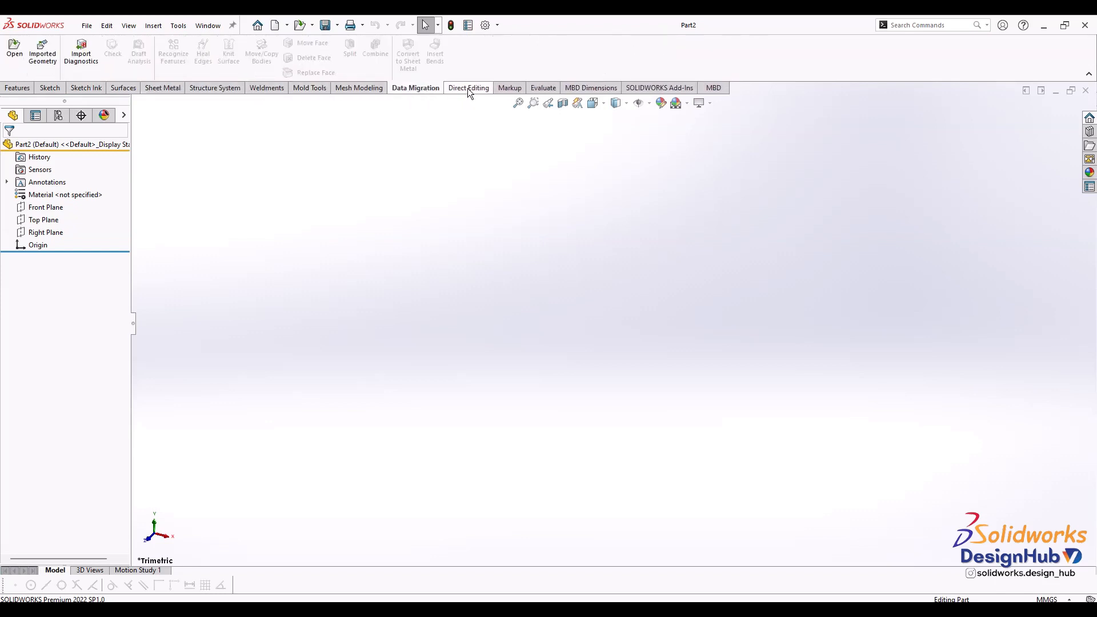
left_click(590, 87)
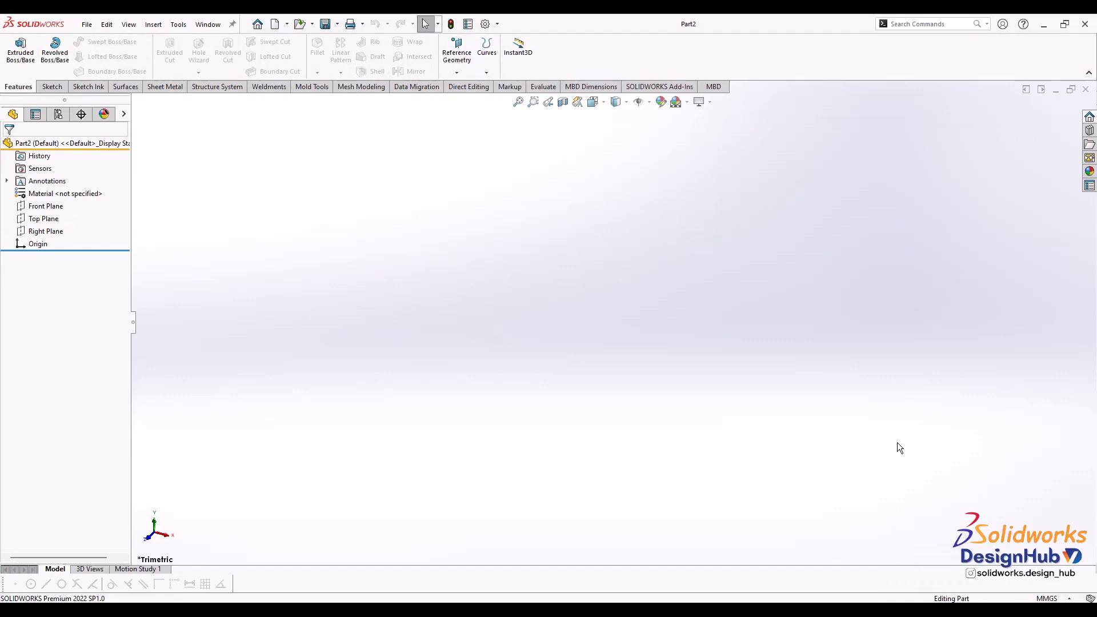
mouse_move(245, 278)
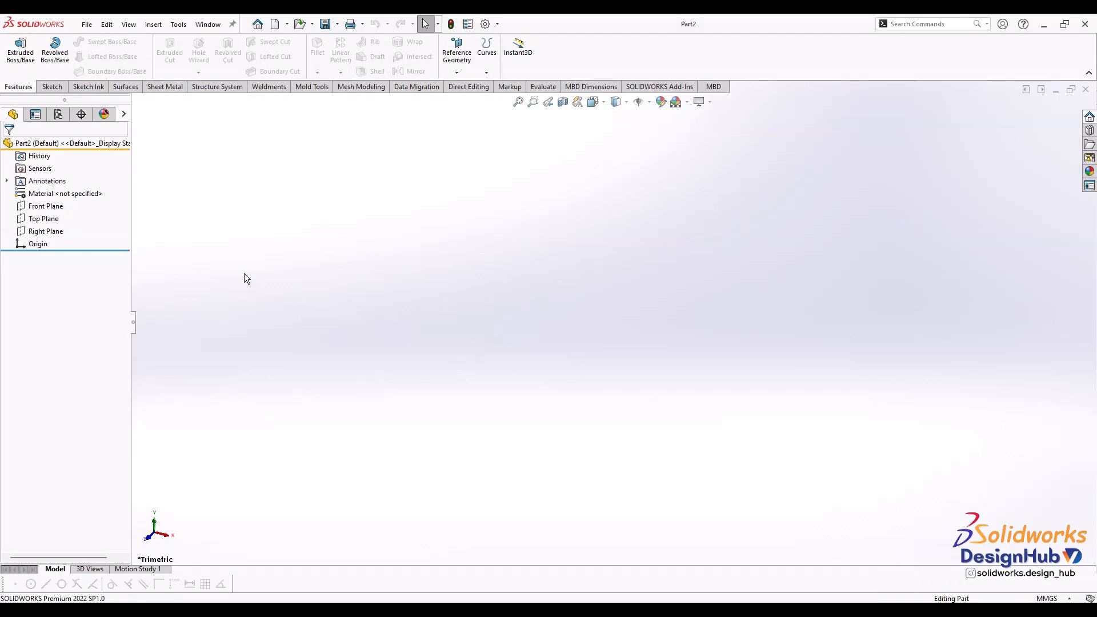
mouse_move(240, 165)
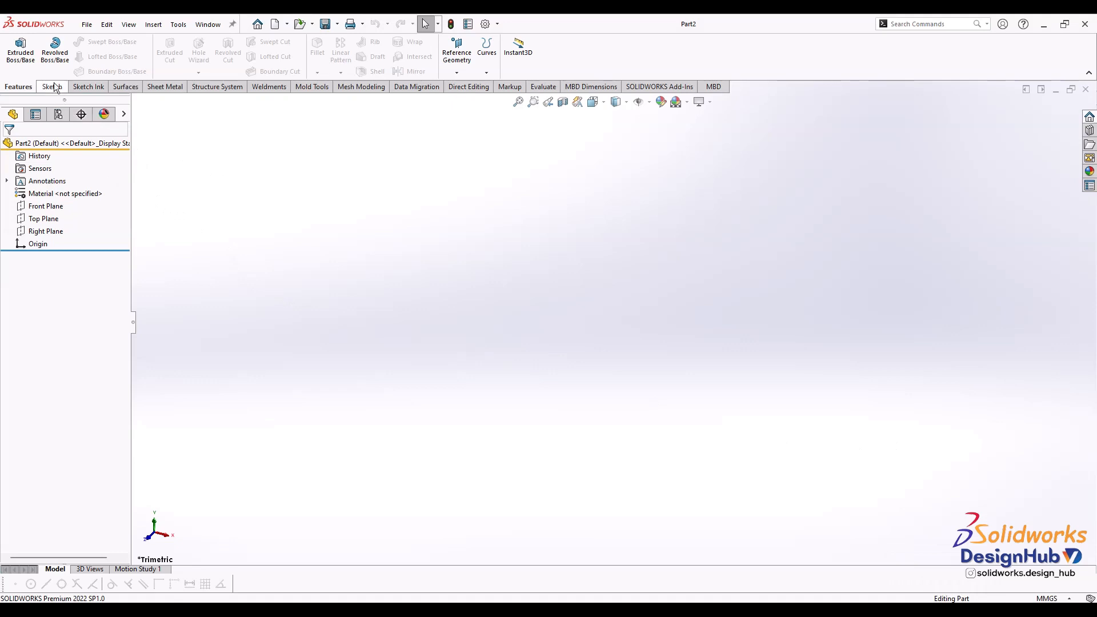
left_click(51, 86)
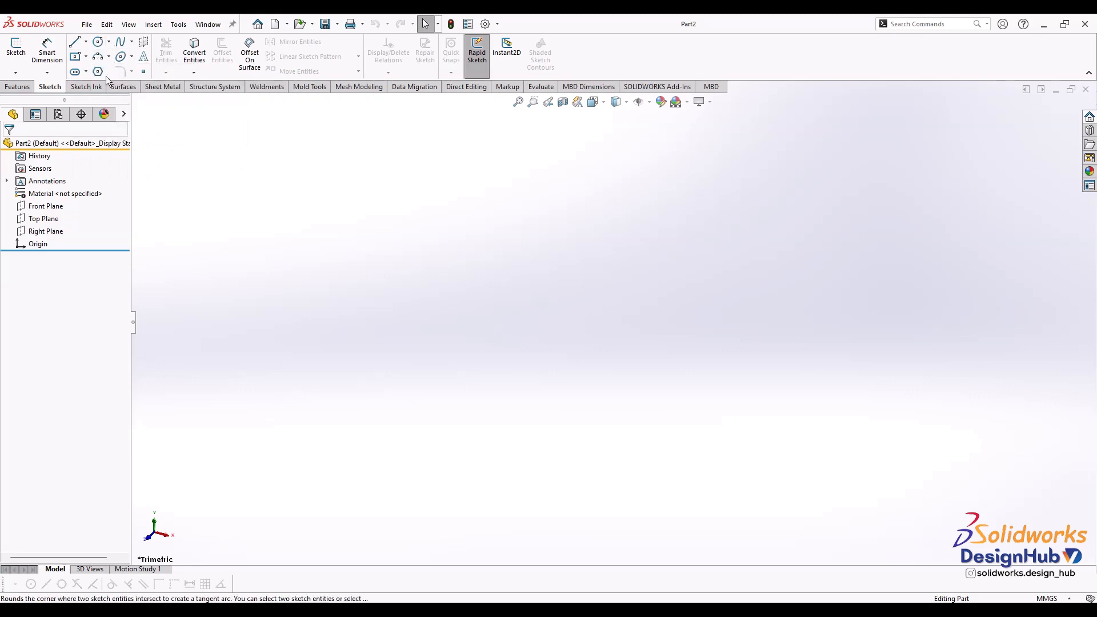
mouse_move(120, 41)
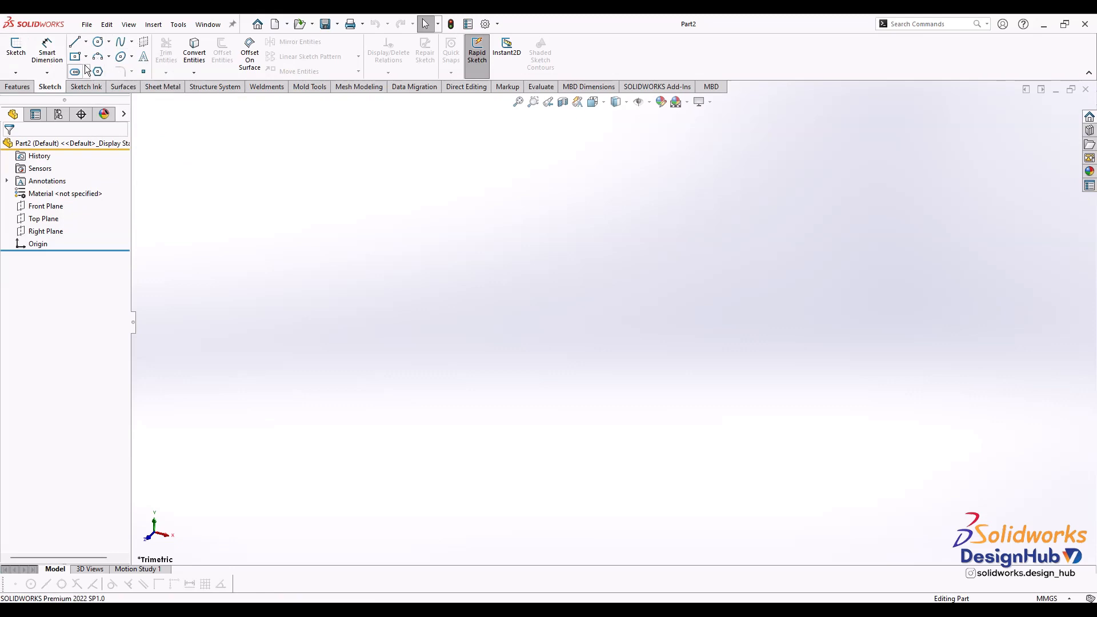
mouse_move(97, 68)
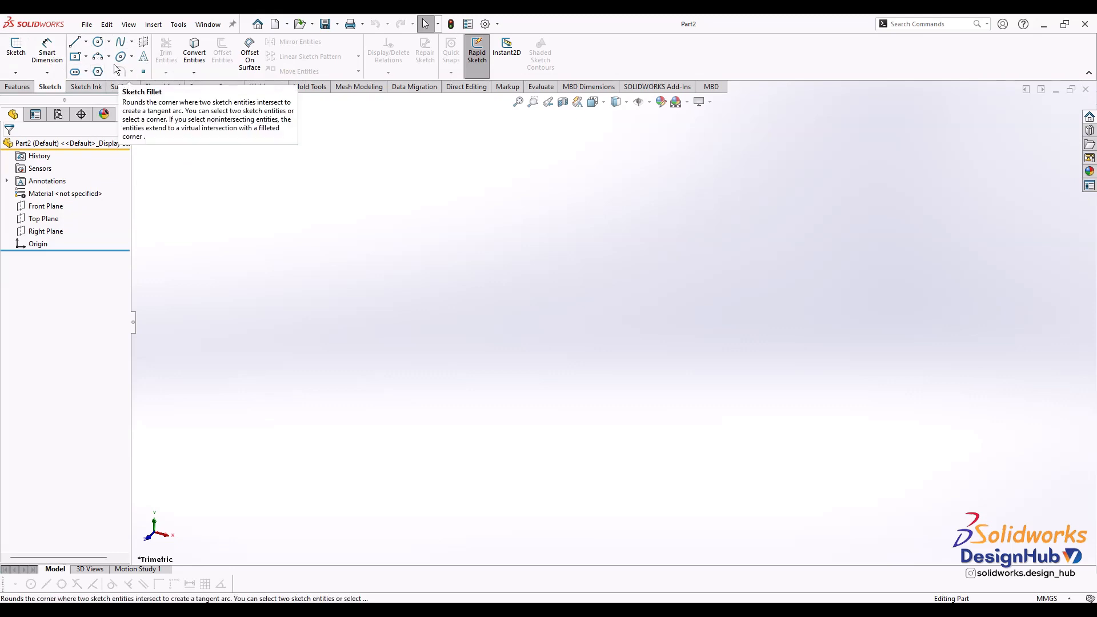
left_click(45, 205)
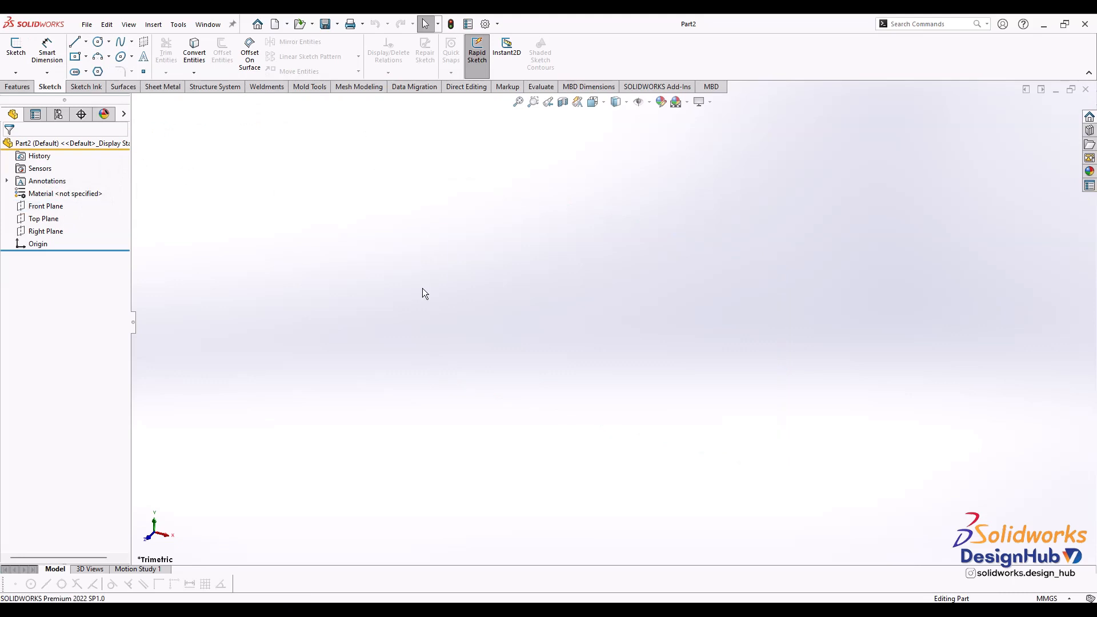
mouse_move(273, 189)
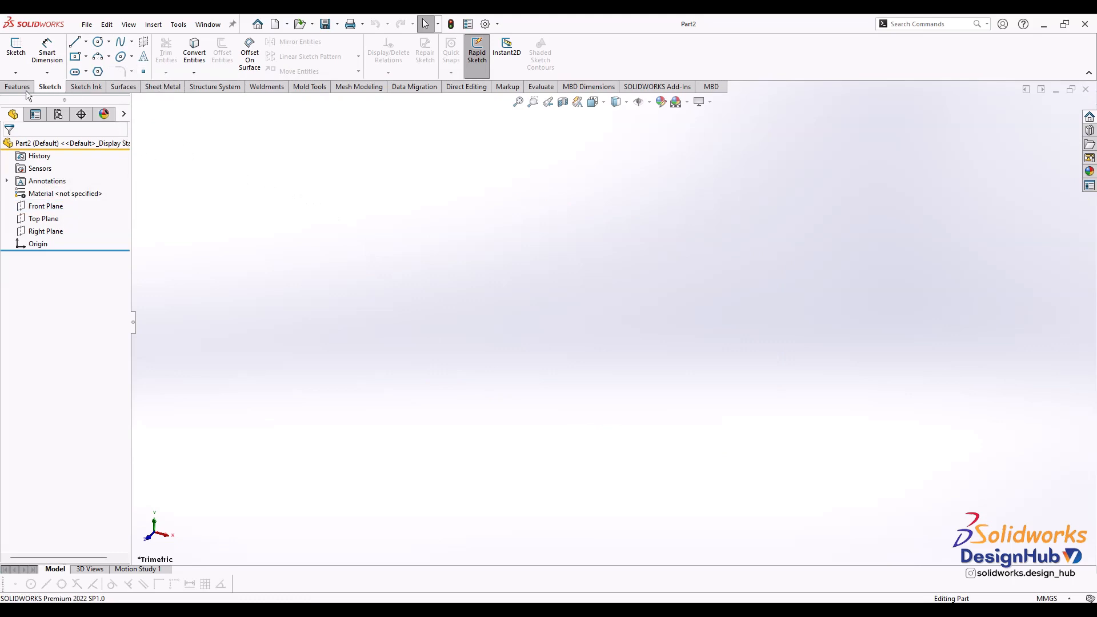
left_click(18, 86)
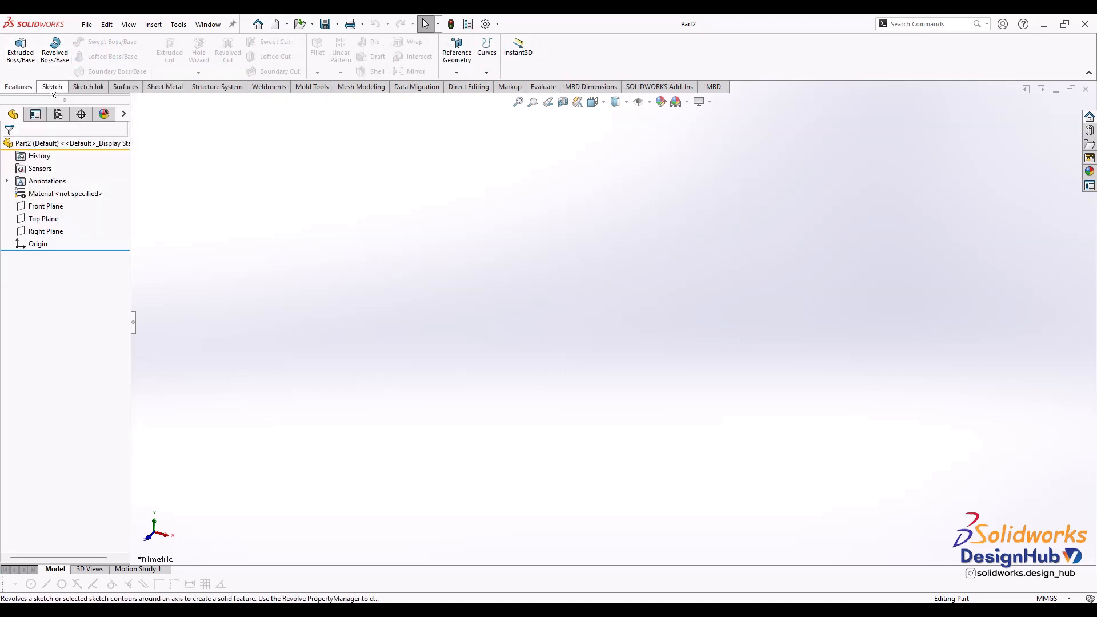
Step: Switch the CommandManager to the Sketch tab
left_click(51, 86)
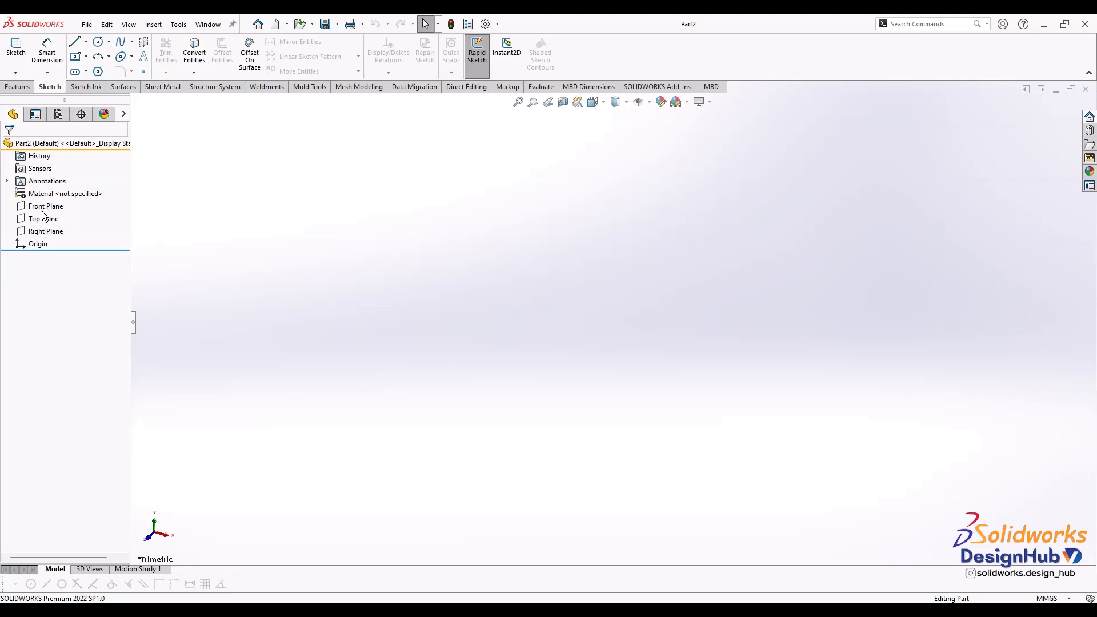
mouse_move(47, 219)
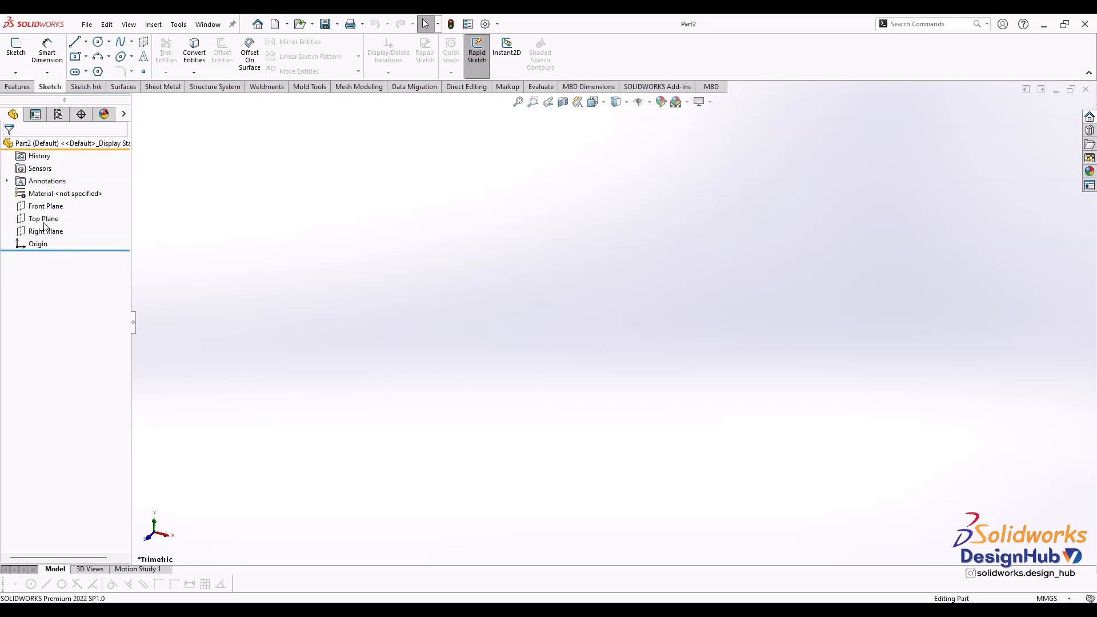
mouse_move(56, 324)
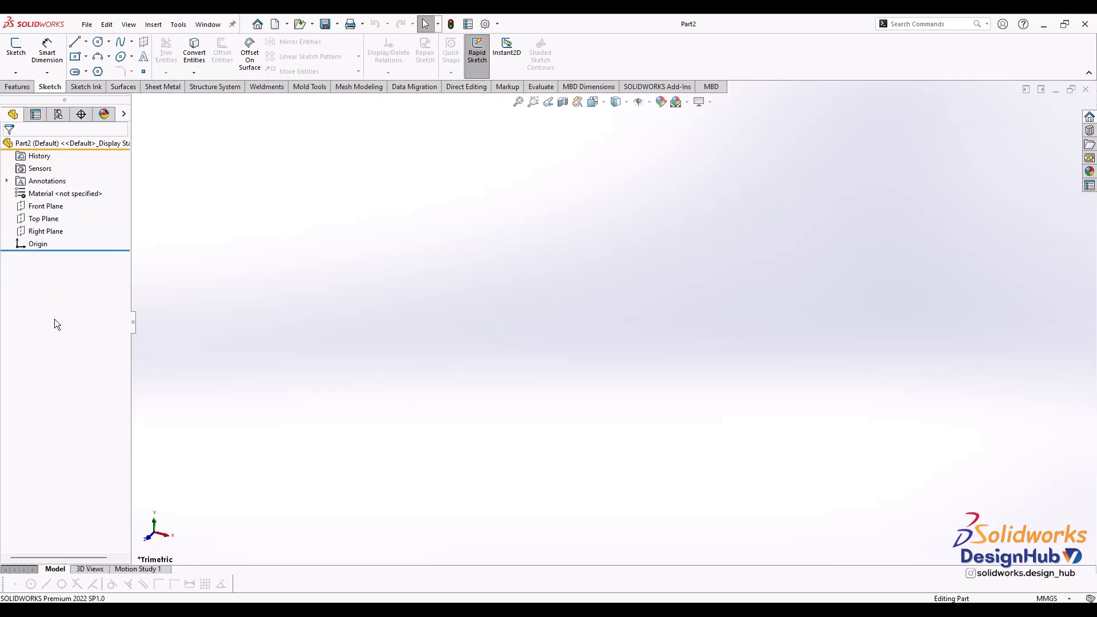
mouse_move(59, 318)
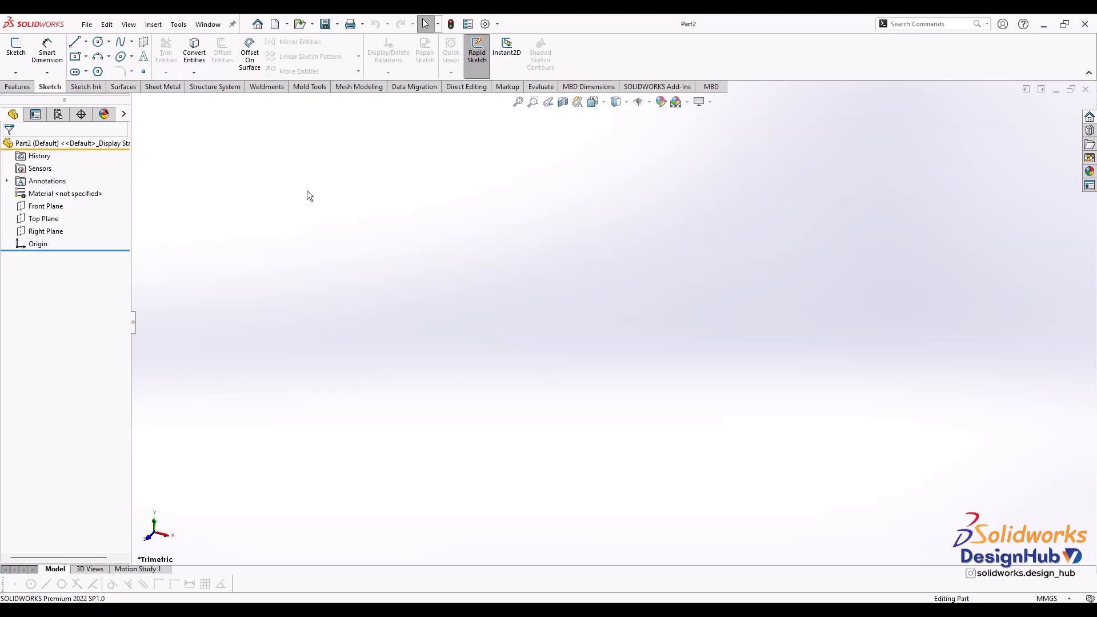
mouse_move(1088, 117)
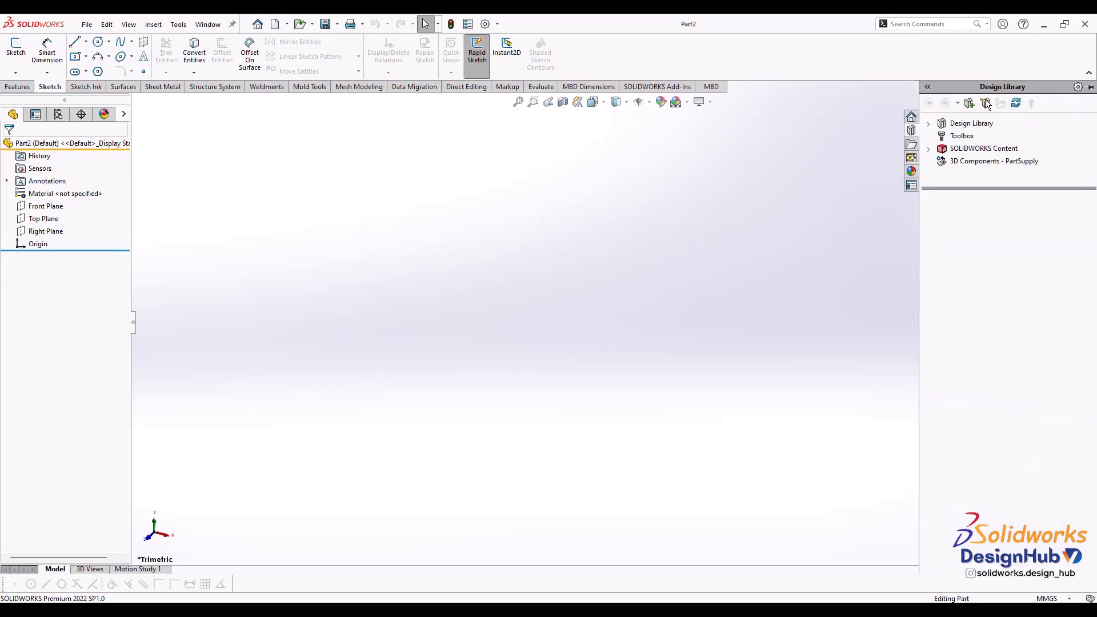
Step: Open the SOLIDWORKS Resources task pane, then collapse the side panel
left_click(911, 116)
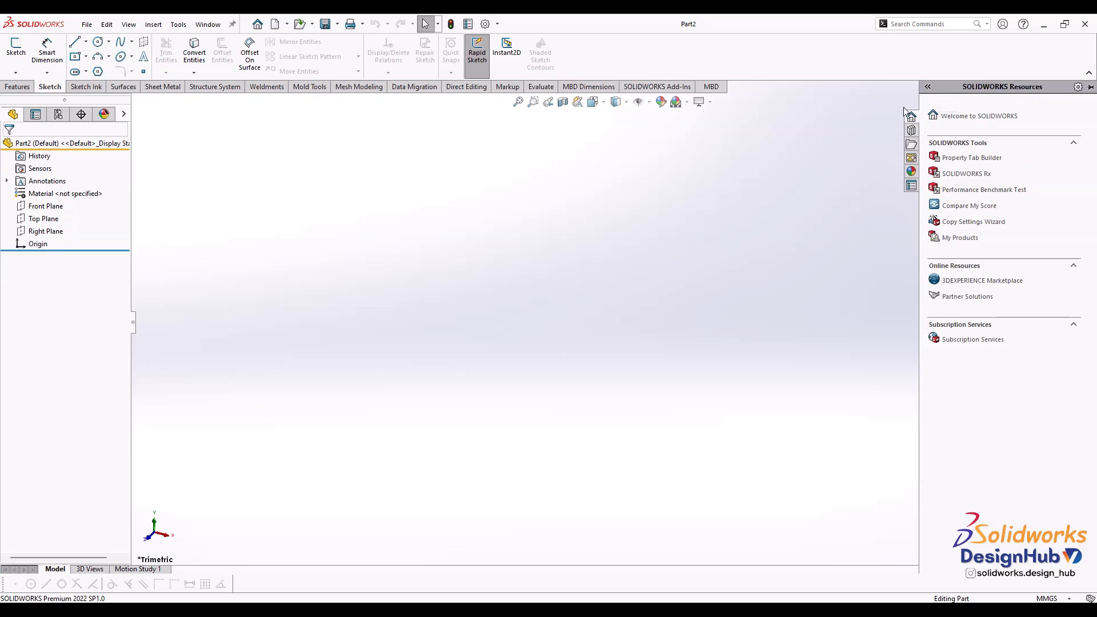
left_click(910, 144)
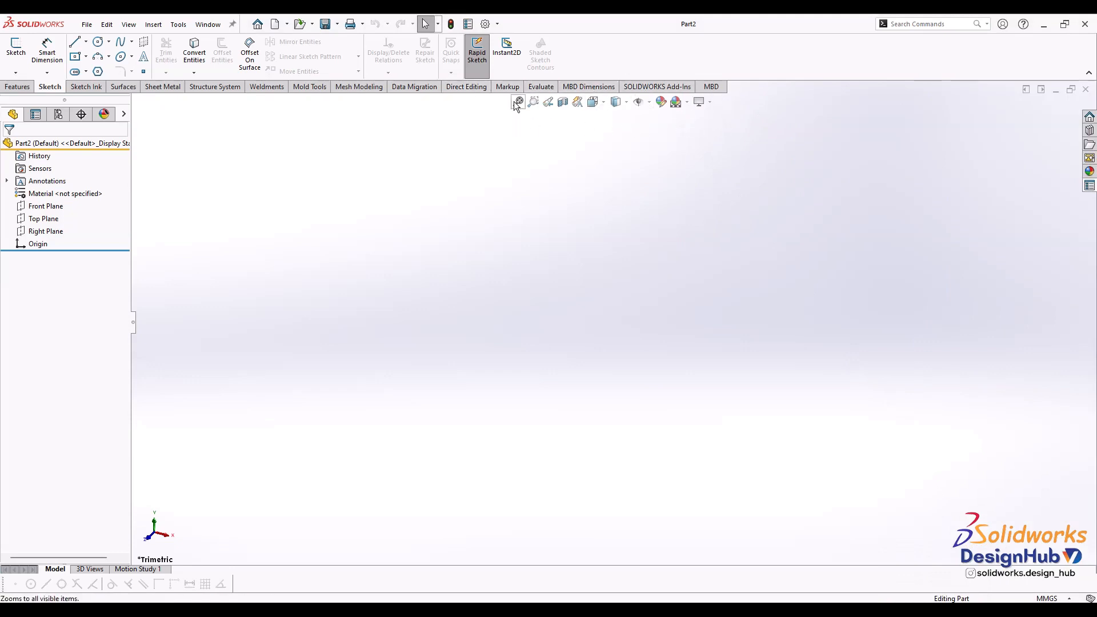
mouse_move(617, 102)
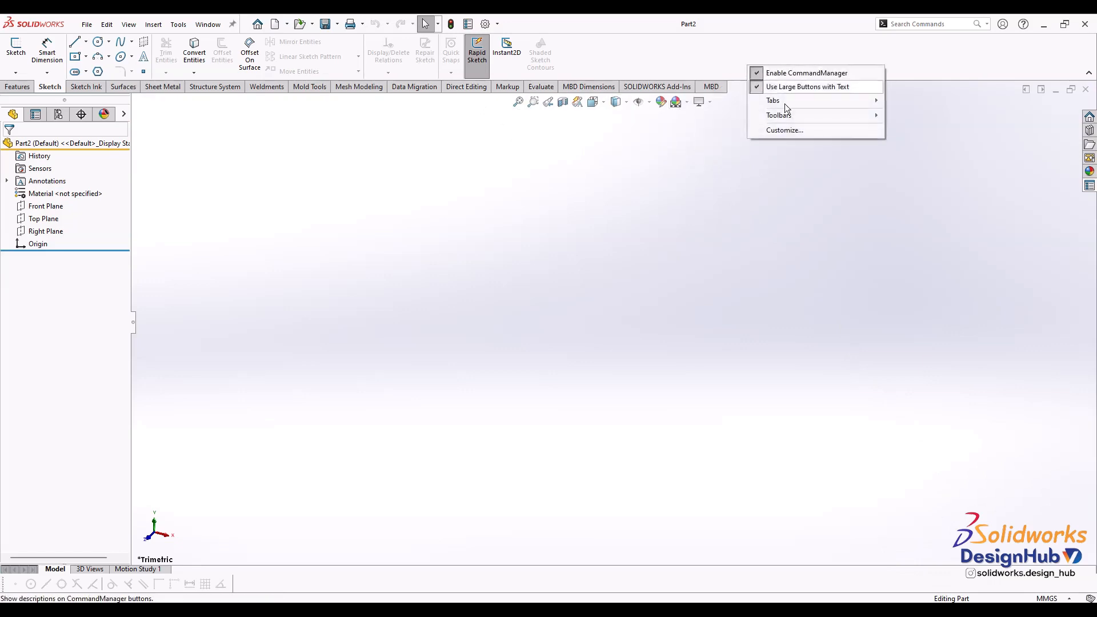
Step: Browse the Customize dialog's Commands list, then close it with OK
left_click(784, 130)
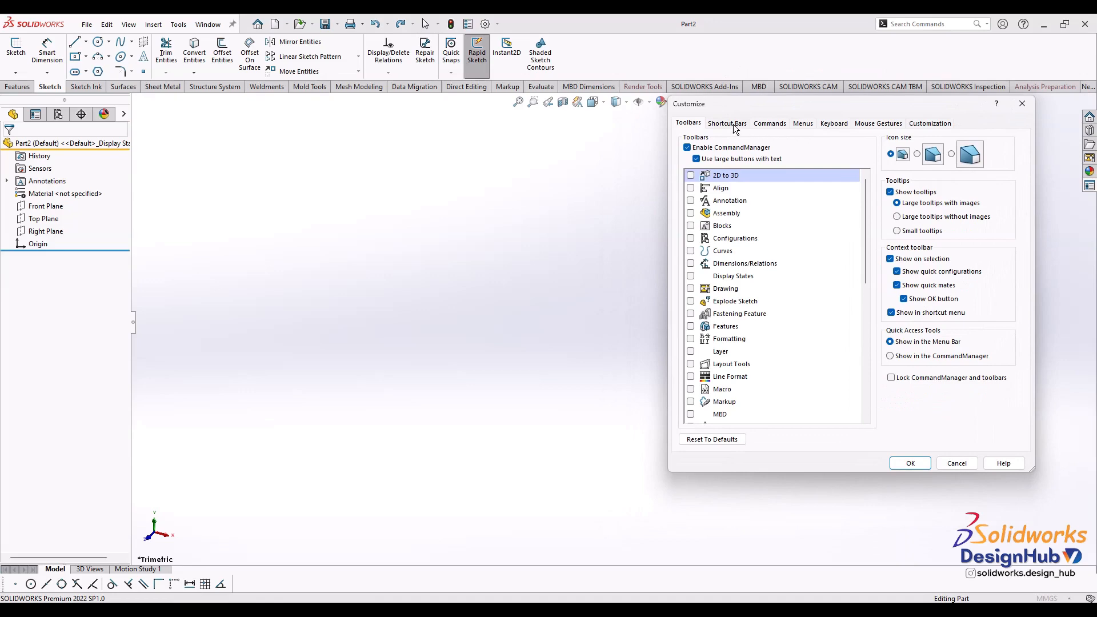
left_click(769, 124)
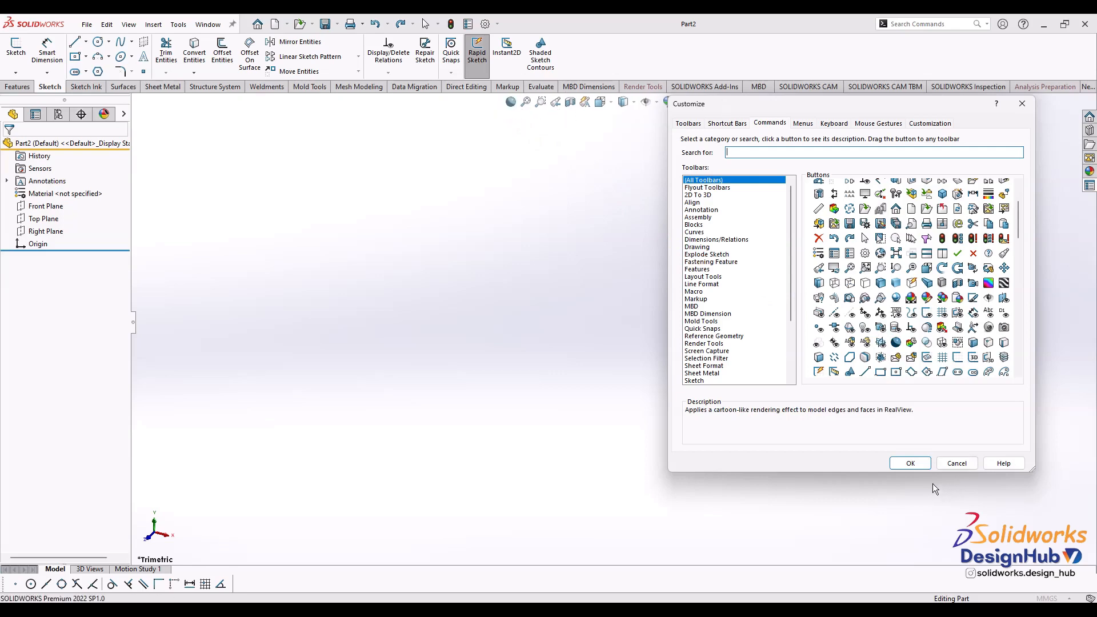
left_click(909, 462)
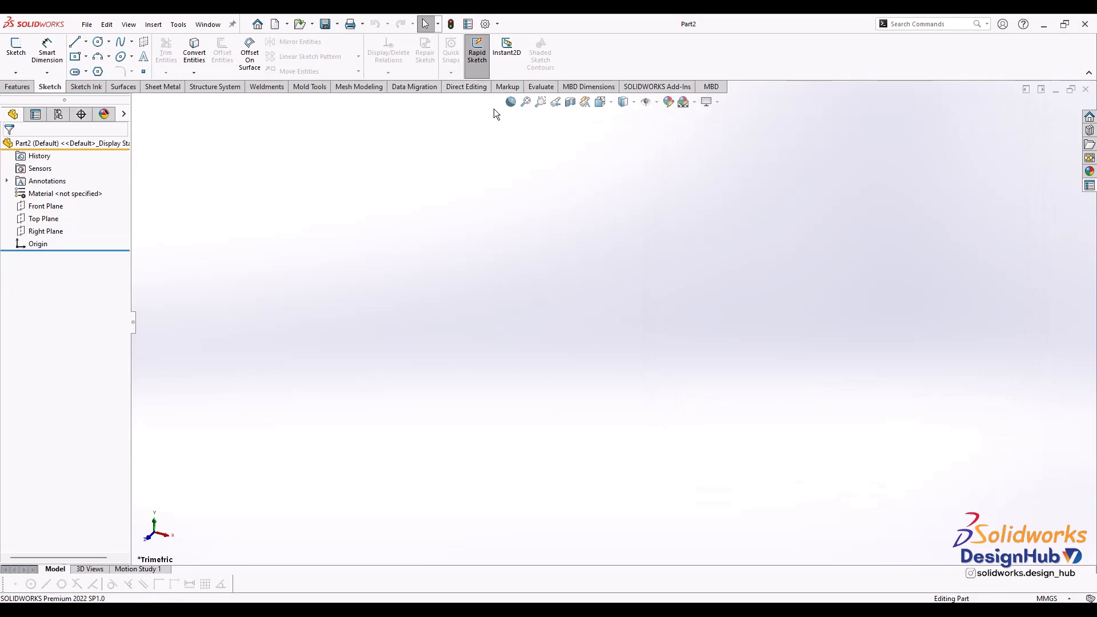
mouse_move(956, 579)
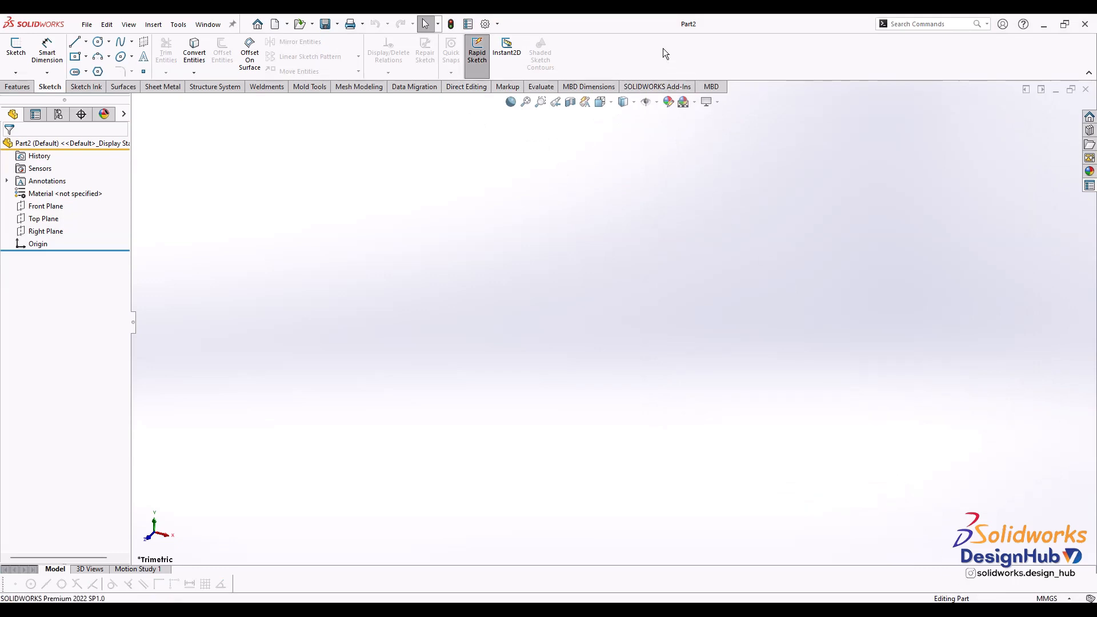
Step: Hide the Direct Editing tab from the CommandManager's tab list
right_click(665, 74)
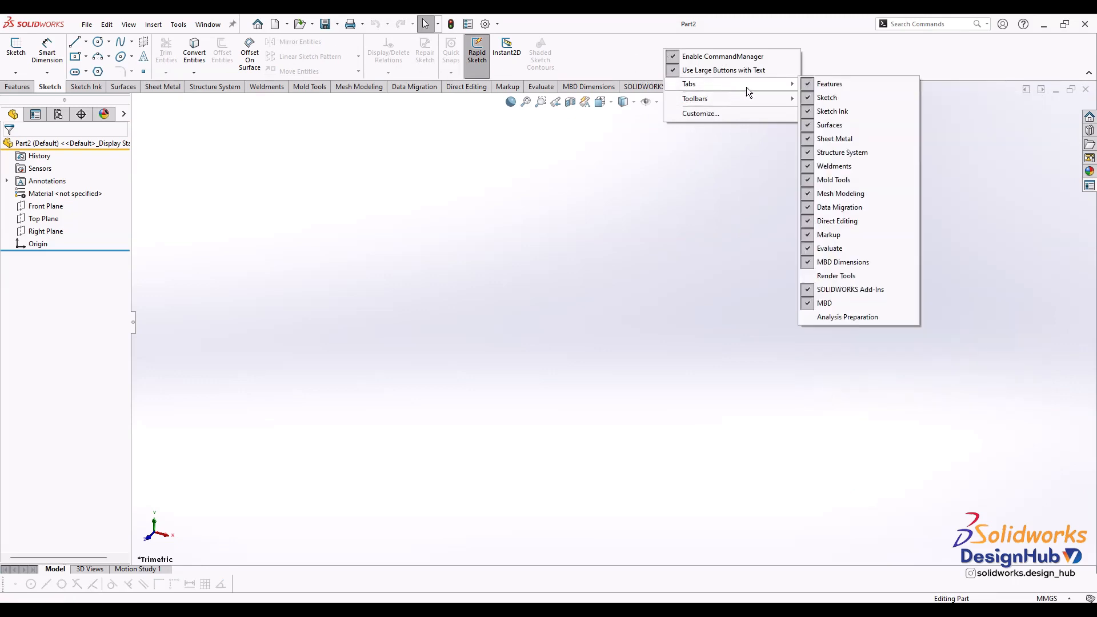
mouse_move(842, 261)
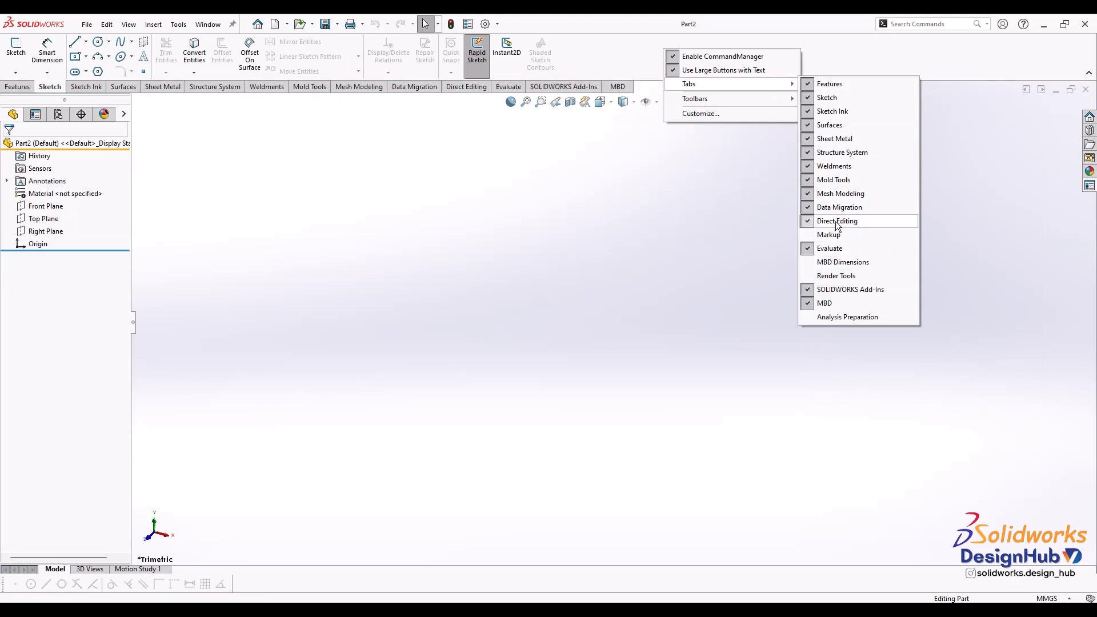
left_click(836, 222)
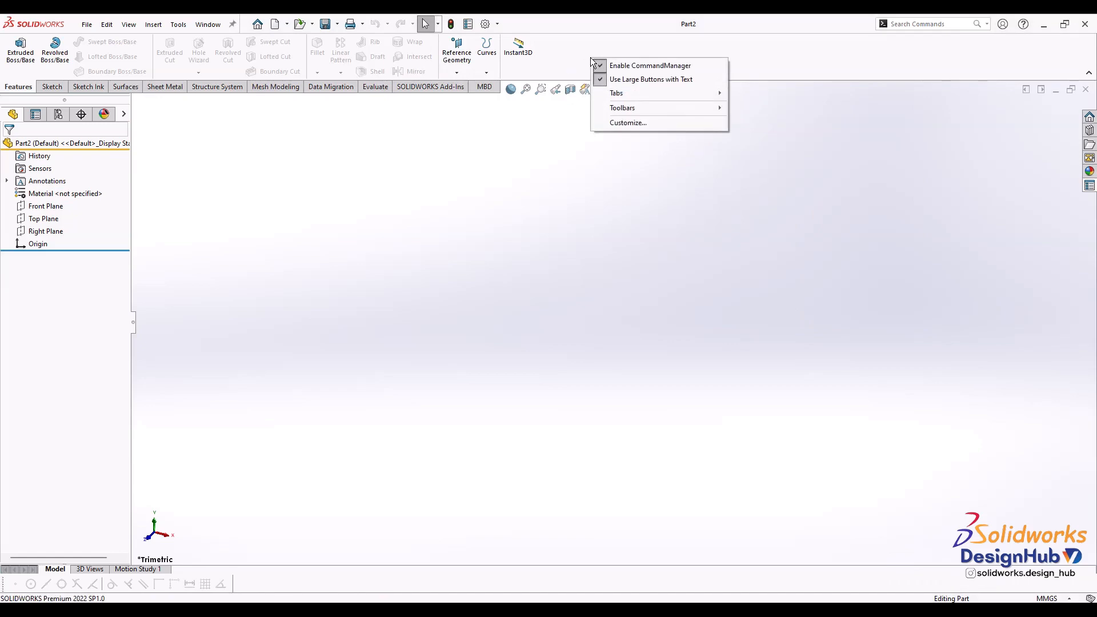
left_click(627, 122)
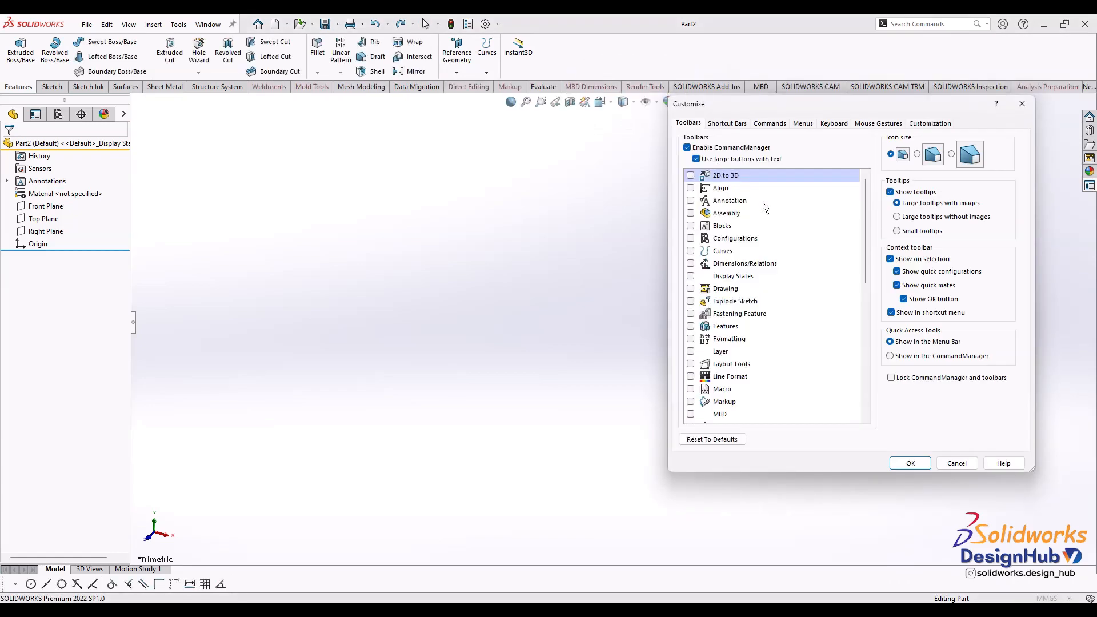
left_click(769, 123)
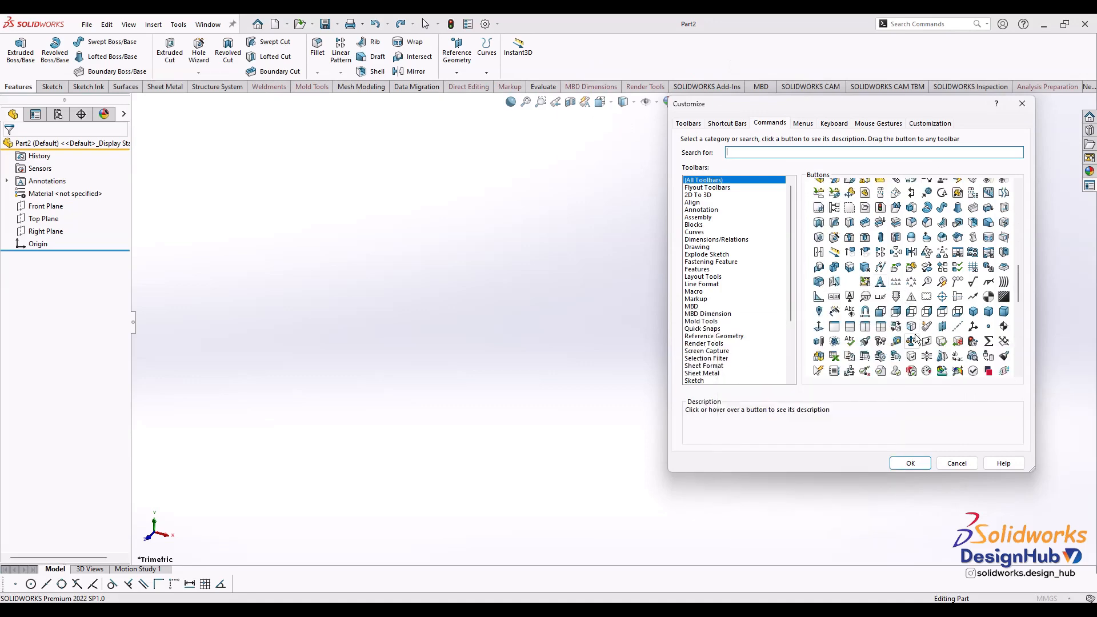
mouse_move(879, 281)
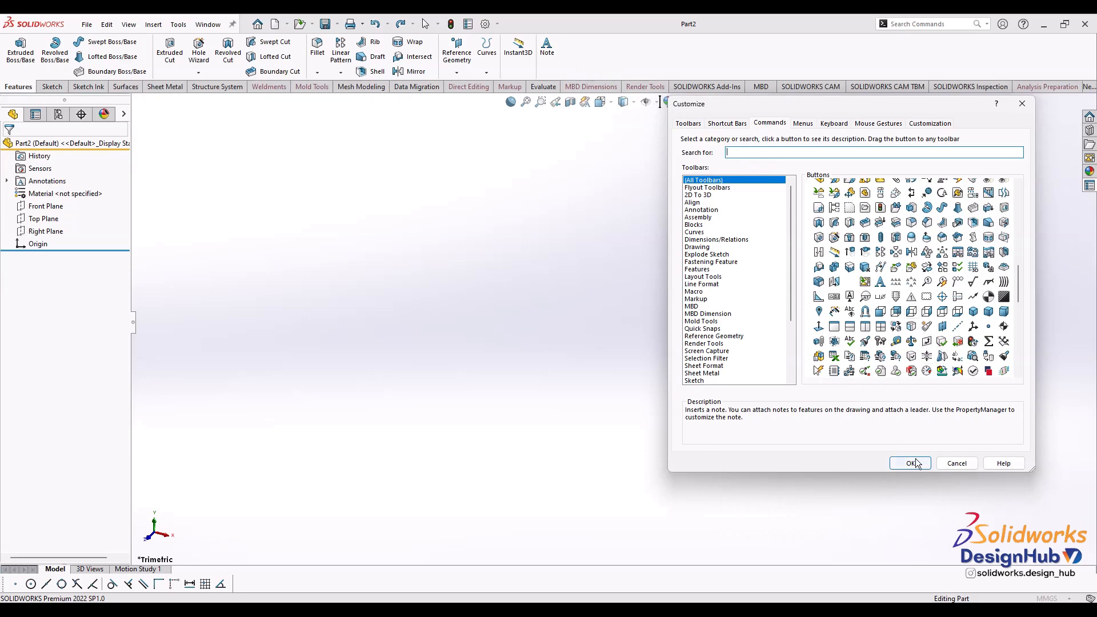
left_click(909, 464)
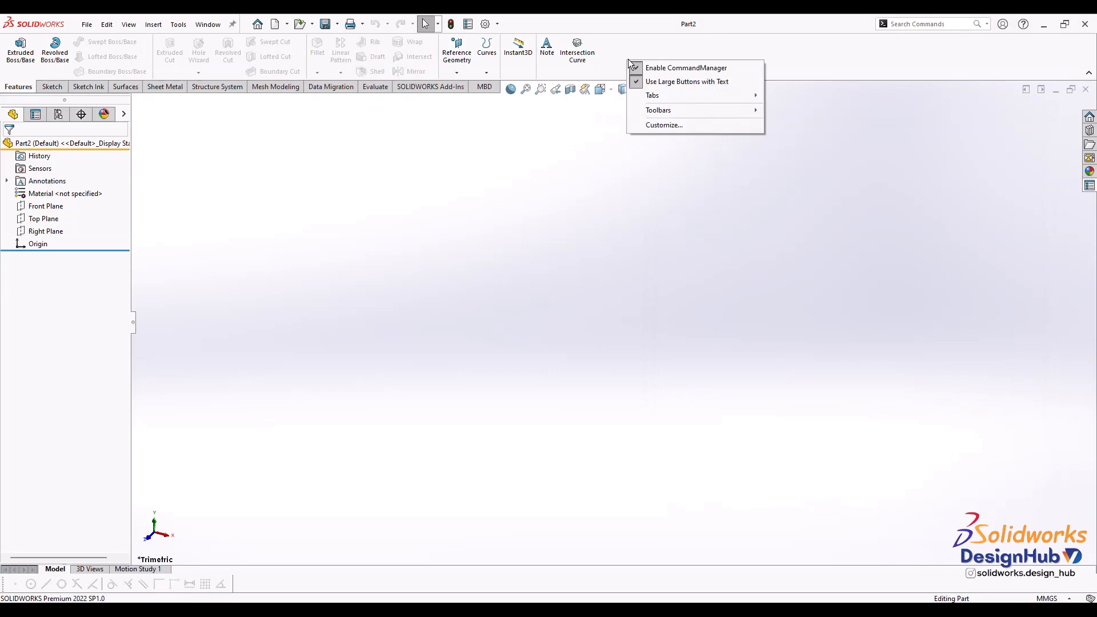
left_click(663, 124)
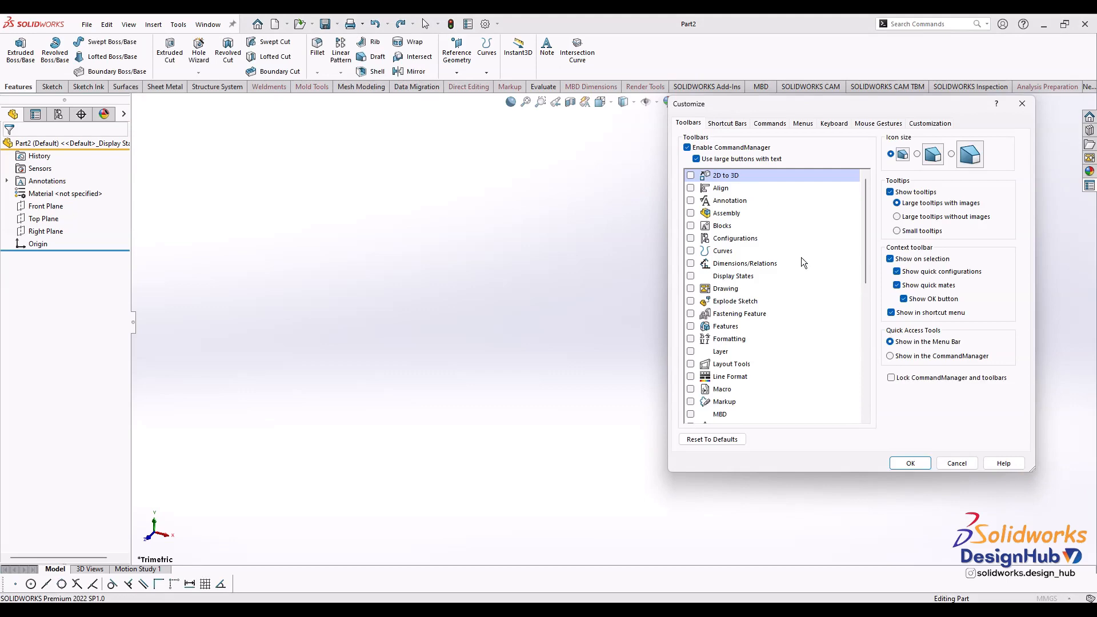
left_click(768, 124)
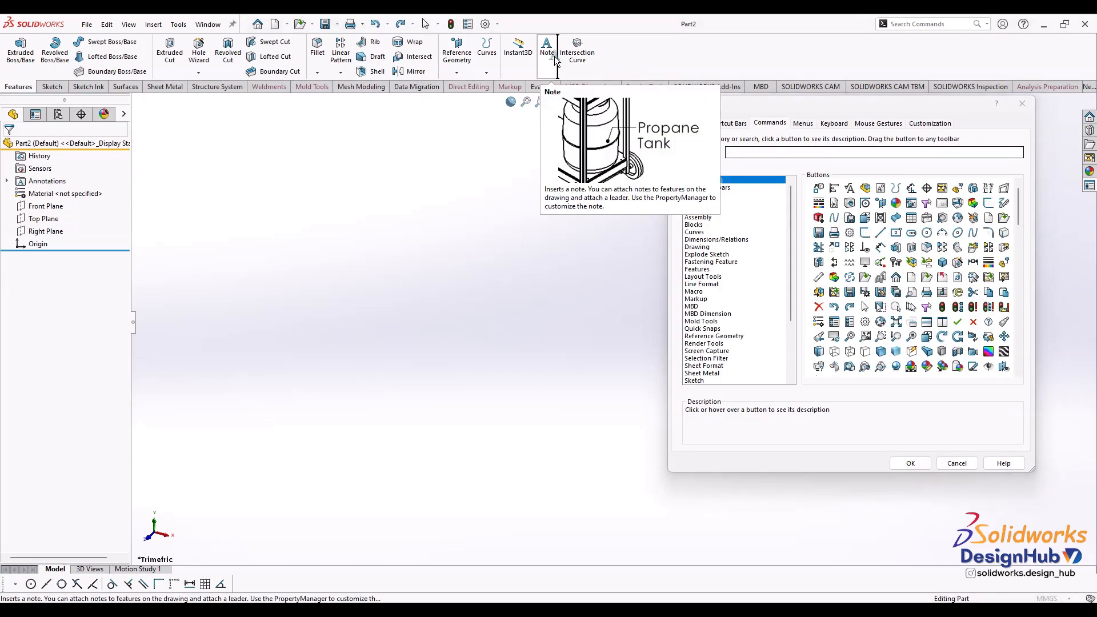
mouse_move(814, 273)
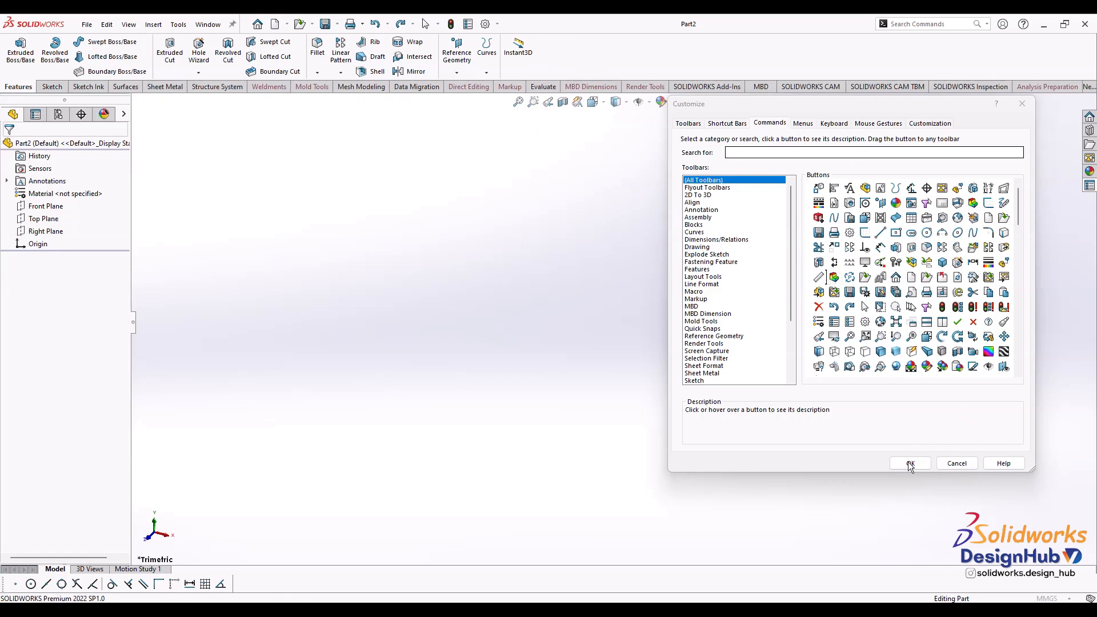
left_click(909, 463)
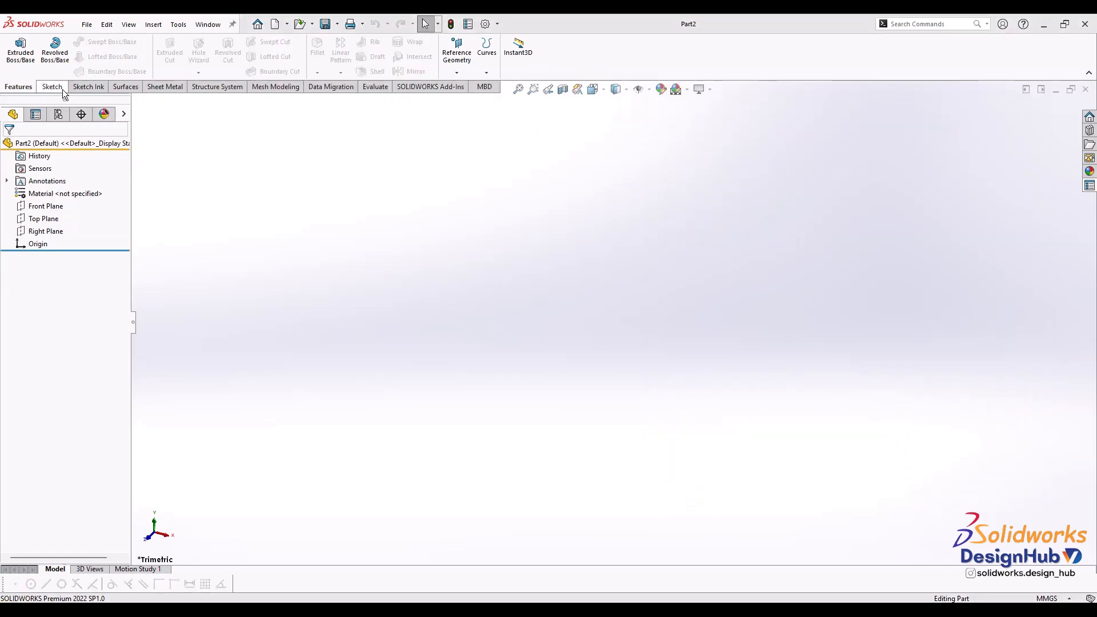
left_click(50, 87)
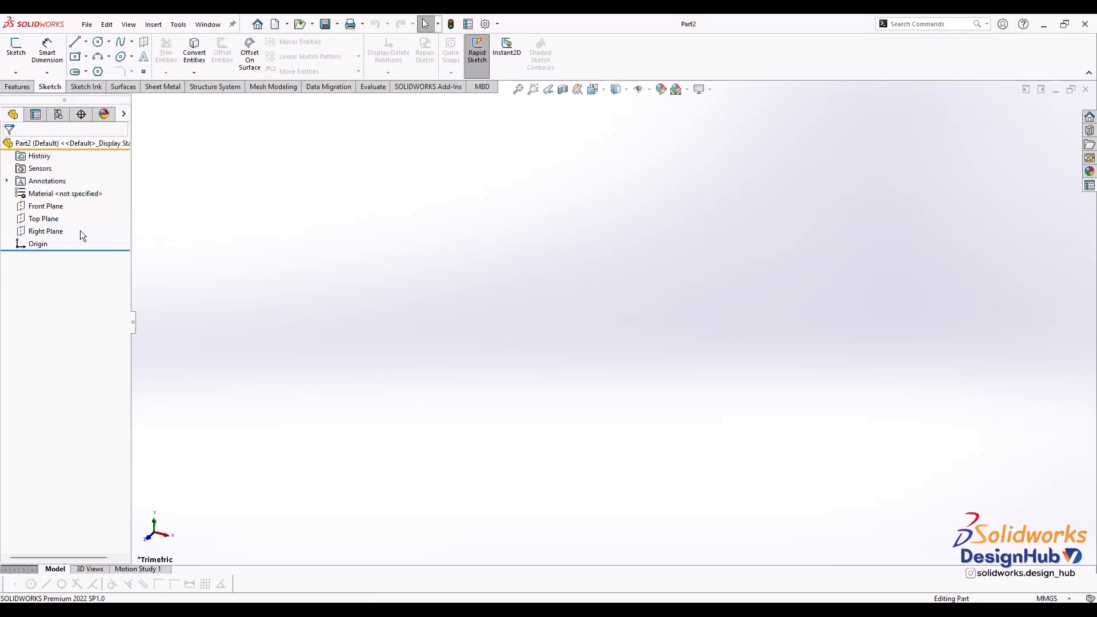
left_click(46, 206)
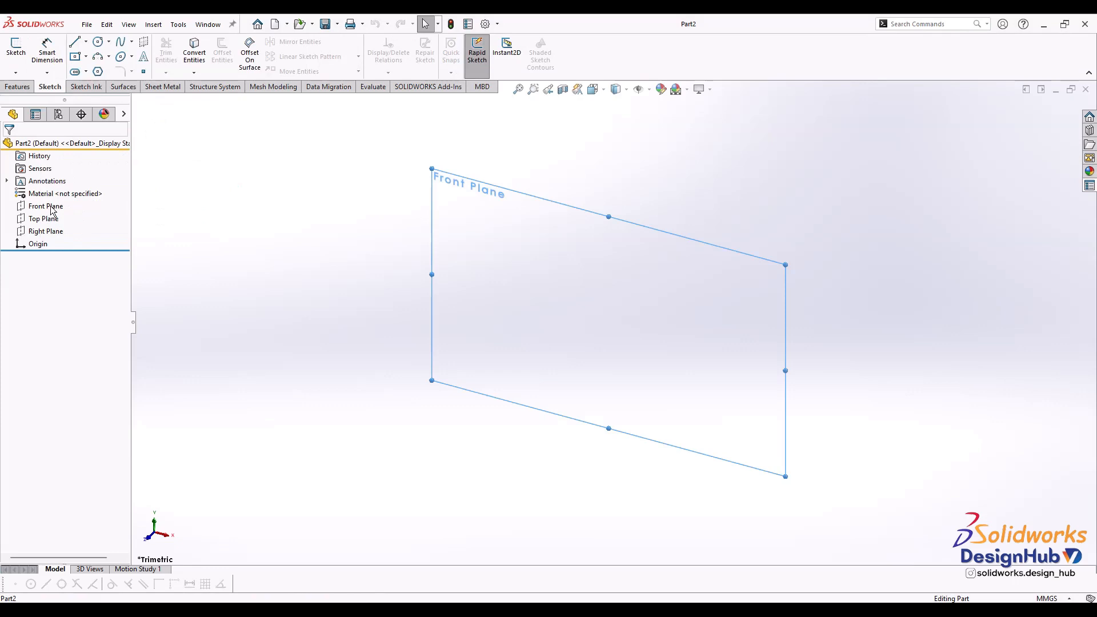
left_click(45, 231)
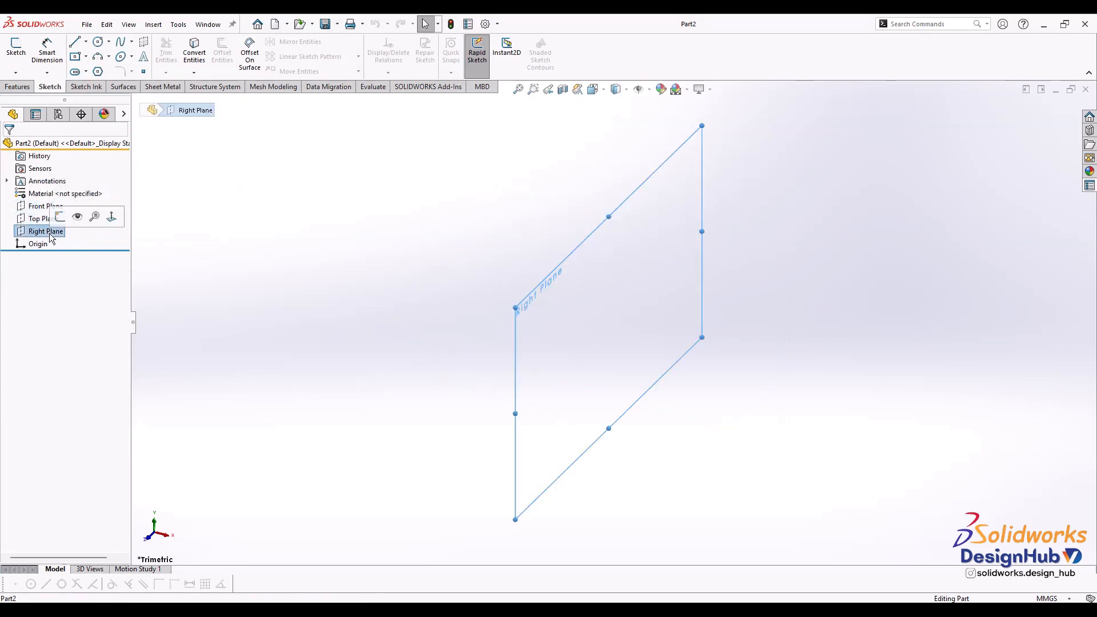
left_click(43, 218)
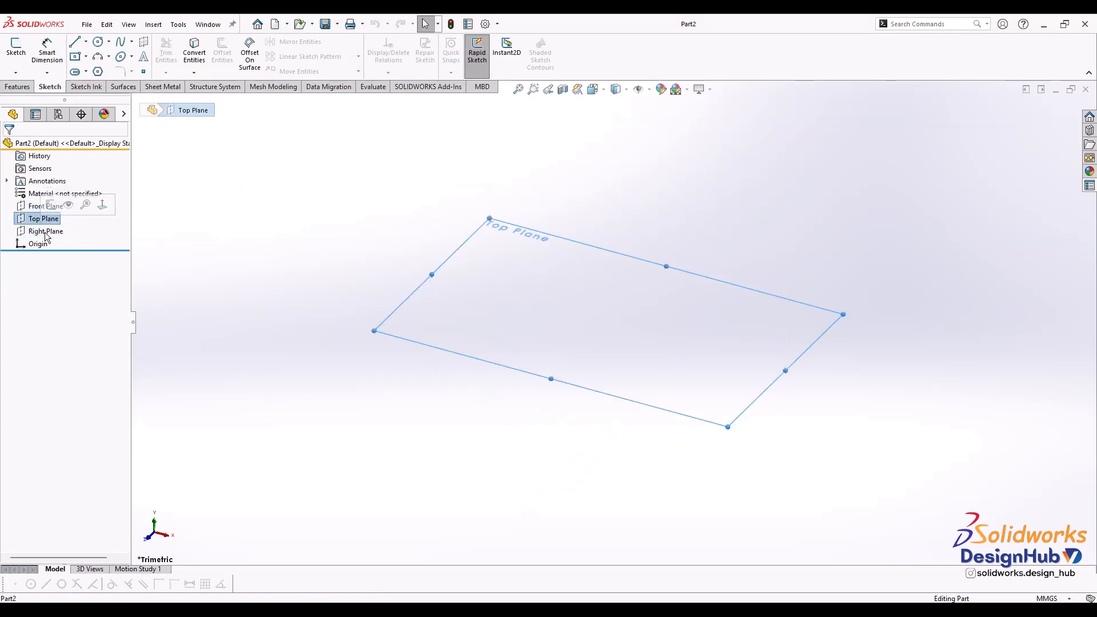
left_click(46, 230)
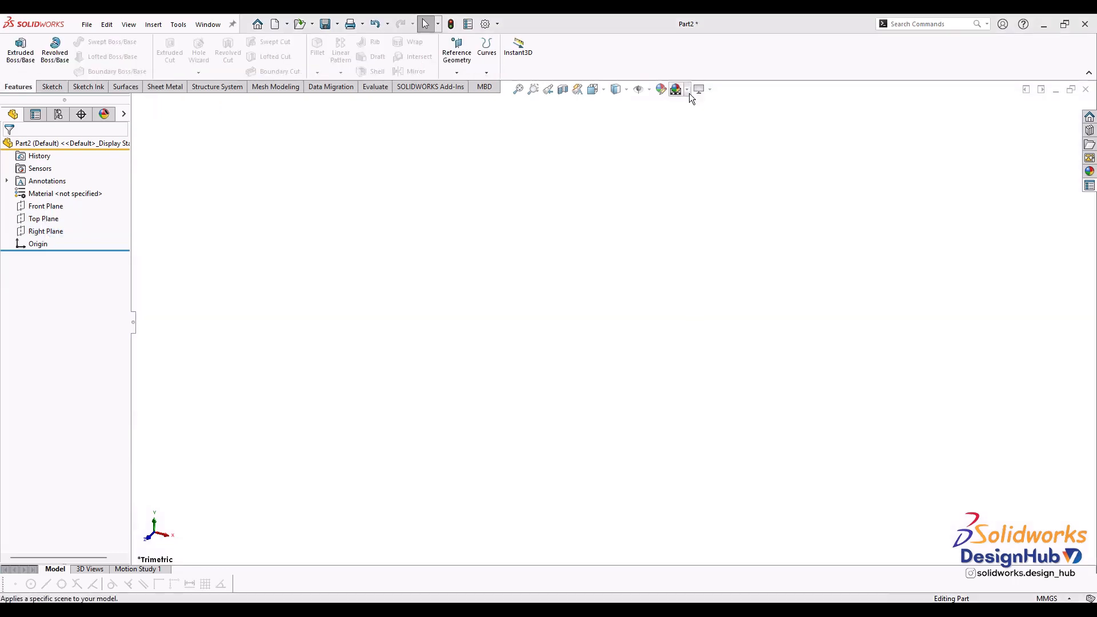
Step: Try the Backdrop Grey scene, then switch the background to Plain White
left_click(688, 89)
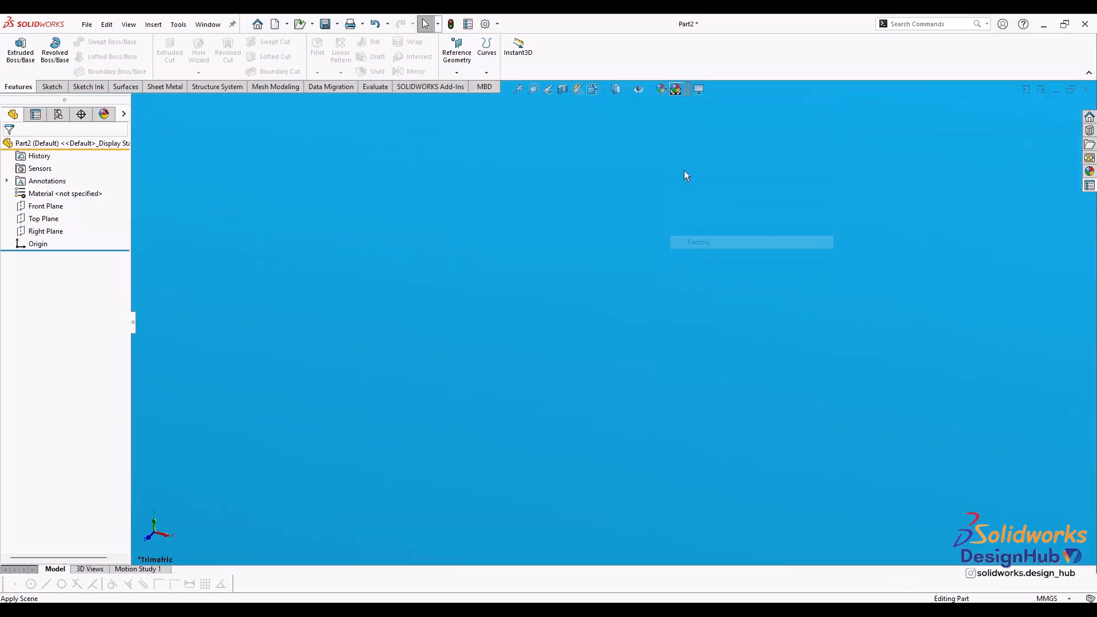
left_click(675, 89)
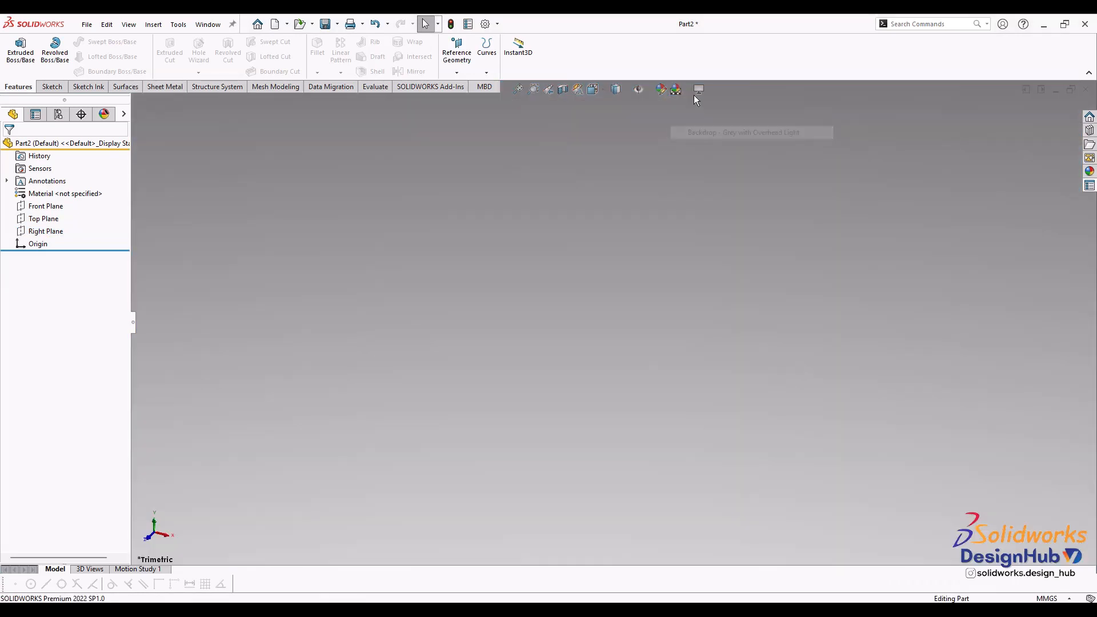
left_click(685, 89)
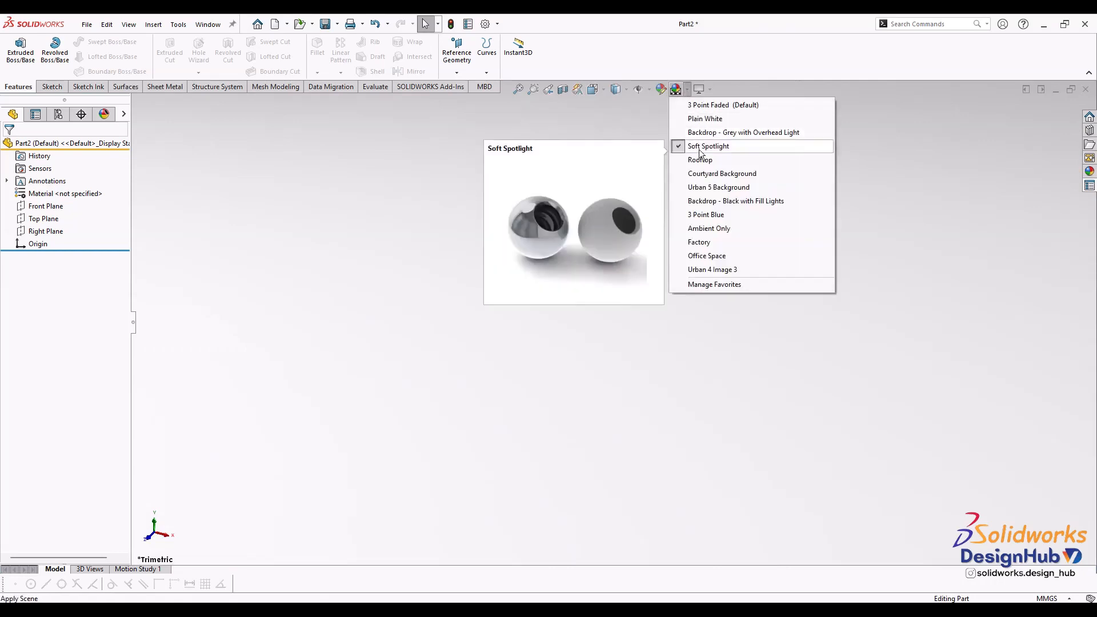
left_click(701, 160)
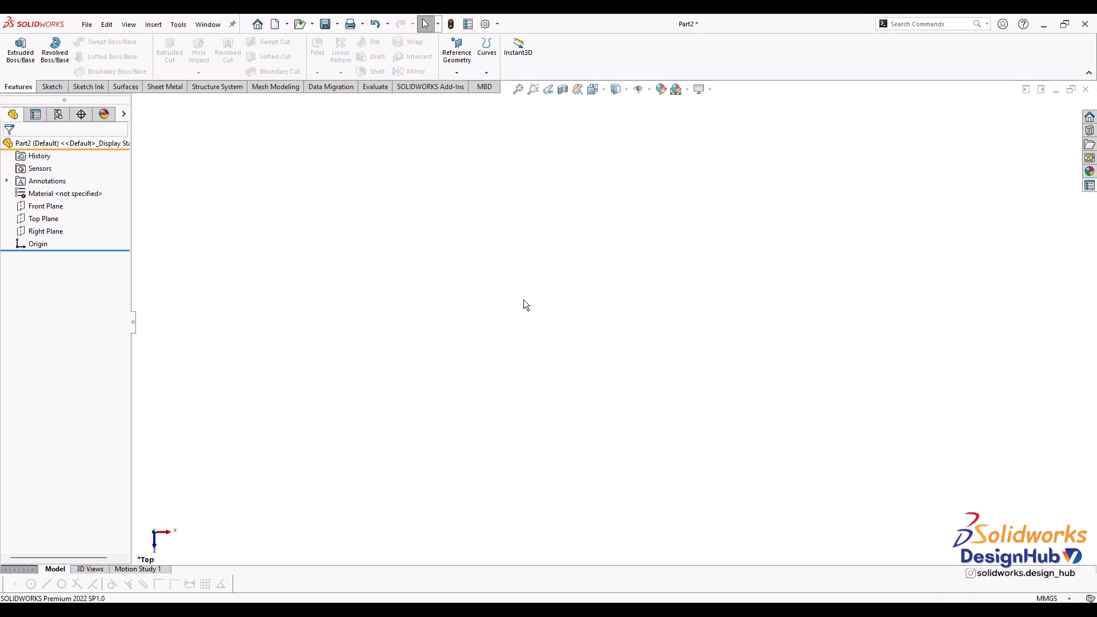
Step: Select Top Plane in the FeatureManager tree
left_click(43, 218)
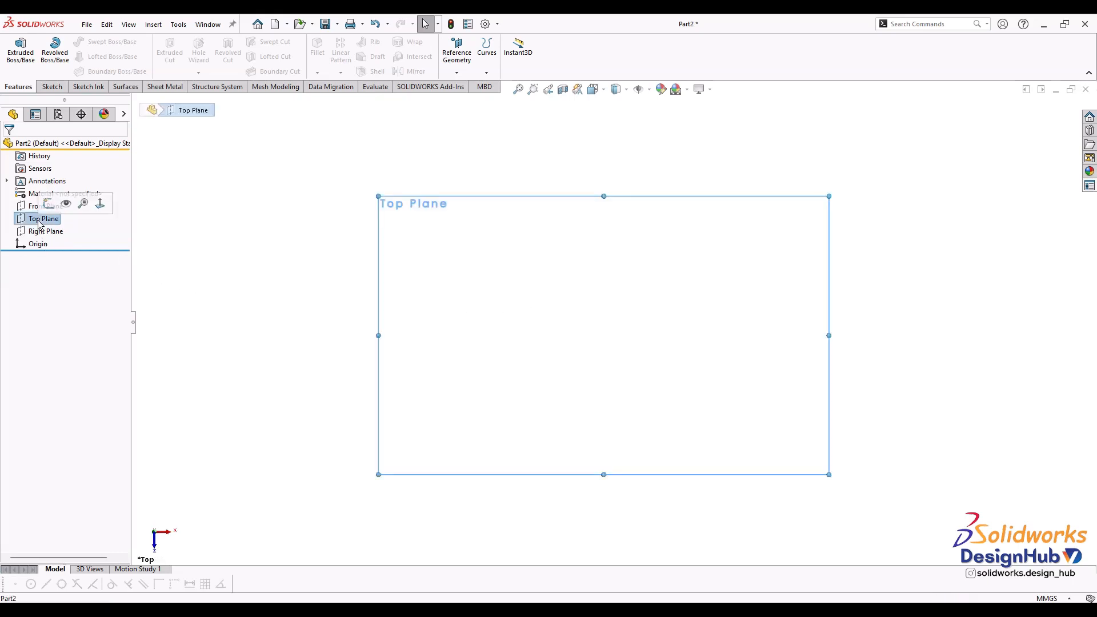
mouse_move(48, 203)
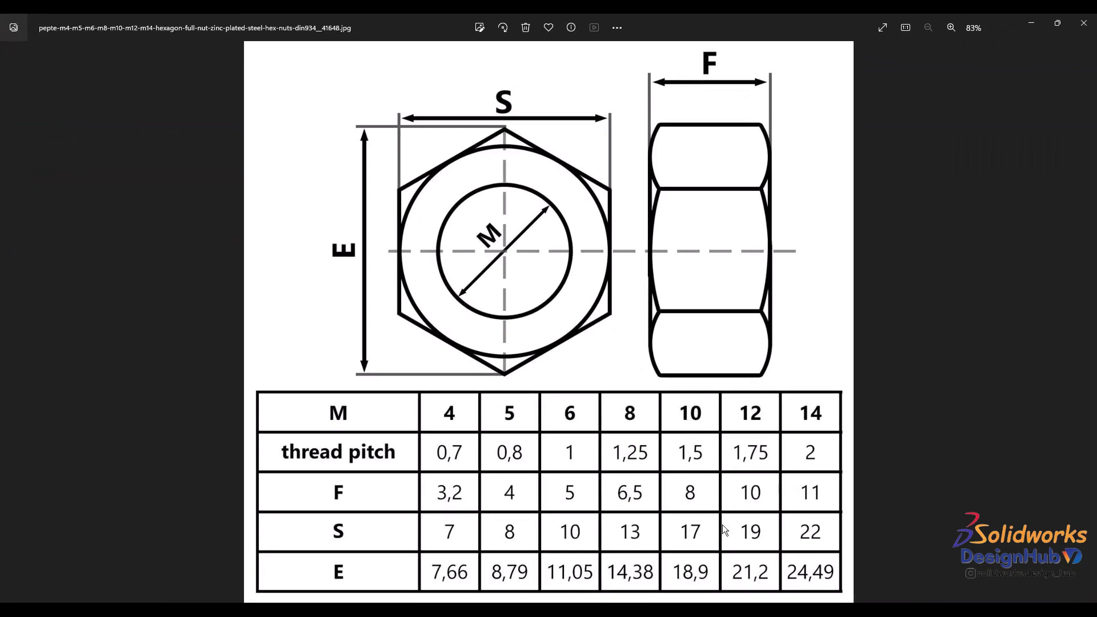
mouse_move(698, 409)
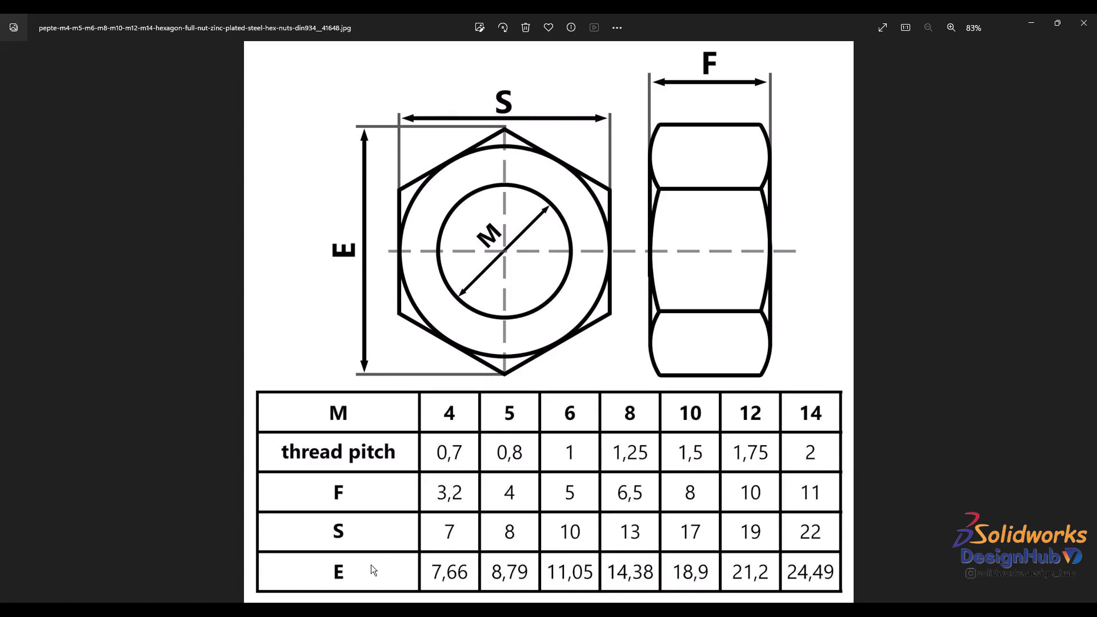
mouse_move(691, 537)
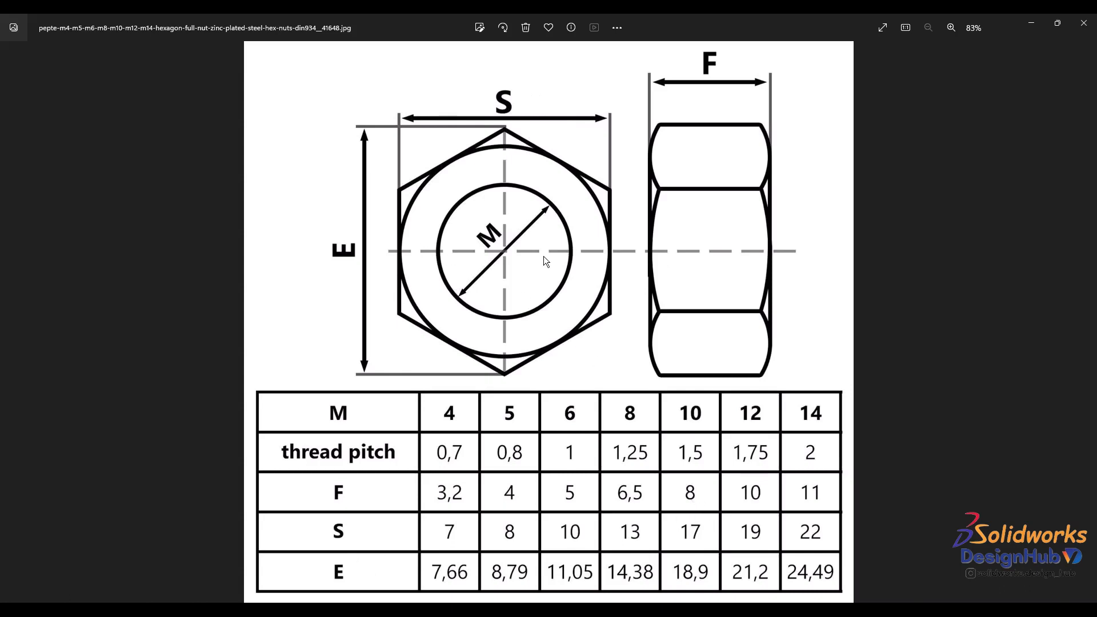
mouse_move(574, 292)
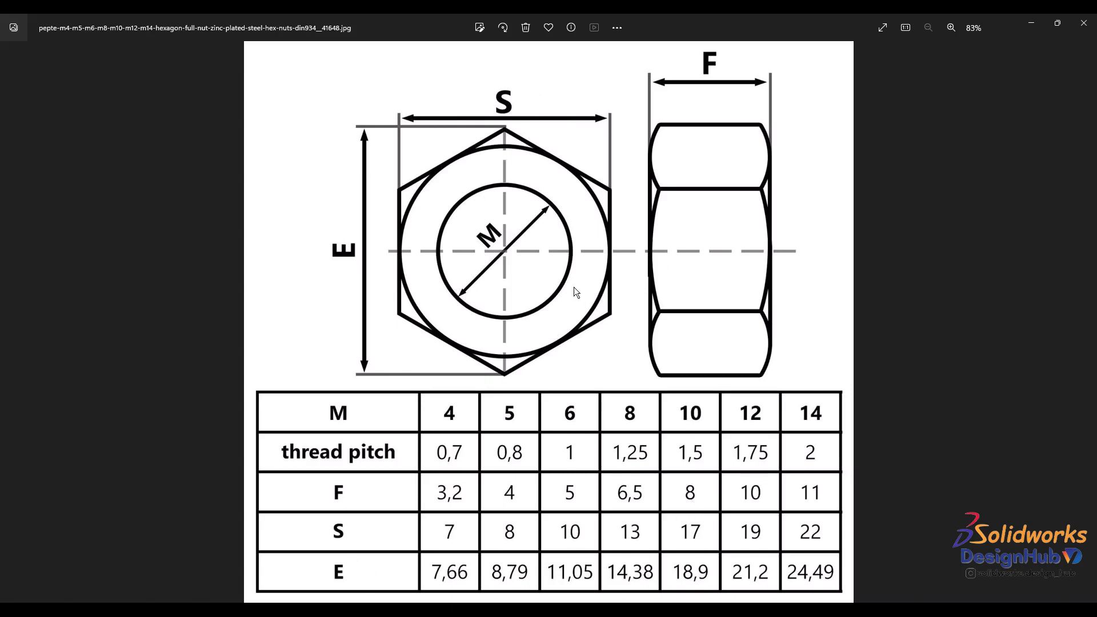
mouse_move(377, 598)
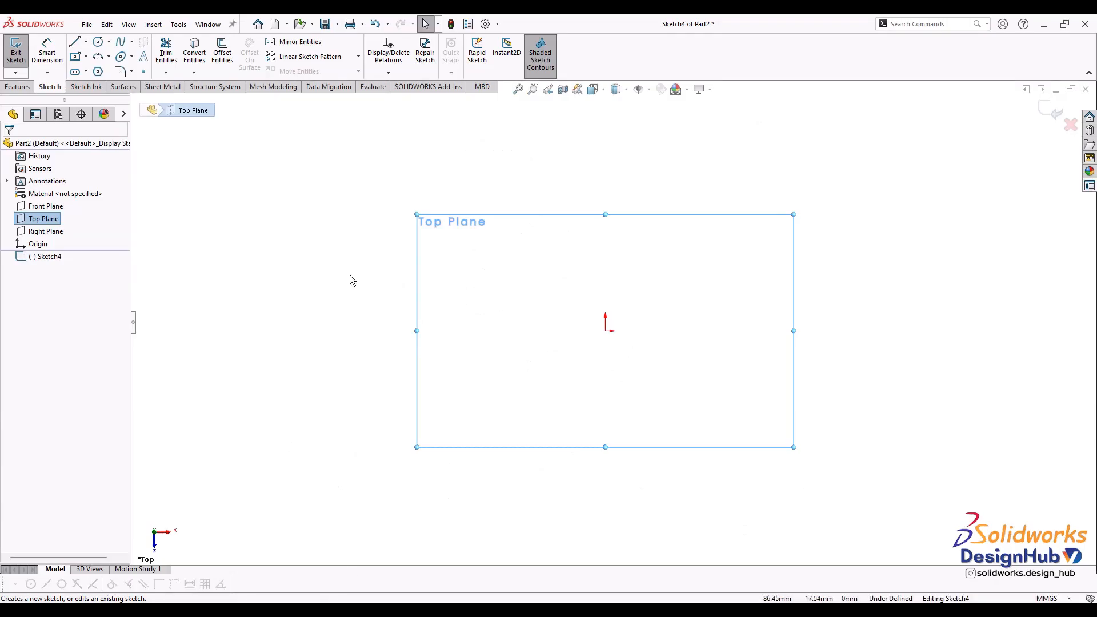
Step: Draw a six-sided polygon at the origin with vertical left and right sides
left_click(97, 71)
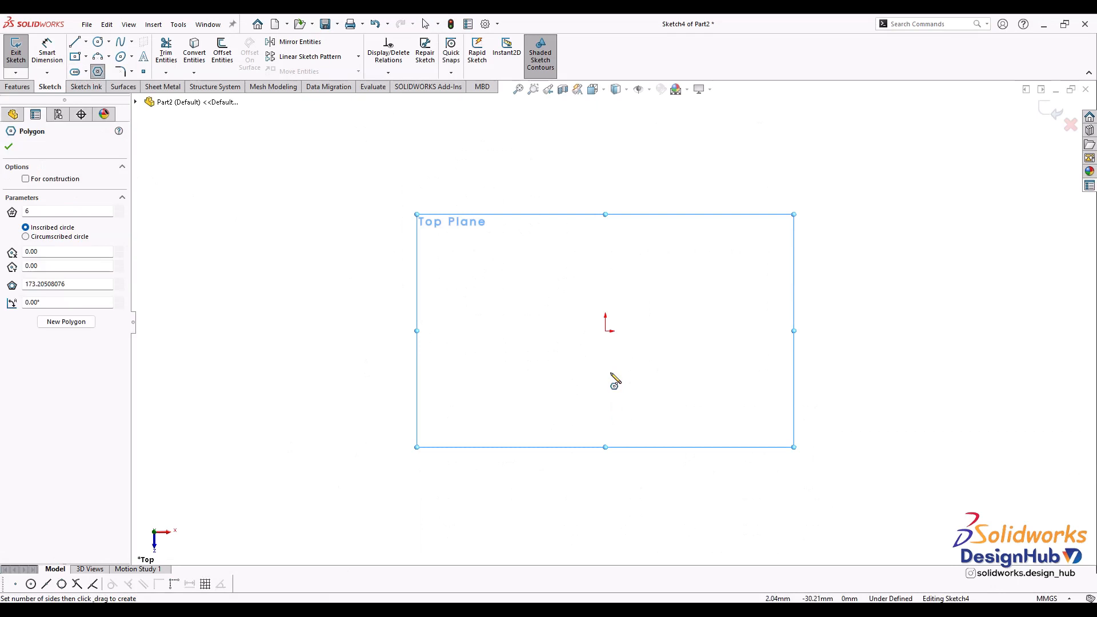
left_click_drag(605, 330, 624, 480)
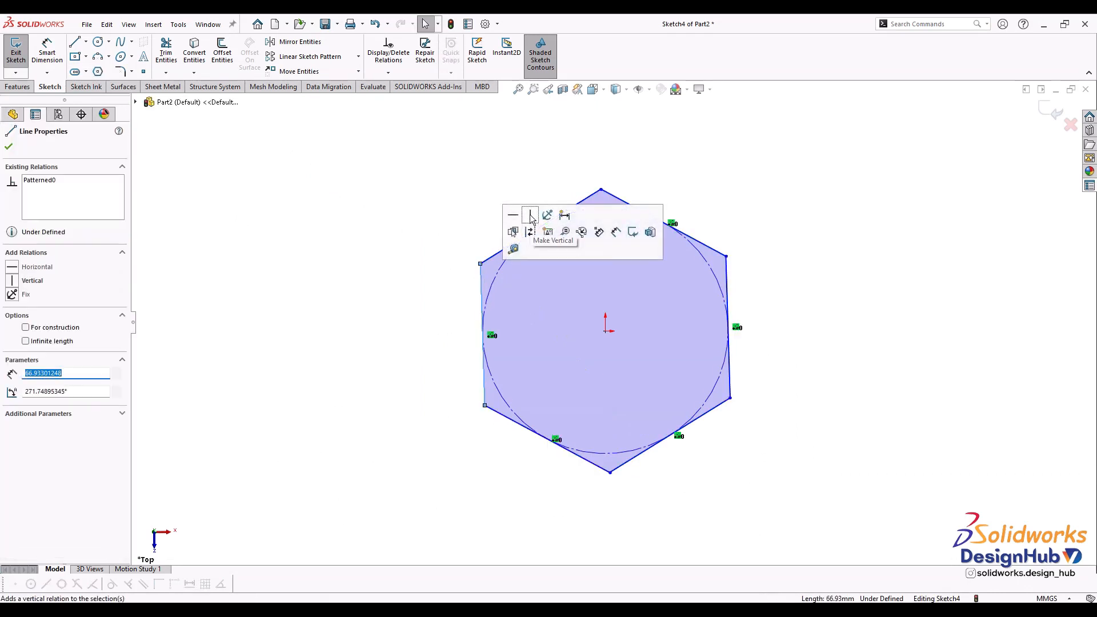
left_click(529, 214)
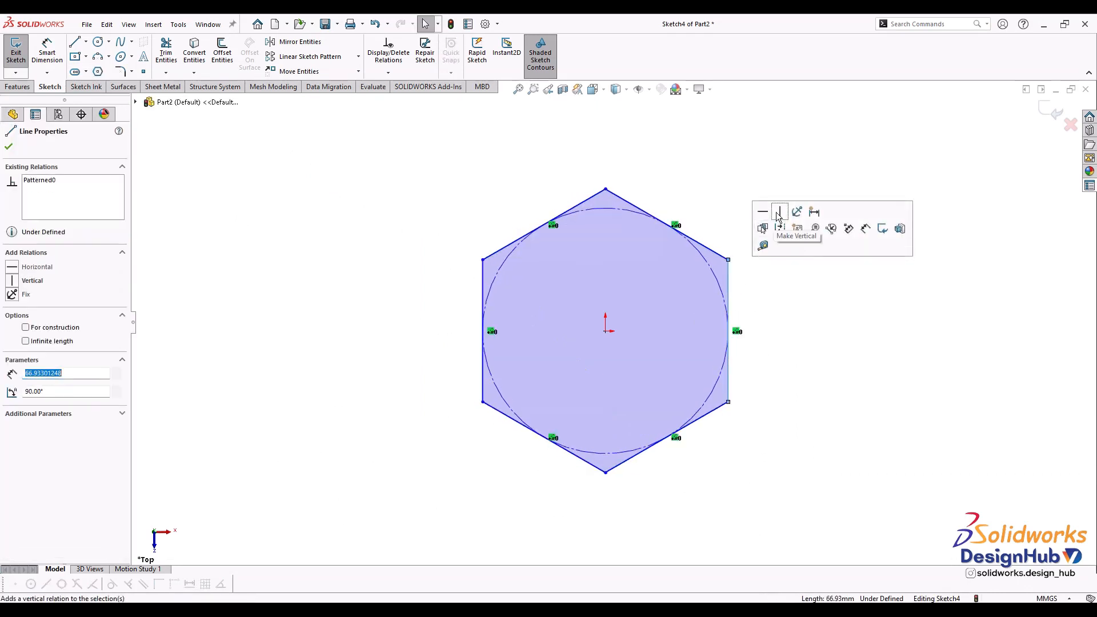
left_click(778, 212)
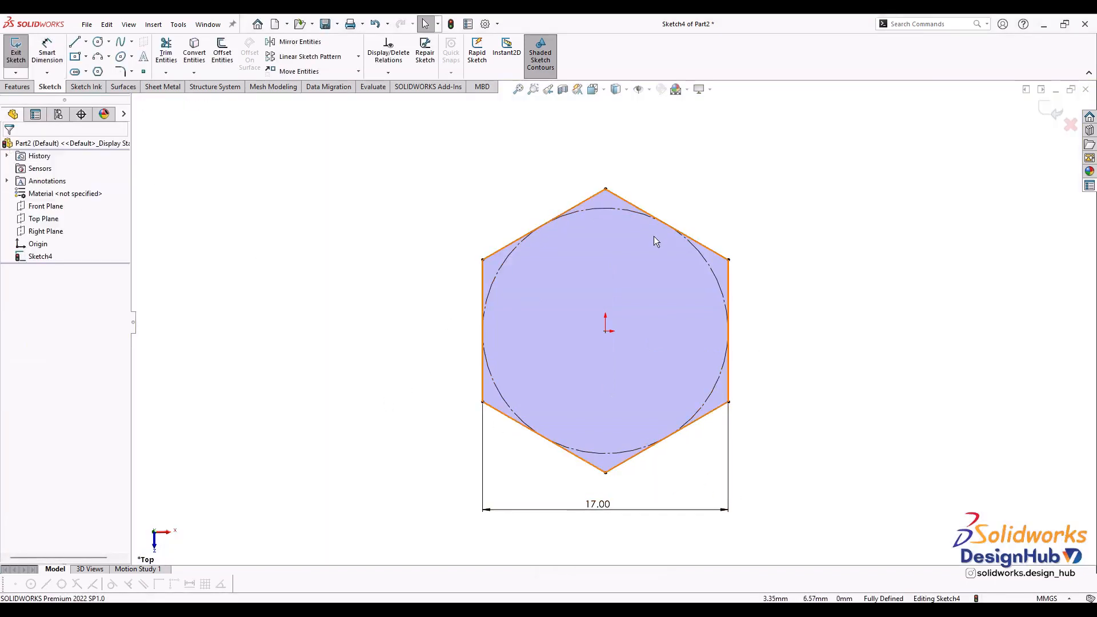
Step: Show the M-size chart with pitch, F, S and E in Photos
left_click(425, 546)
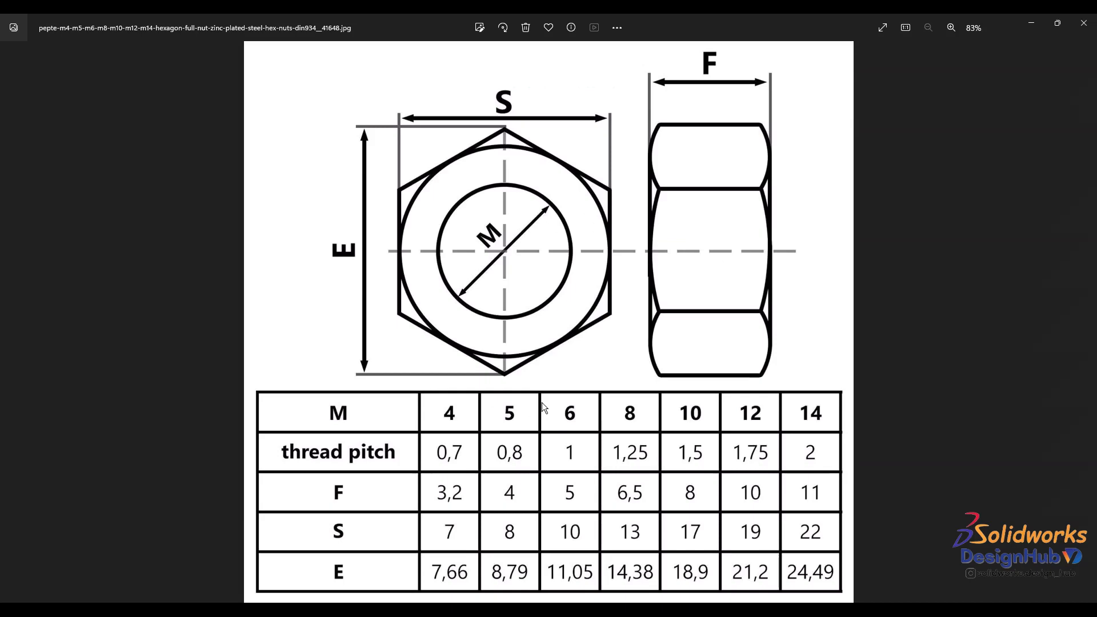
mouse_move(737, 87)
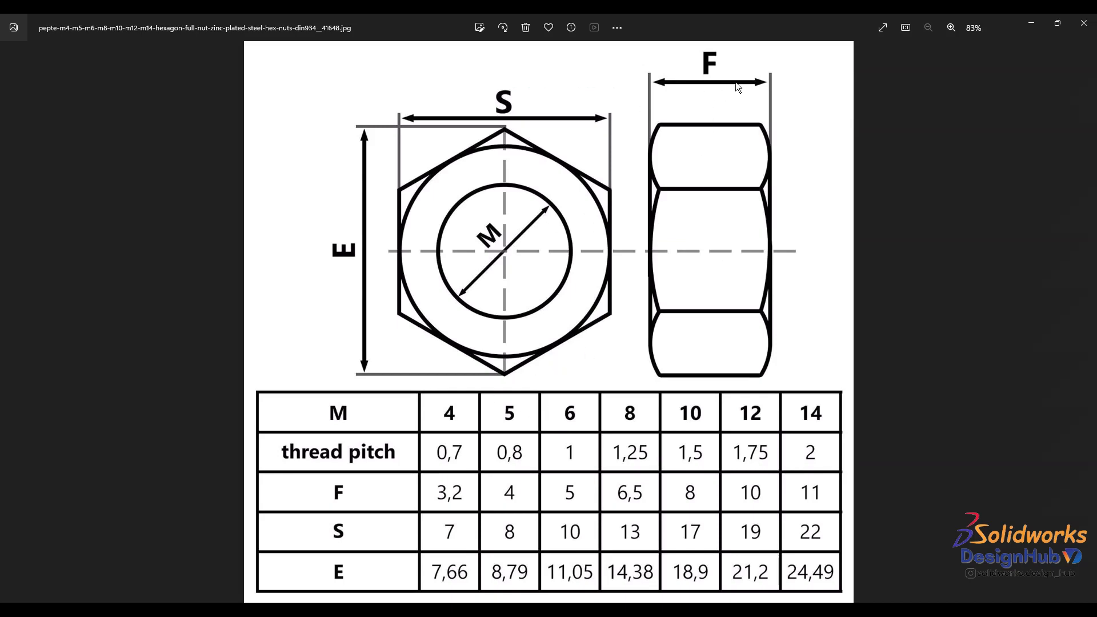
mouse_move(359, 505)
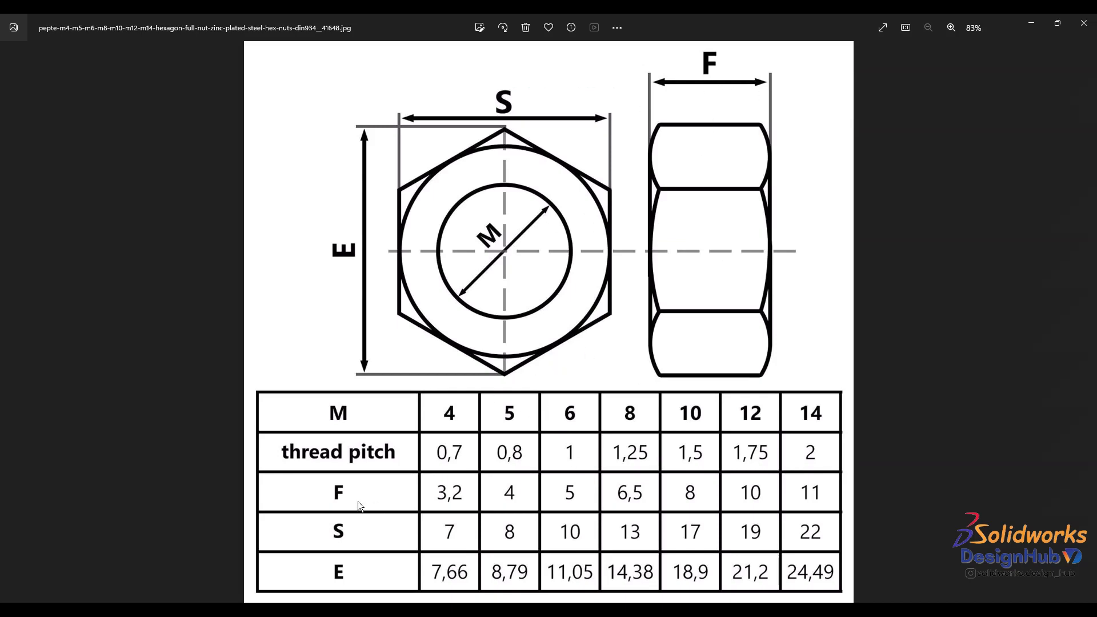
mouse_move(480, 504)
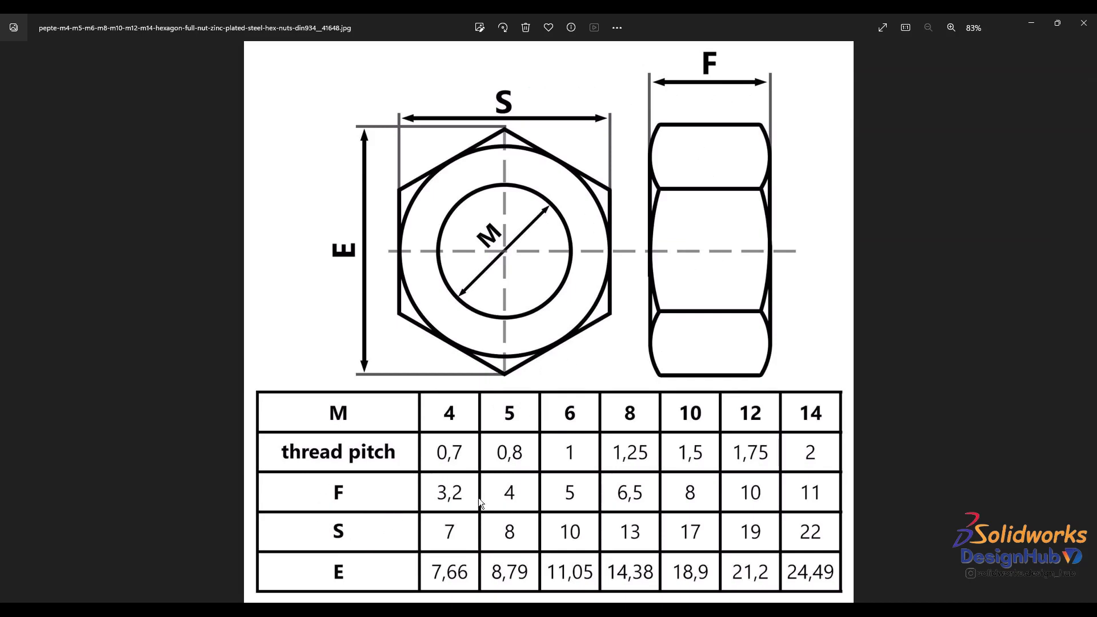
mouse_move(692, 494)
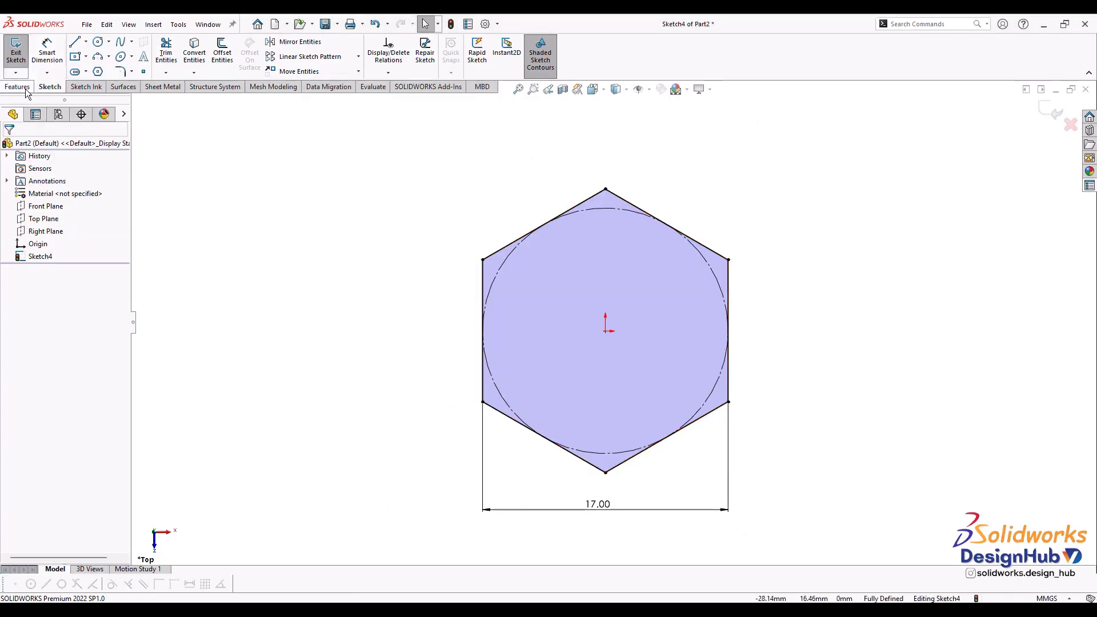
Step: Extrude the hexagon 8 mm blind and view its top face Normal To
left_click(17, 86)
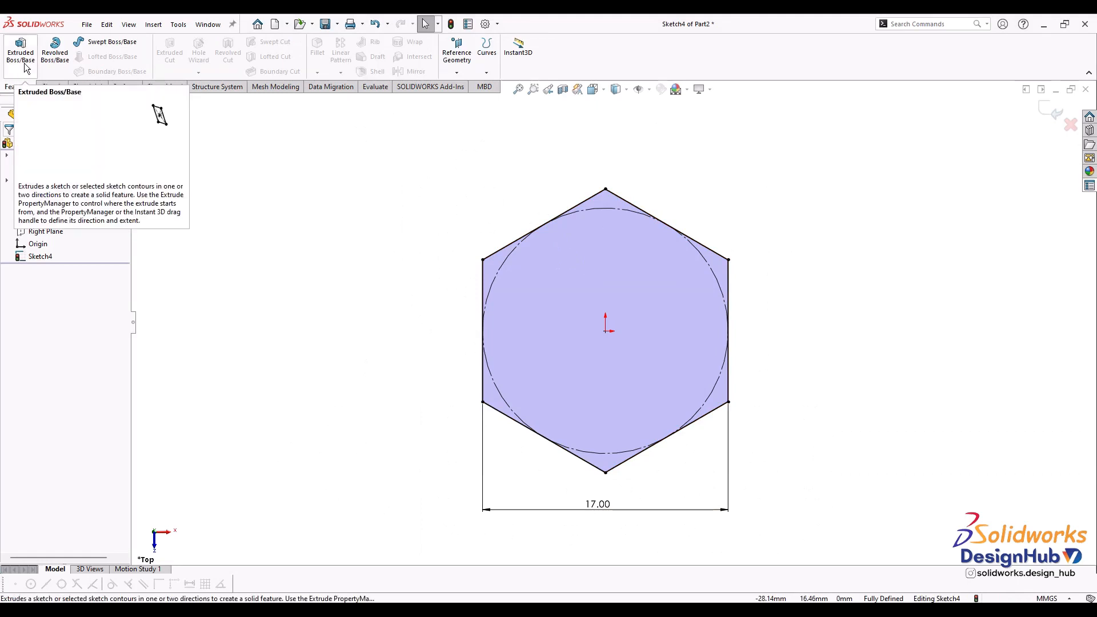
left_click(19, 53)
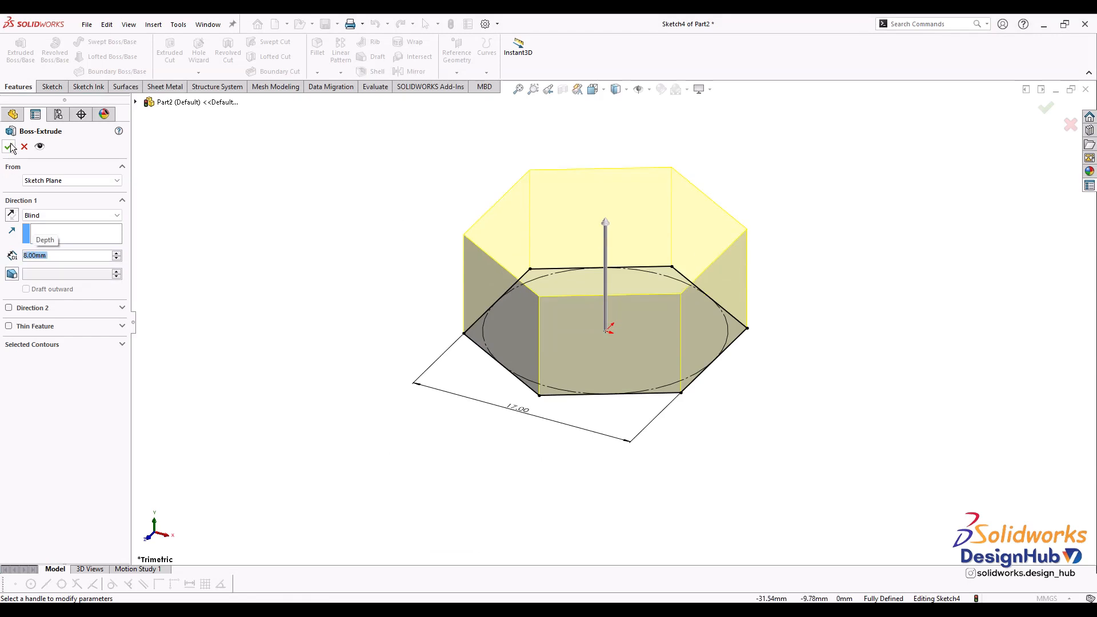
left_click(11, 146)
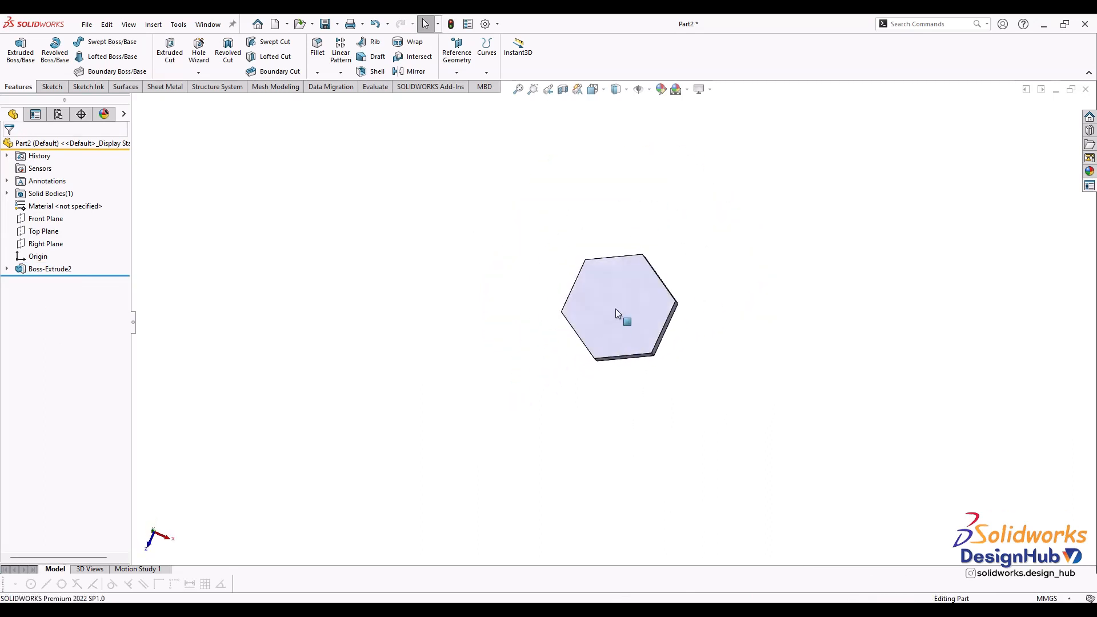
right_click(627, 321)
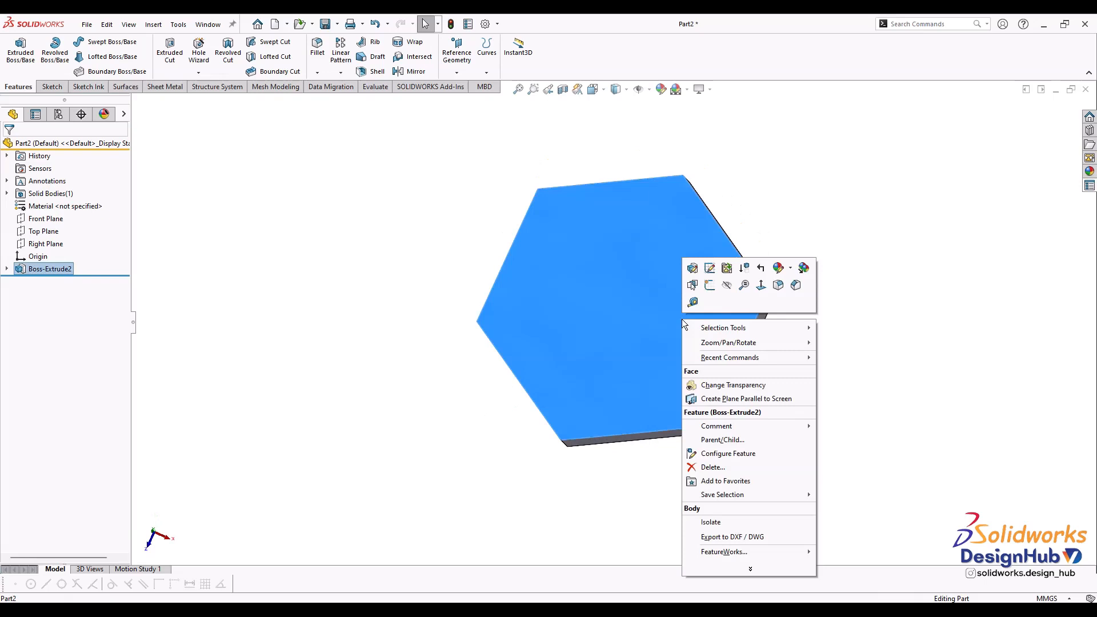
mouse_move(761, 285)
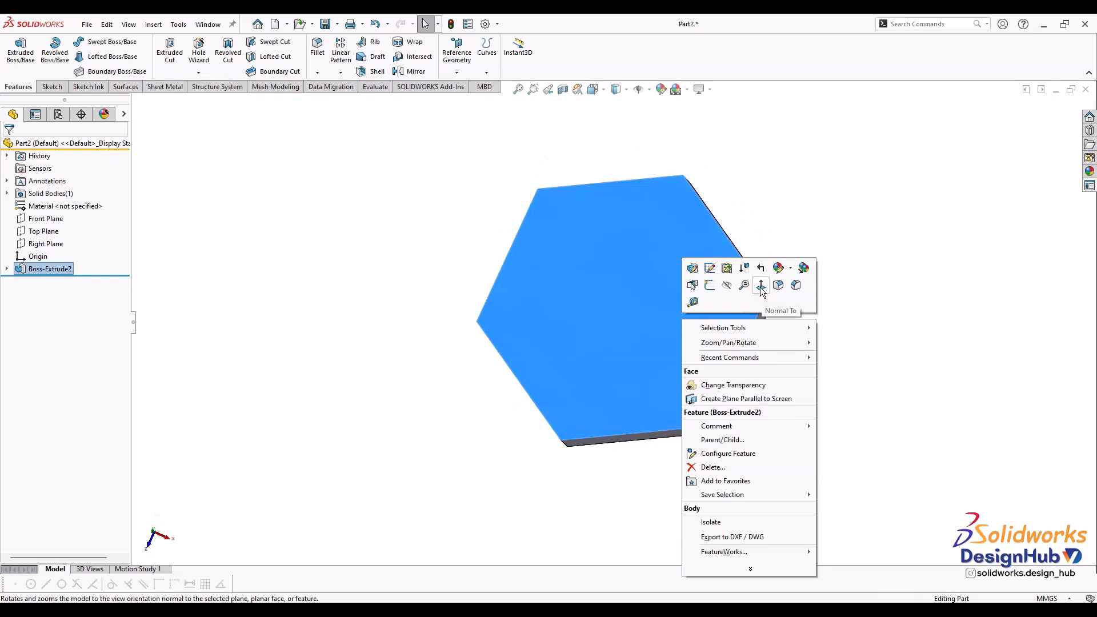
left_click(760, 286)
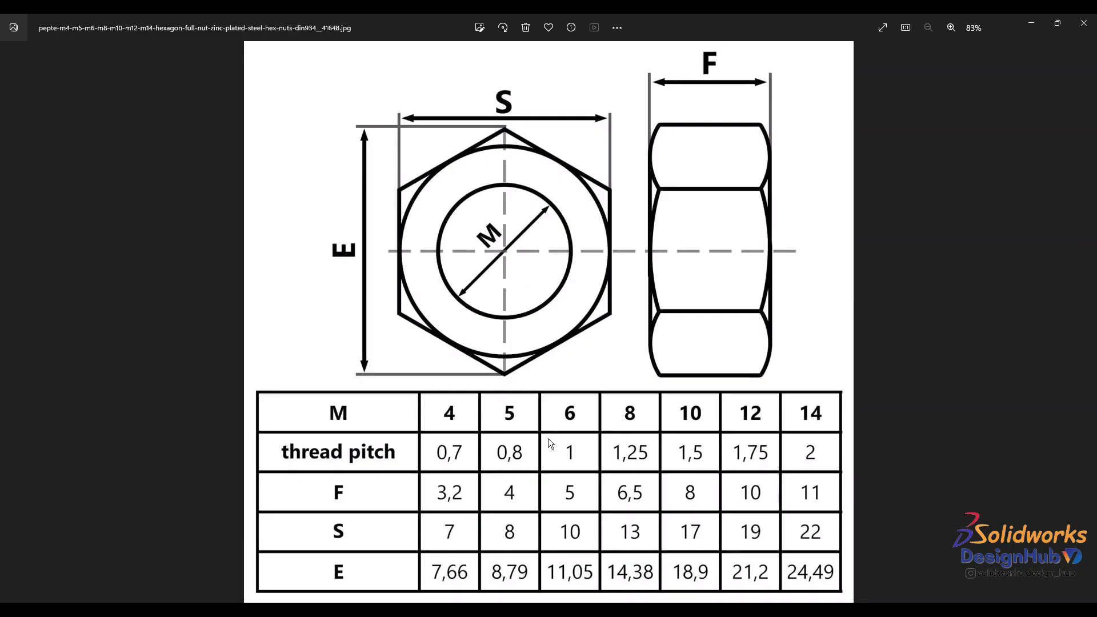
mouse_move(533, 241)
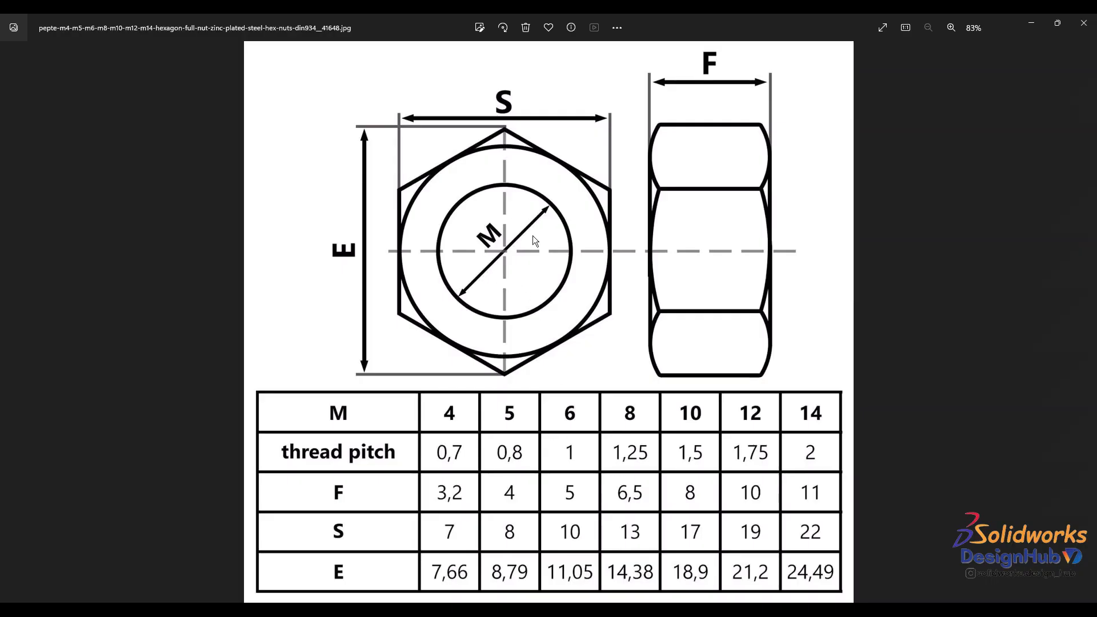
mouse_move(686, 430)
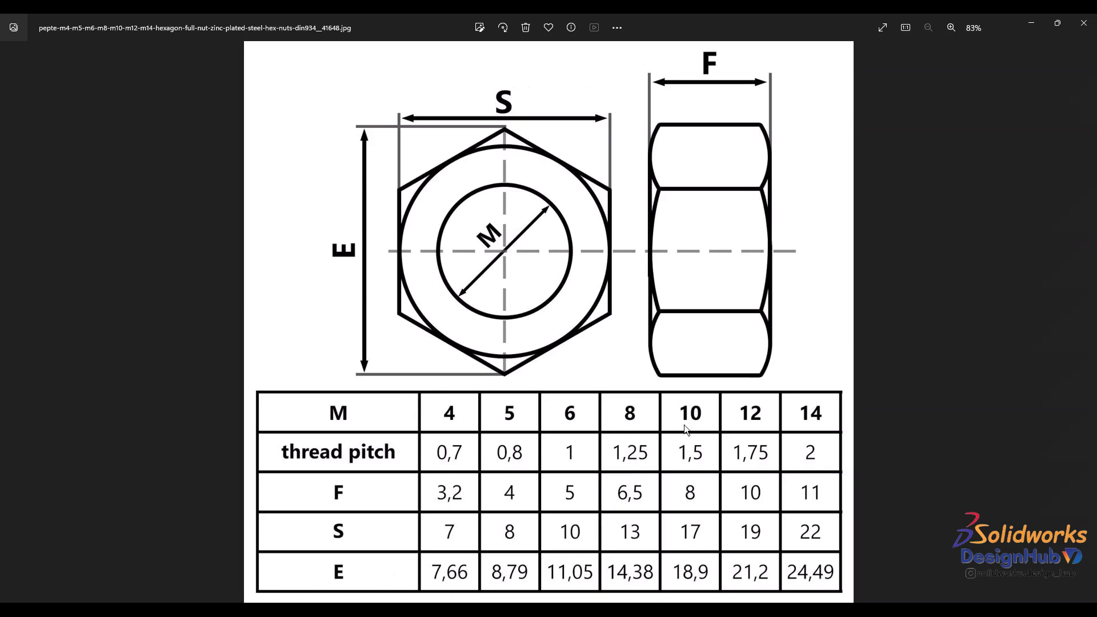
mouse_move(701, 427)
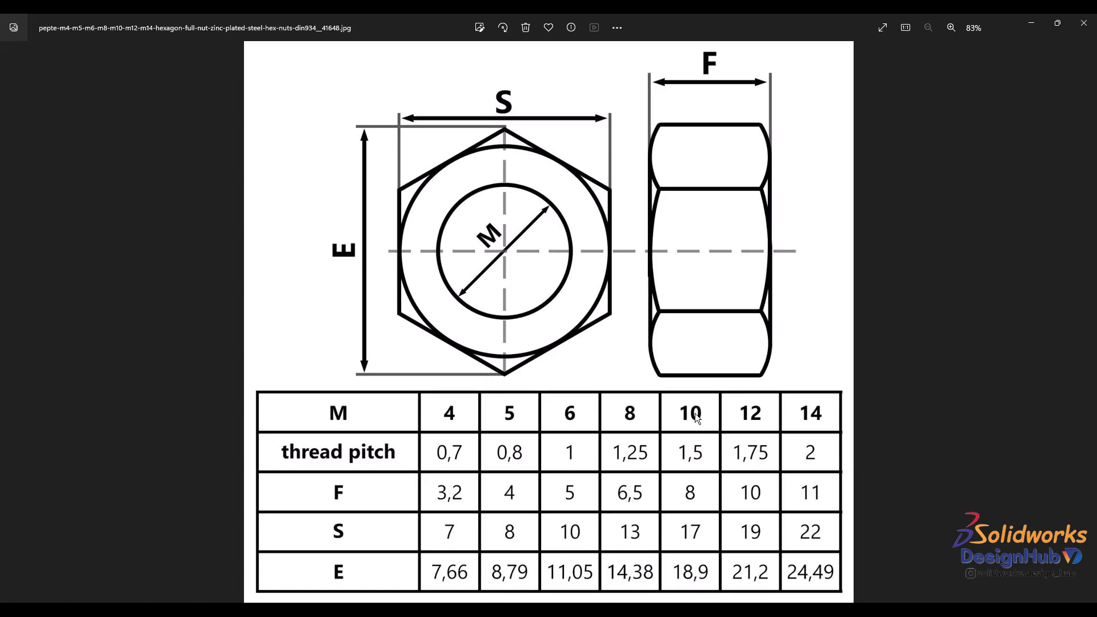
mouse_move(704, 417)
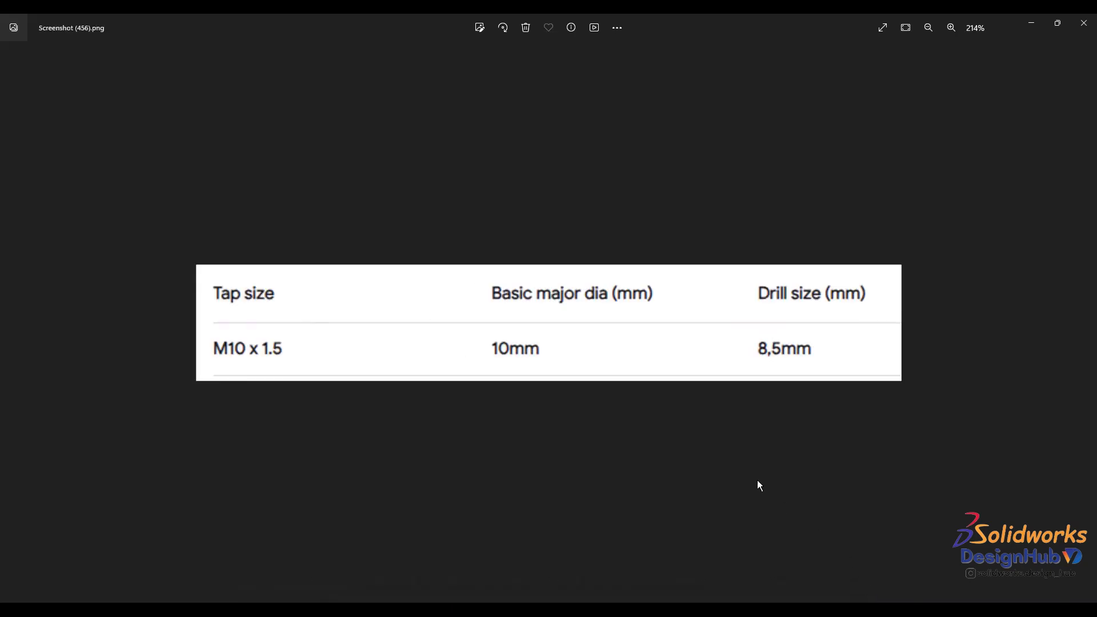
mouse_move(881, 354)
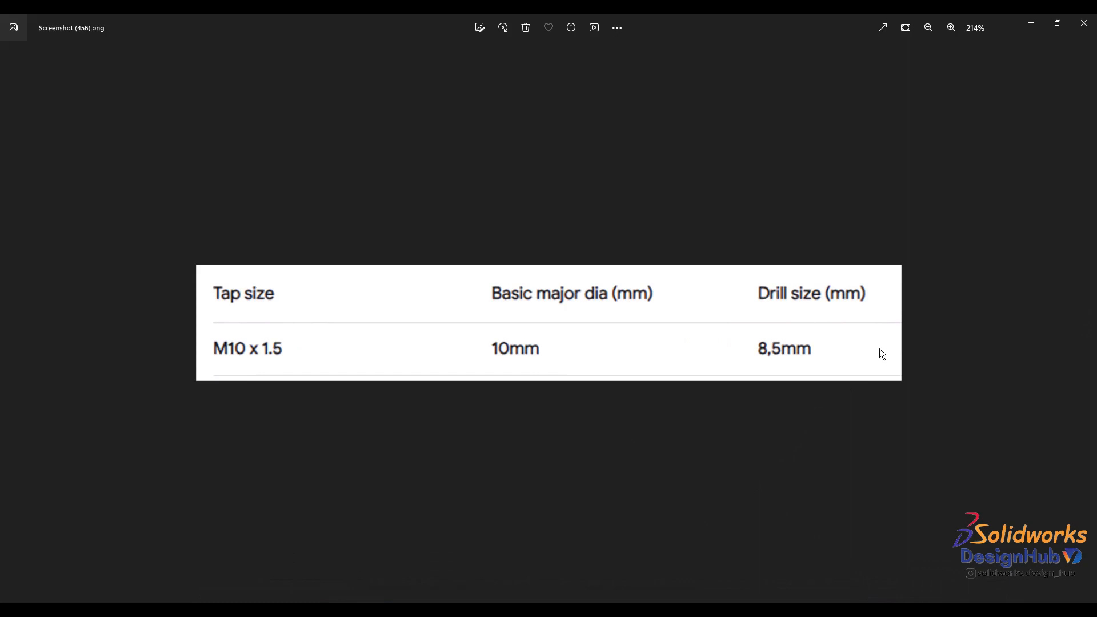
mouse_move(793, 363)
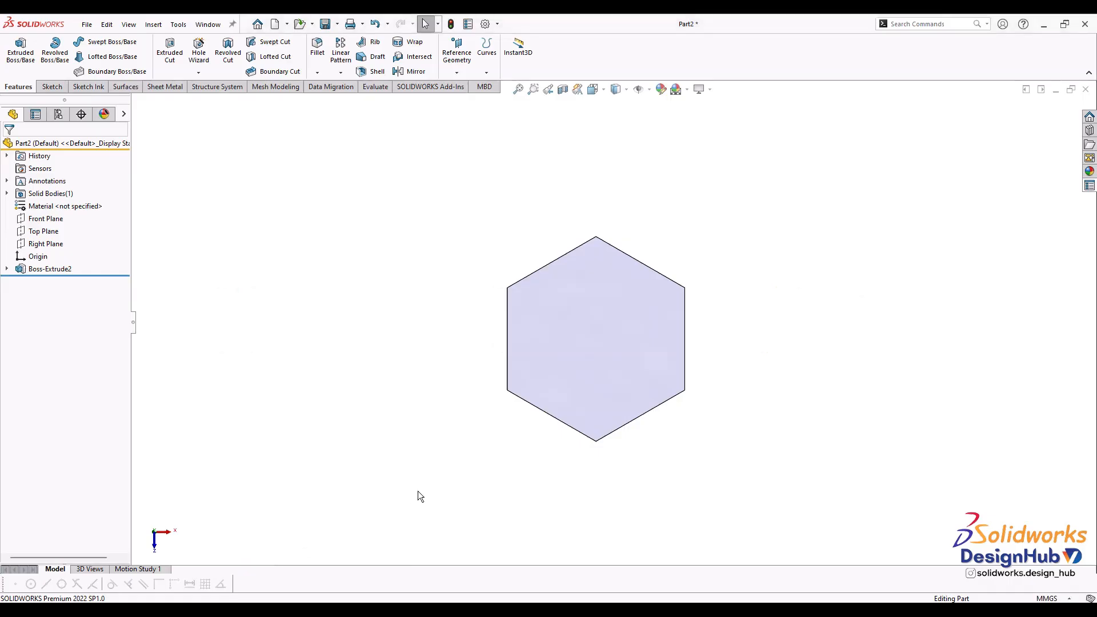
mouse_move(586, 322)
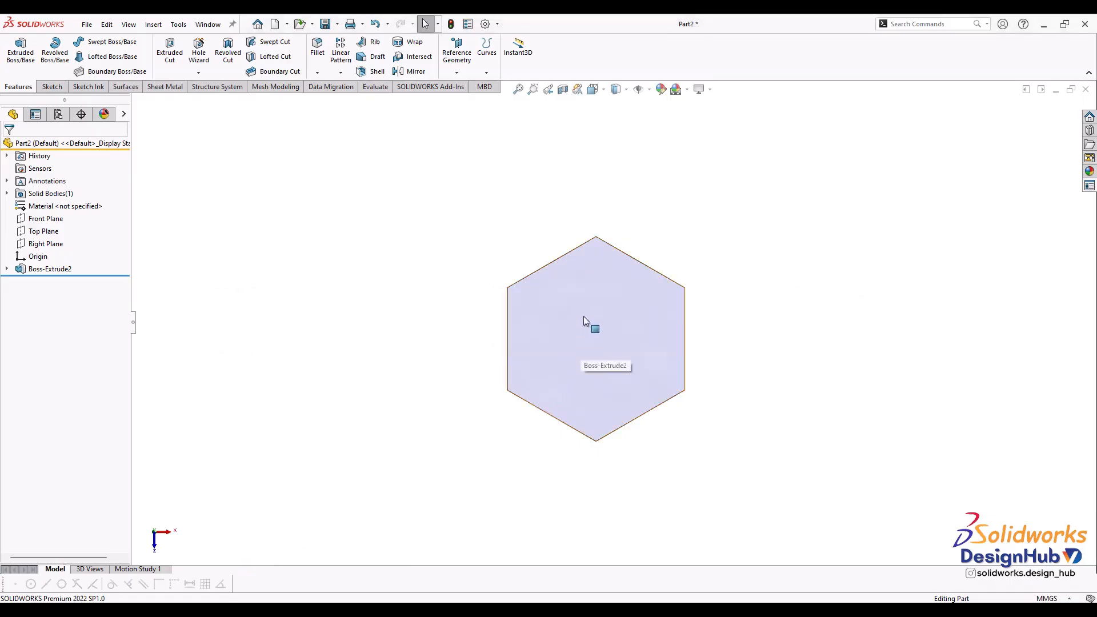
Step: Sketch an 8.5 mm diameter circle at the hexagon face's centre
right_click(593, 320)
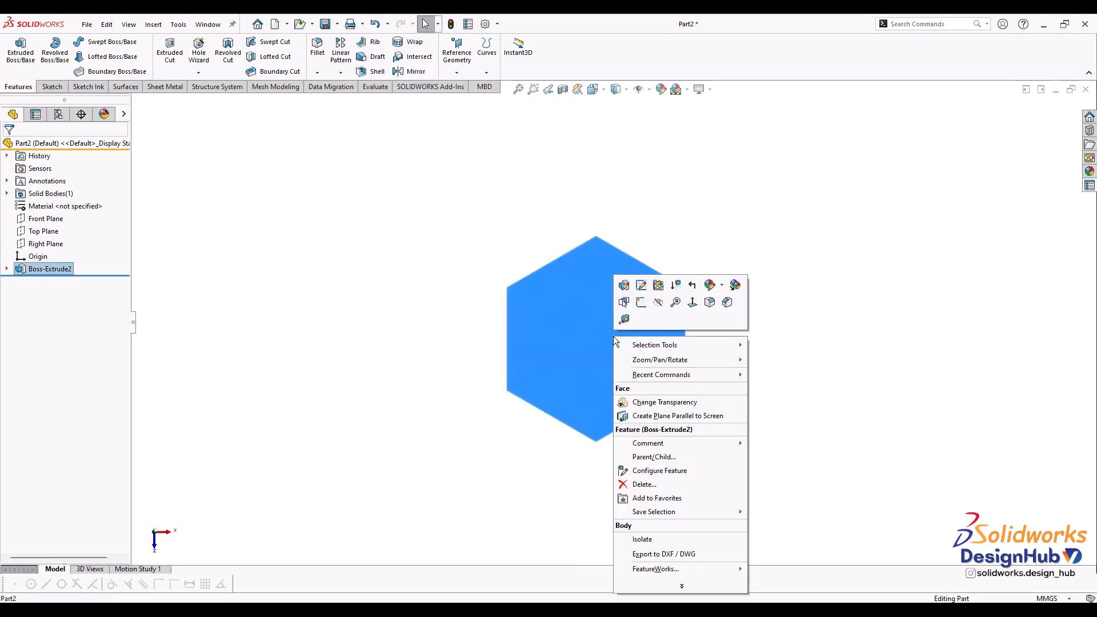
mouse_move(639, 302)
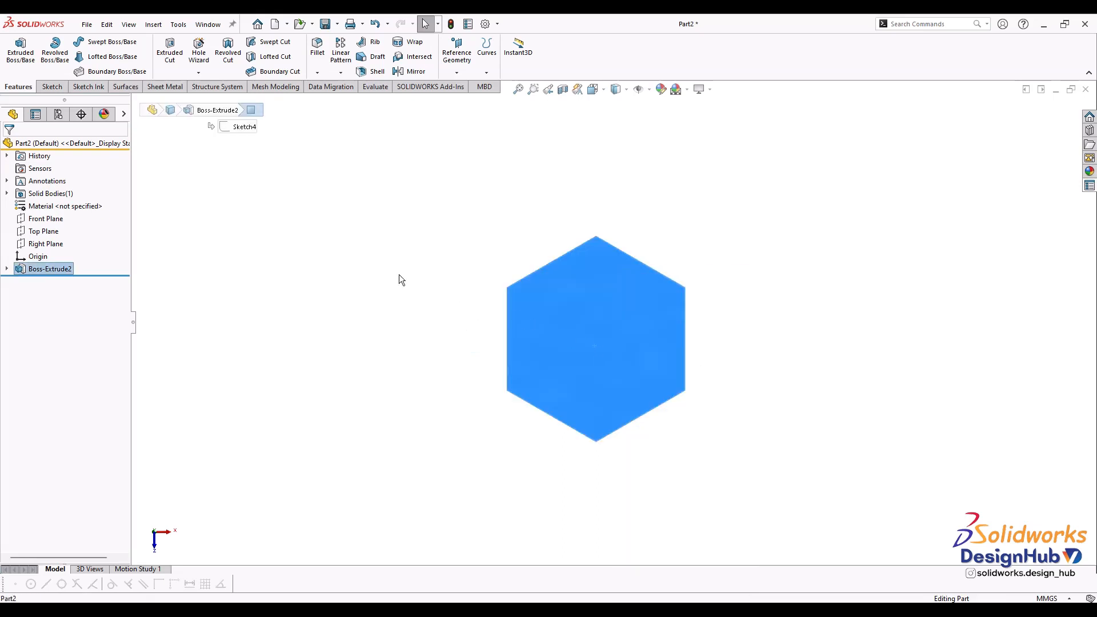
left_click(49, 86)
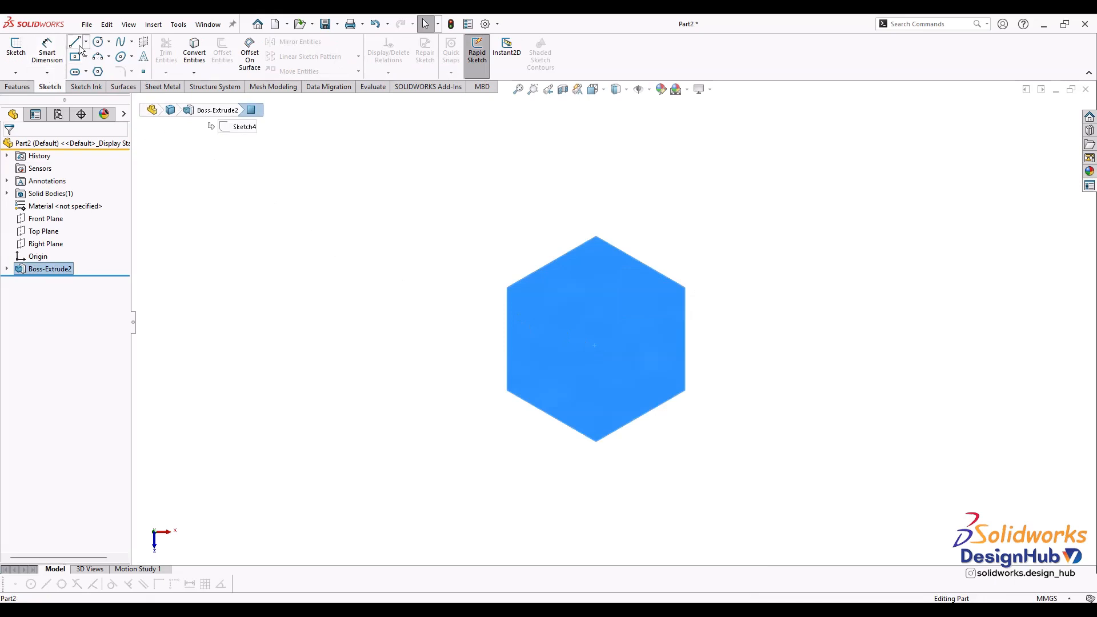
left_click(99, 42)
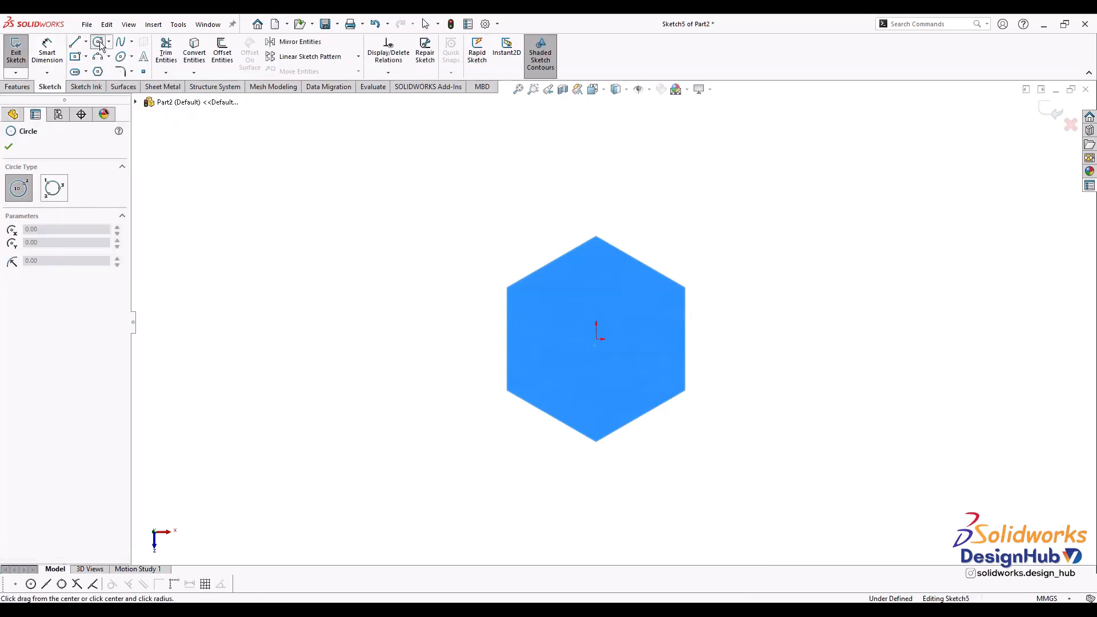
mouse_move(598, 344)
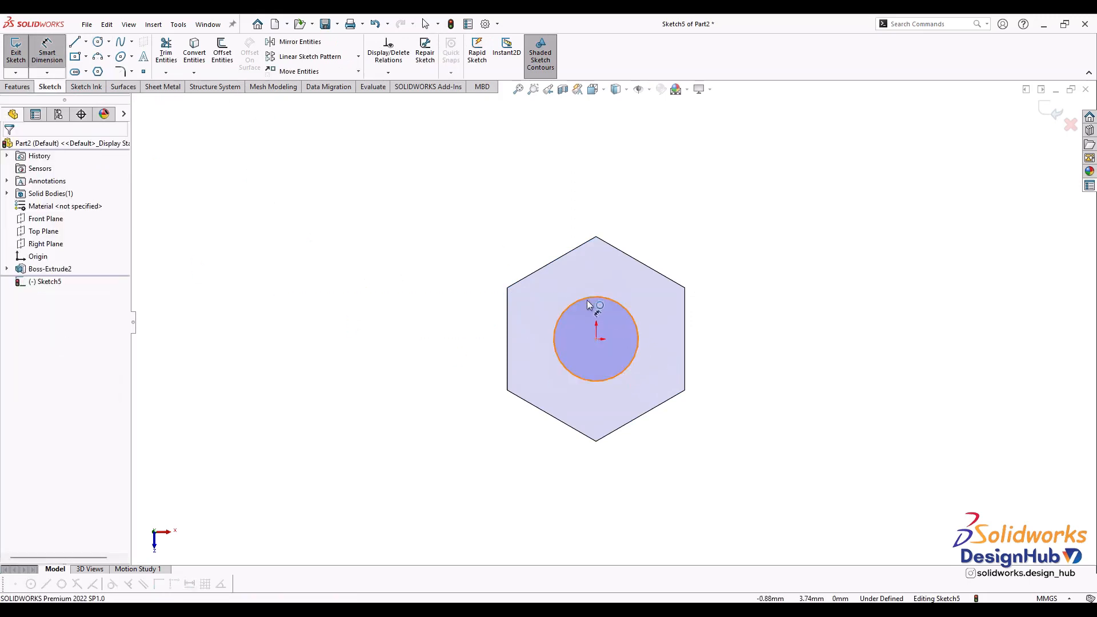
left_click(595, 304)
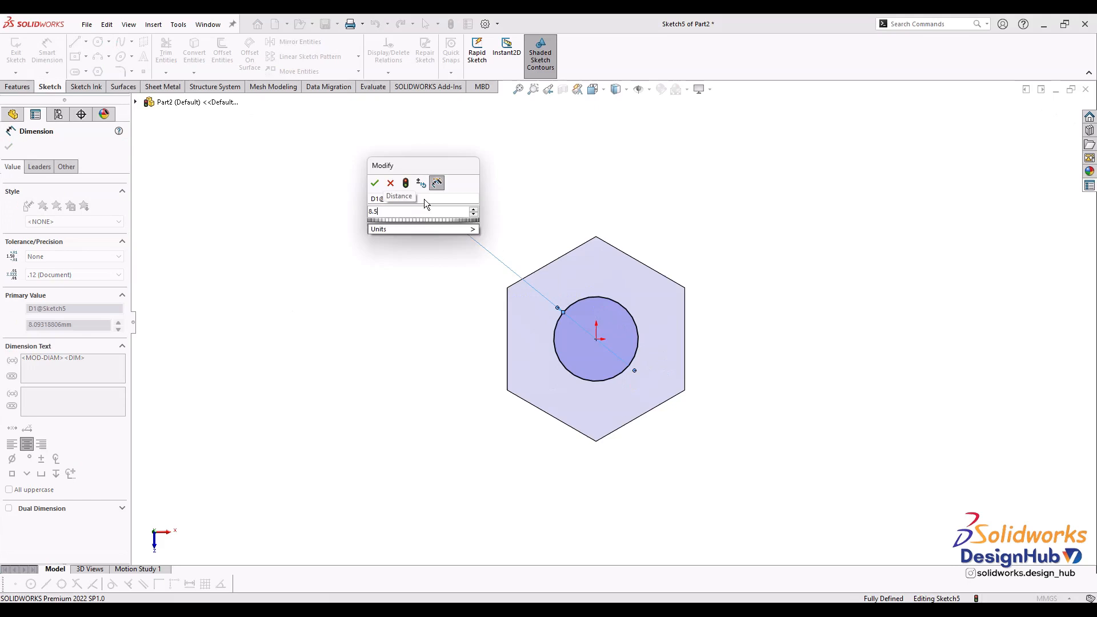
left_click(374, 183)
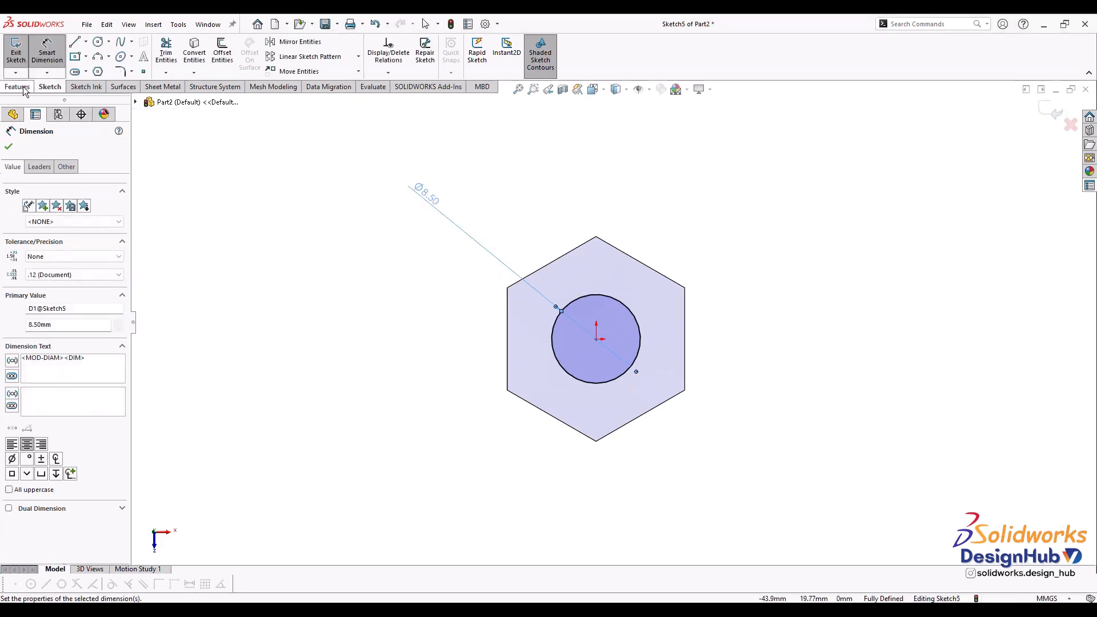
left_click(18, 86)
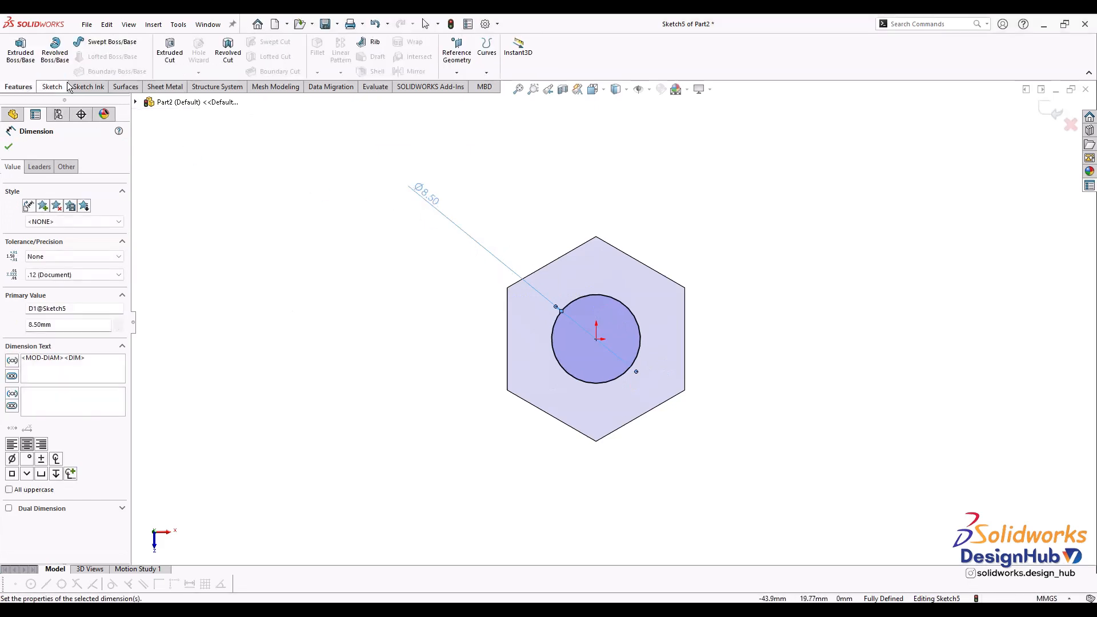
mouse_move(169, 52)
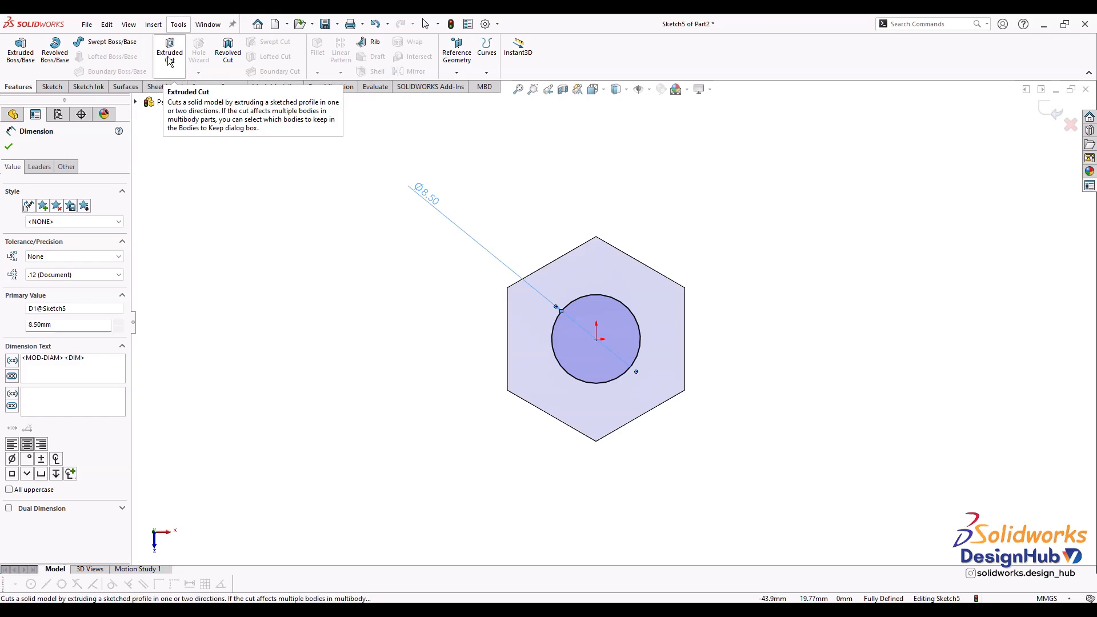
left_click(169, 48)
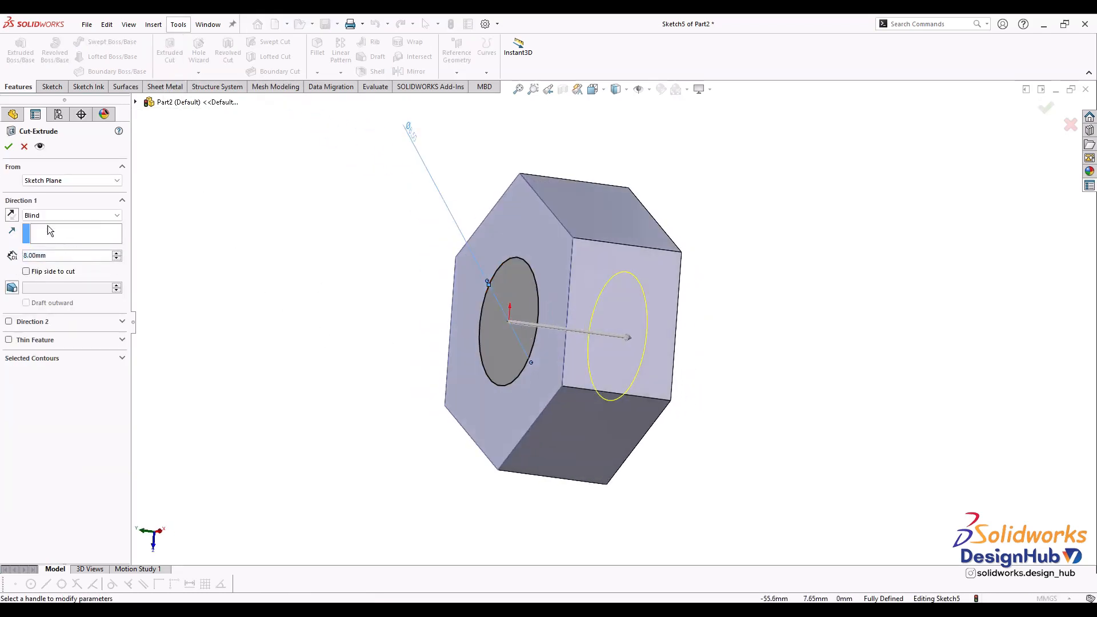
Step: Extrude-cut the 8.5 mm circle Through All to form the centre hole
left_click(70, 215)
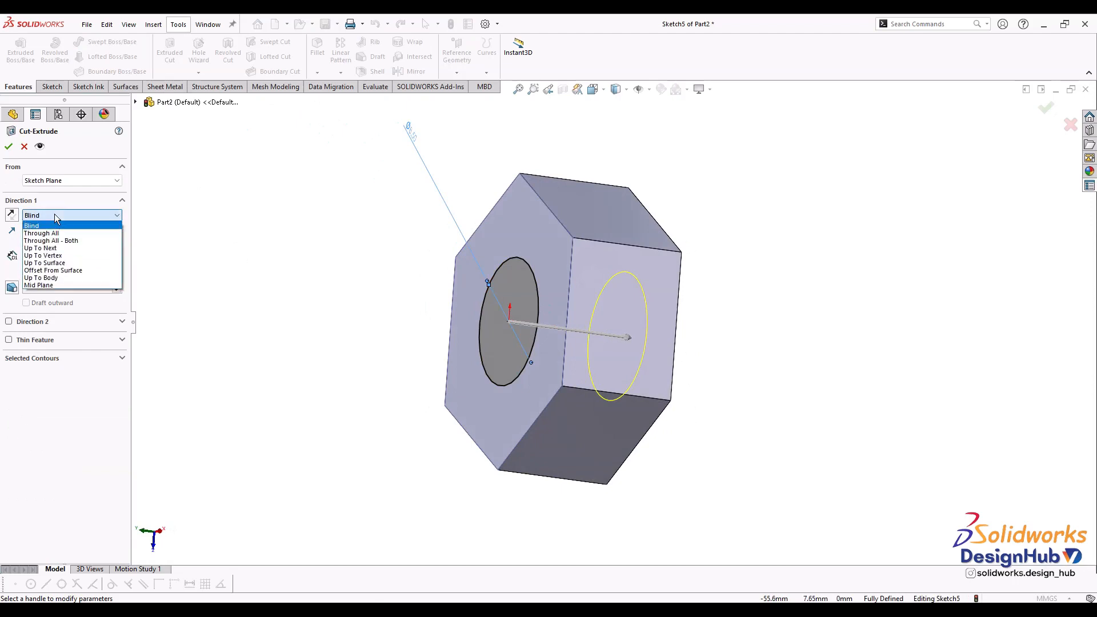
mouse_move(59, 233)
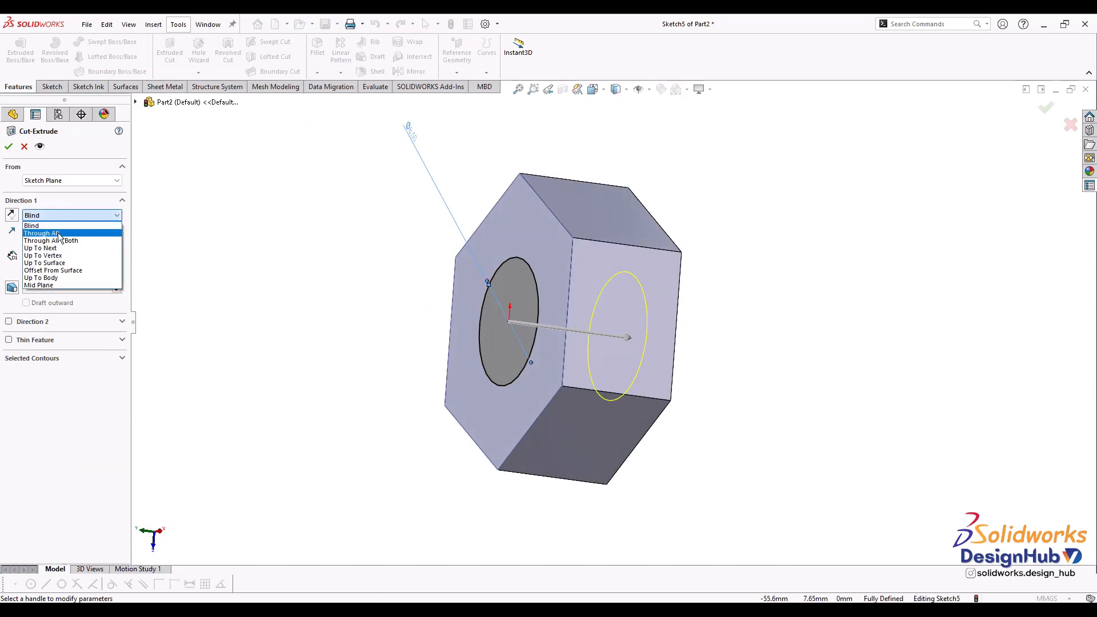
left_click(41, 233)
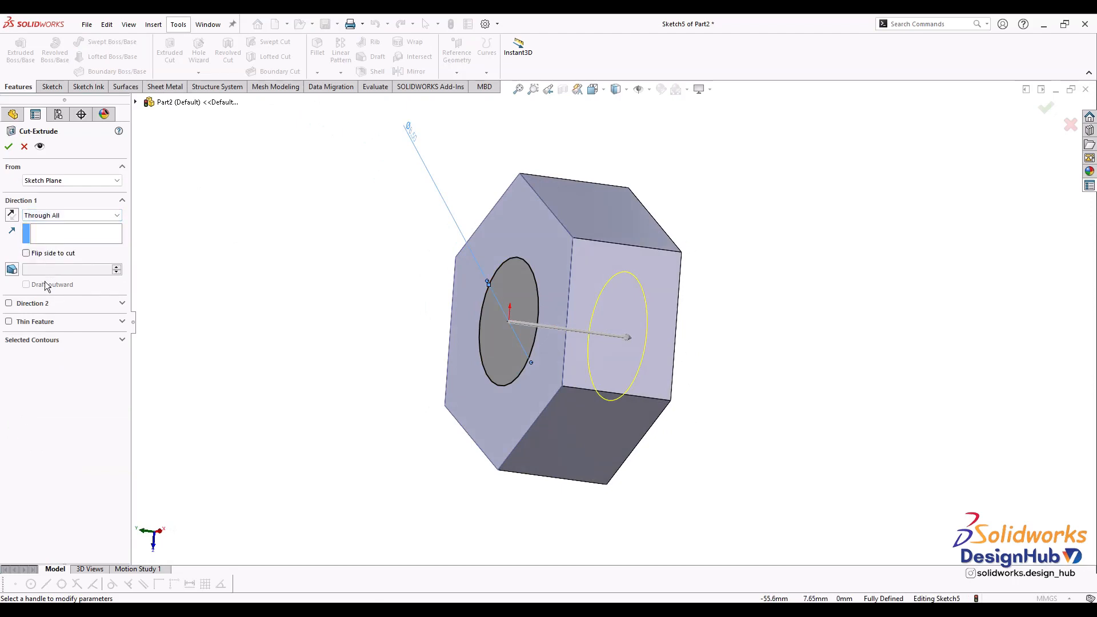
left_click(8, 146)
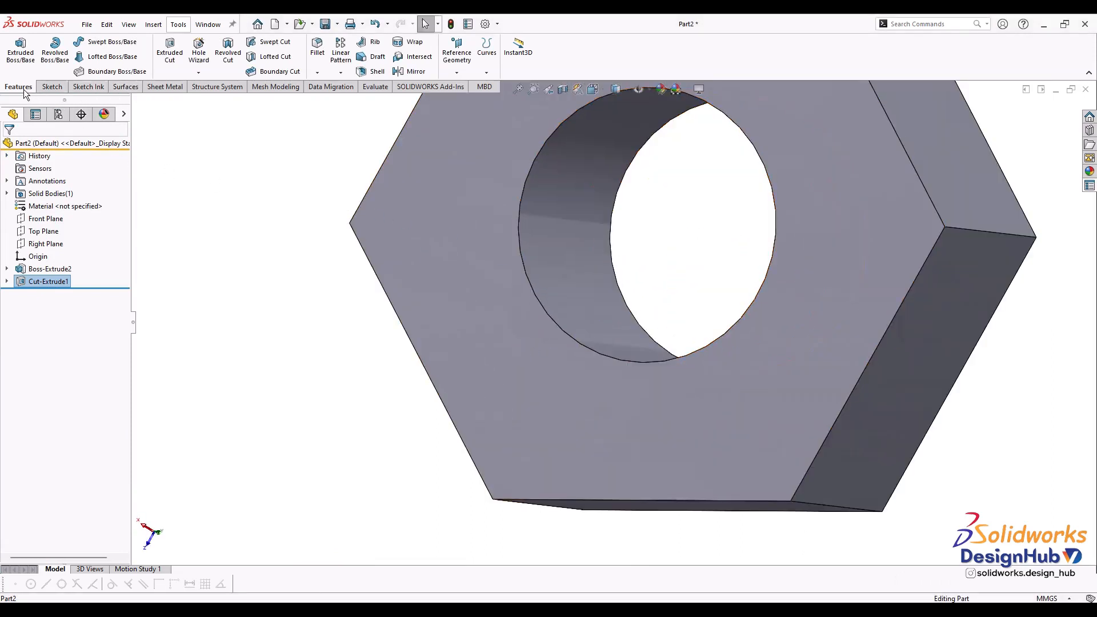
mouse_move(198, 52)
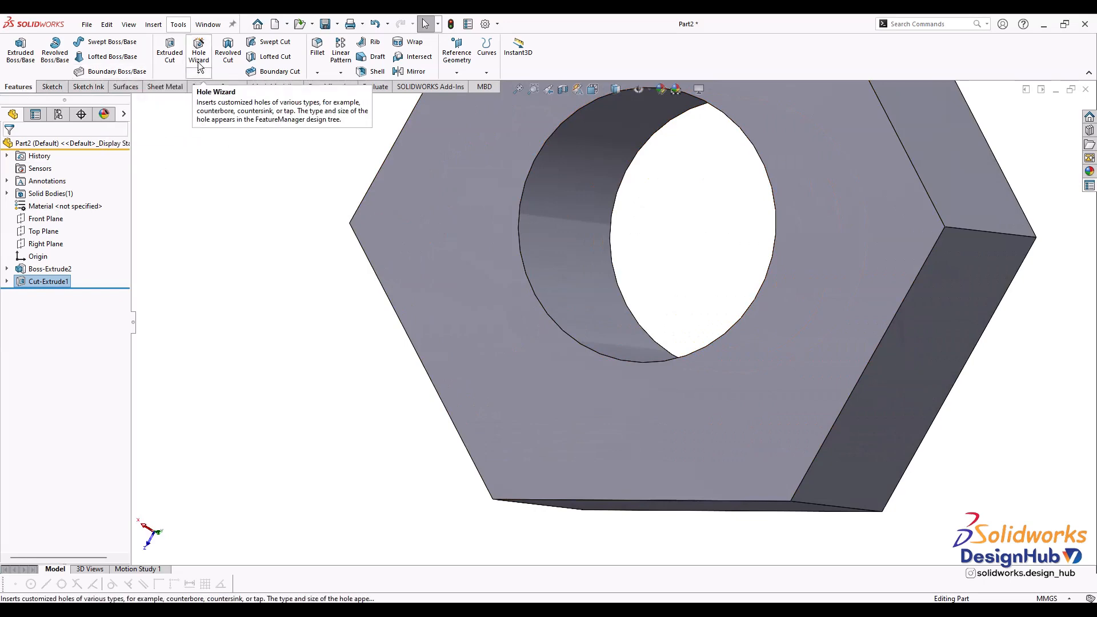
Step: Open and cancel the Thread tool, then select the hole's circular edge
left_click(199, 73)
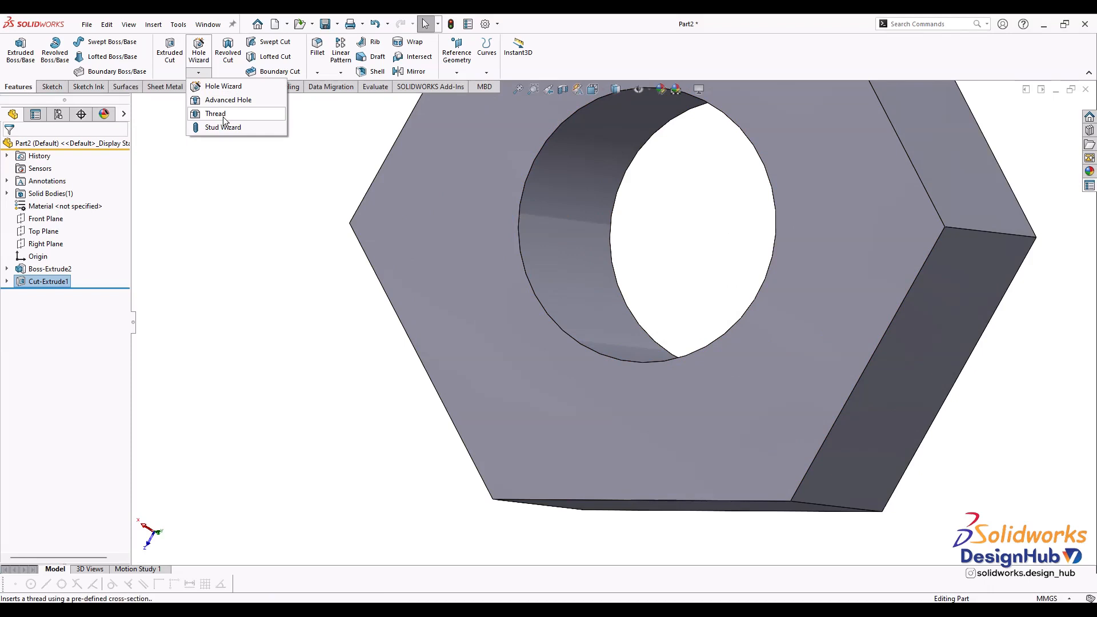
left_click(215, 113)
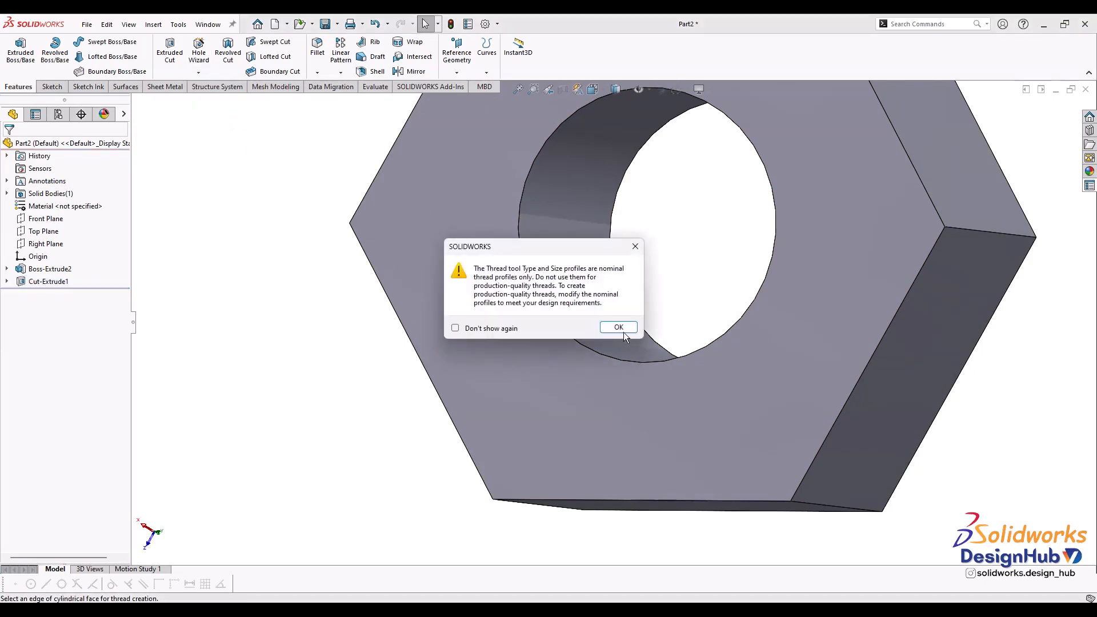
left_click(618, 326)
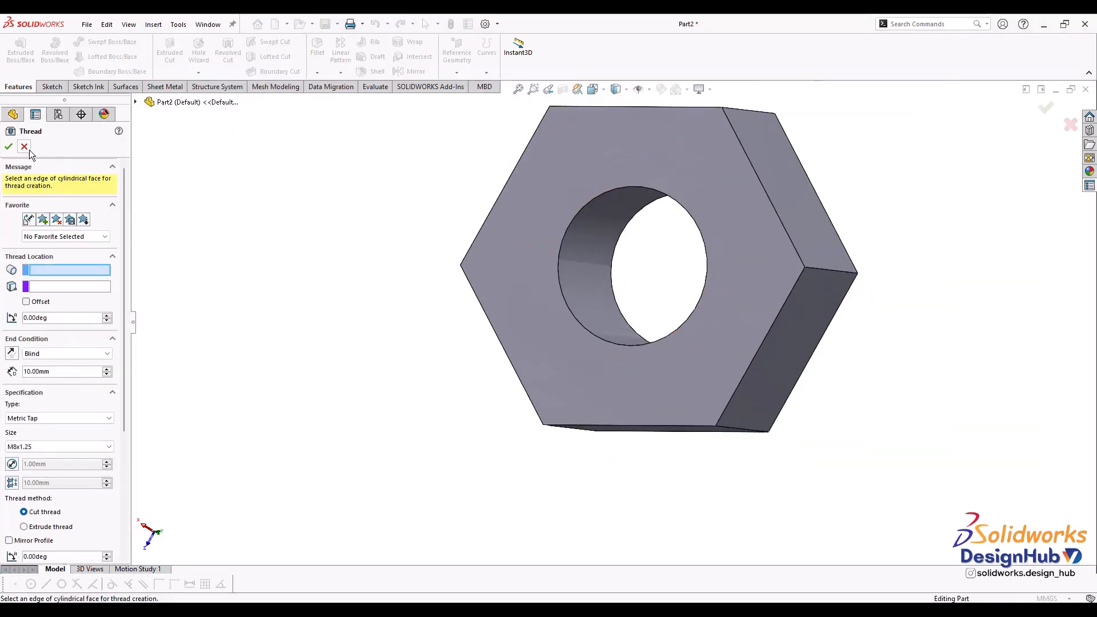
left_click(24, 146)
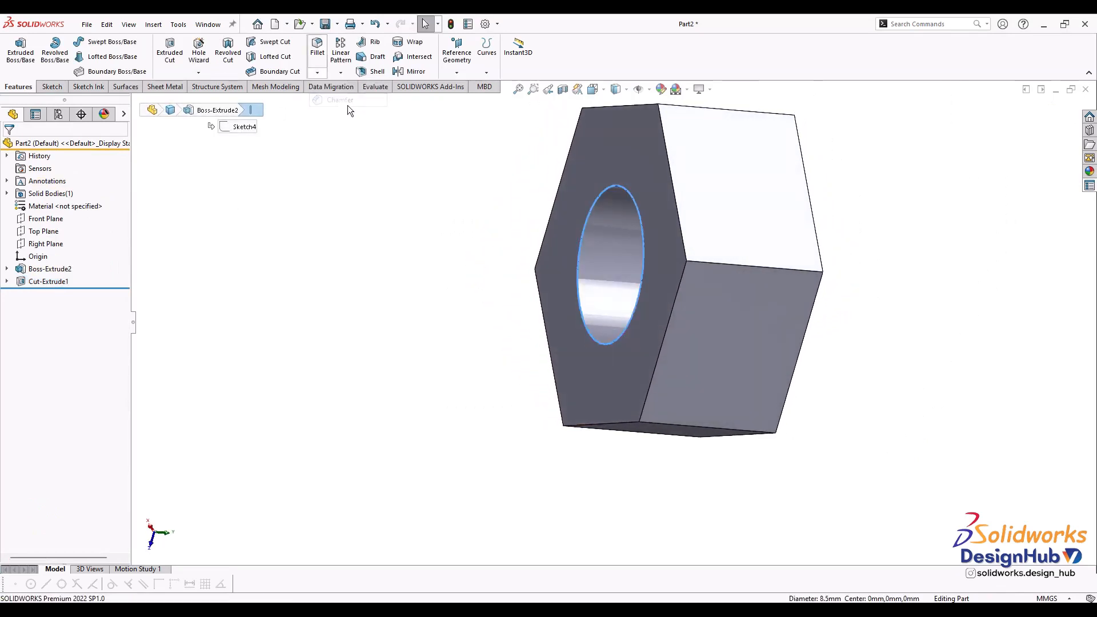
Step: Add a 0.5 mm by 45° chamfer to both hole edges
left_click(339, 99)
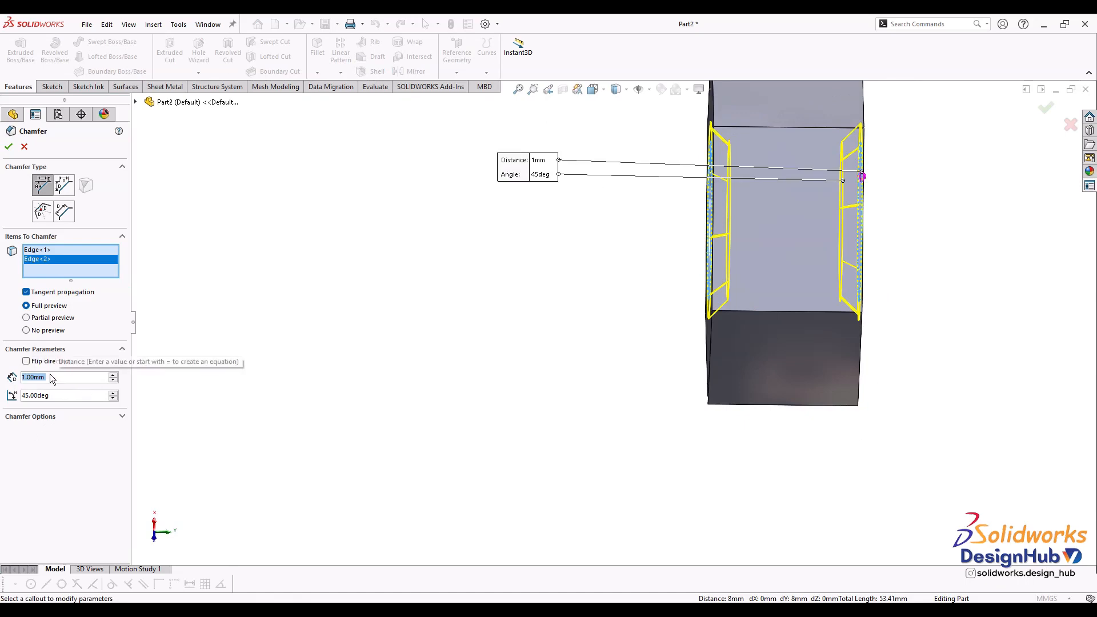
type("0.5mm")
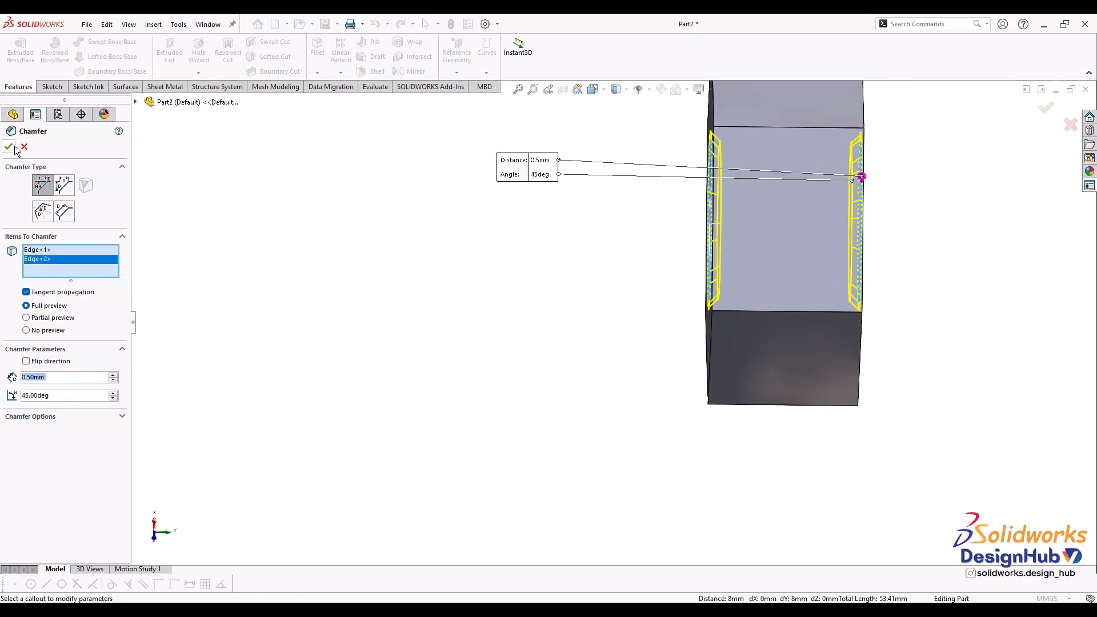
left_click(9, 147)
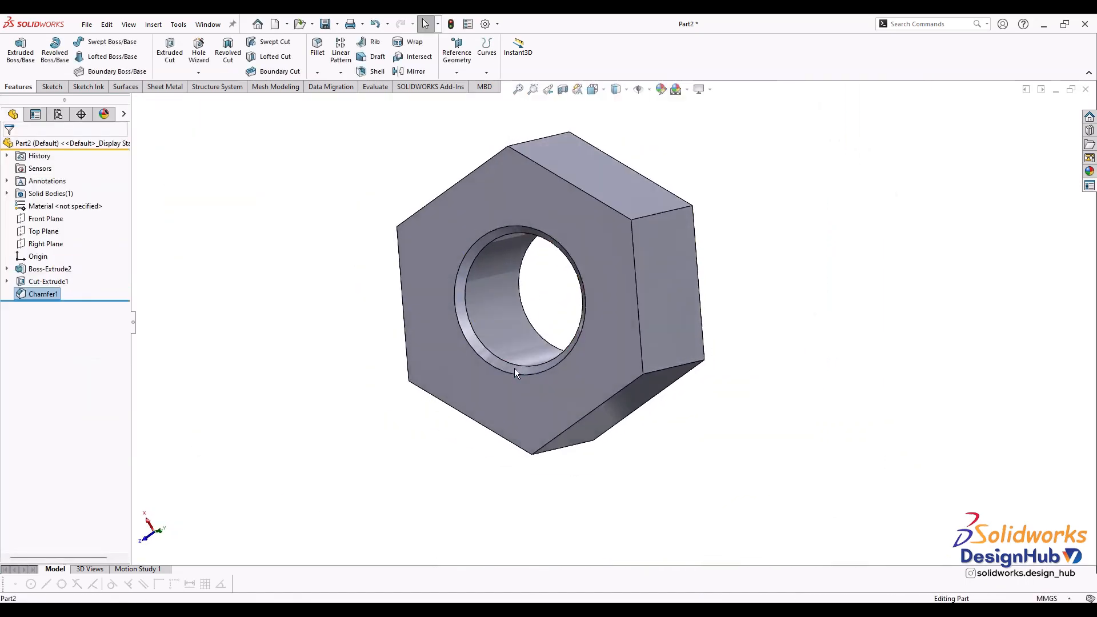
left_click(198, 71)
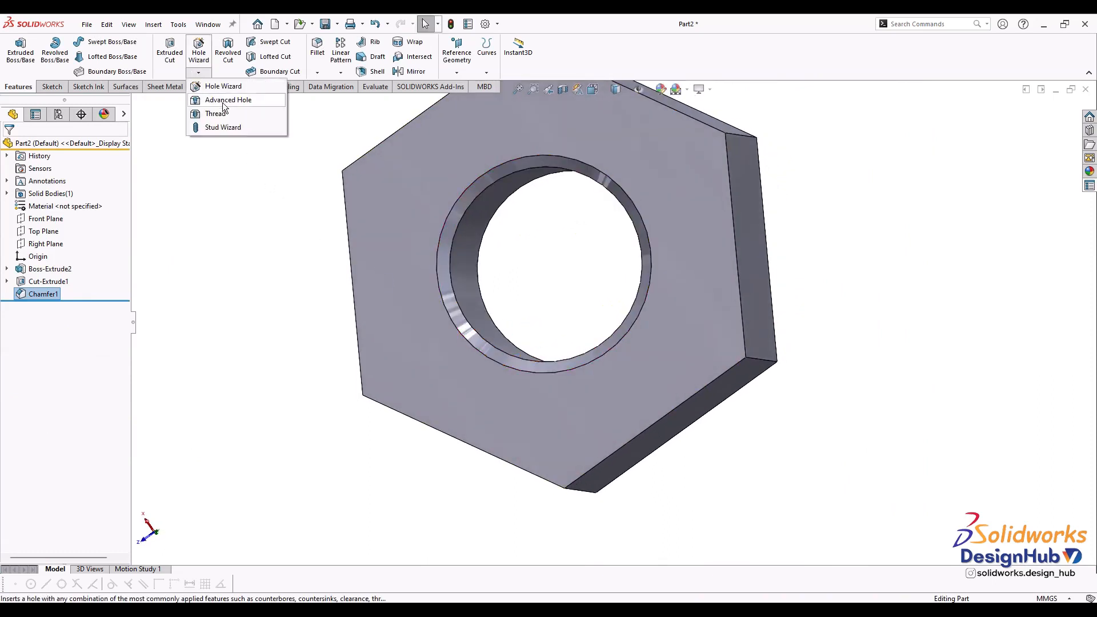
Step: Start a Thread on the hole, dismiss the warning, and set a 5 mm offset
left_click(216, 113)
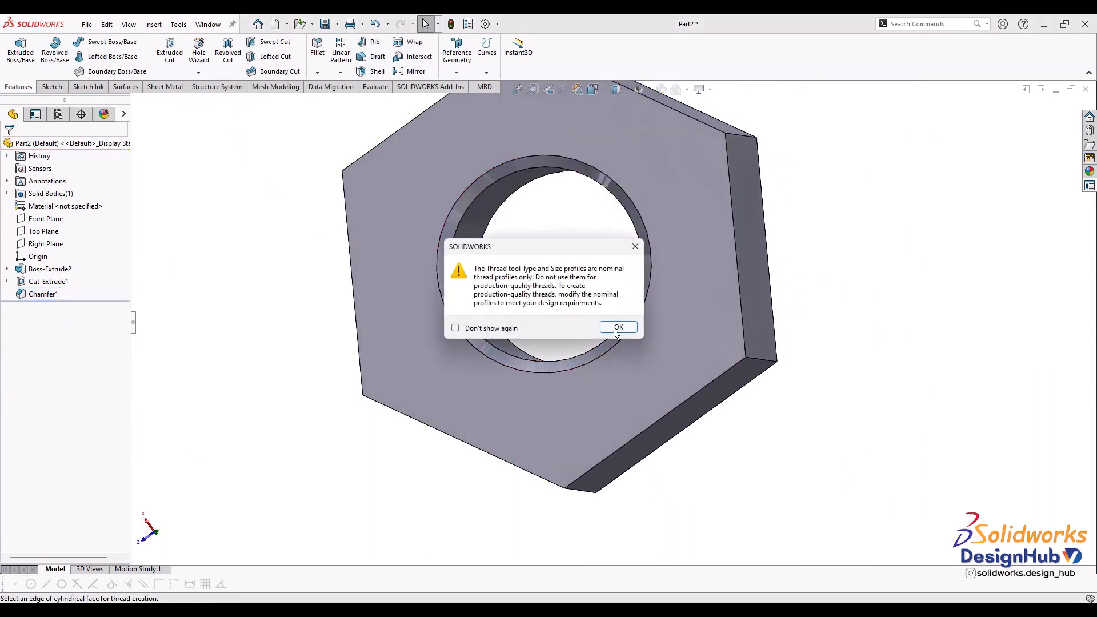
left_click(617, 327)
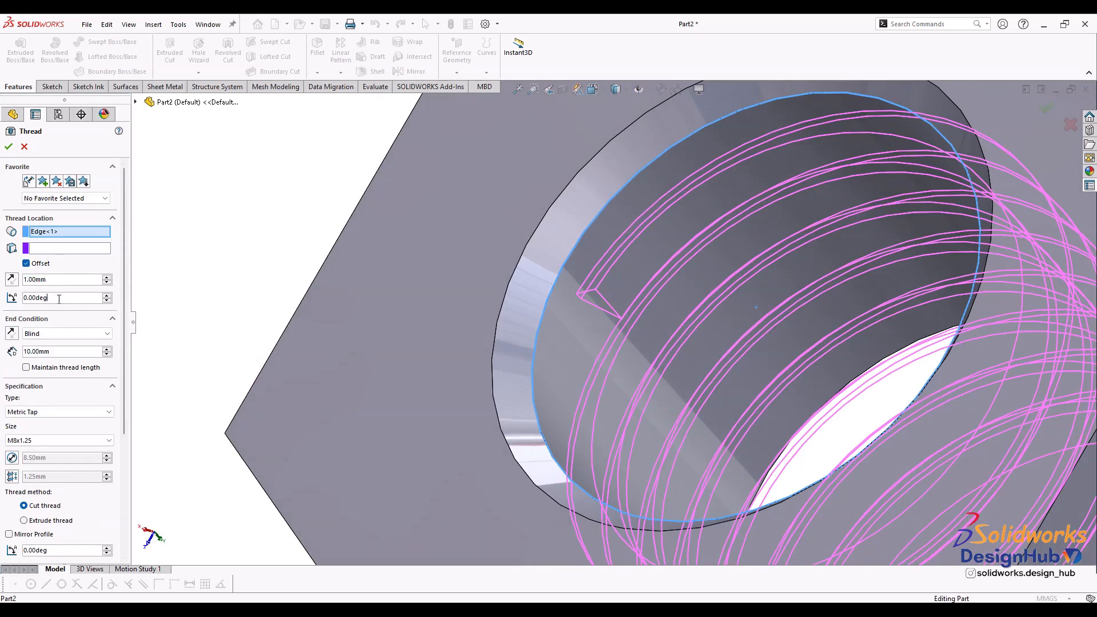
left_click(63, 279)
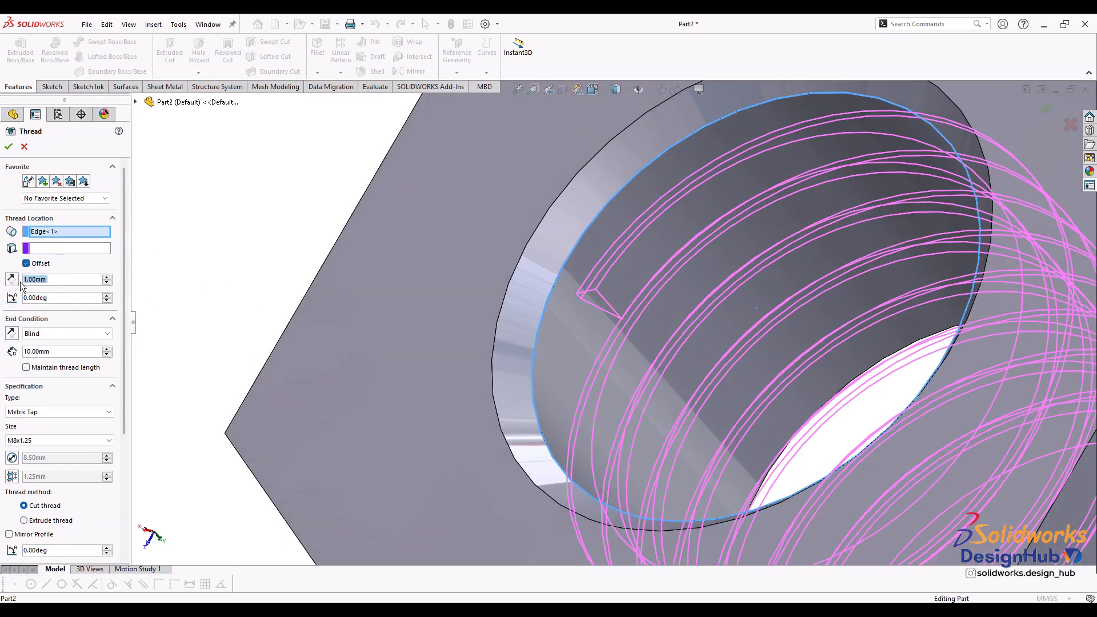
type("5.00mm")
left_click(63, 351)
type("20")
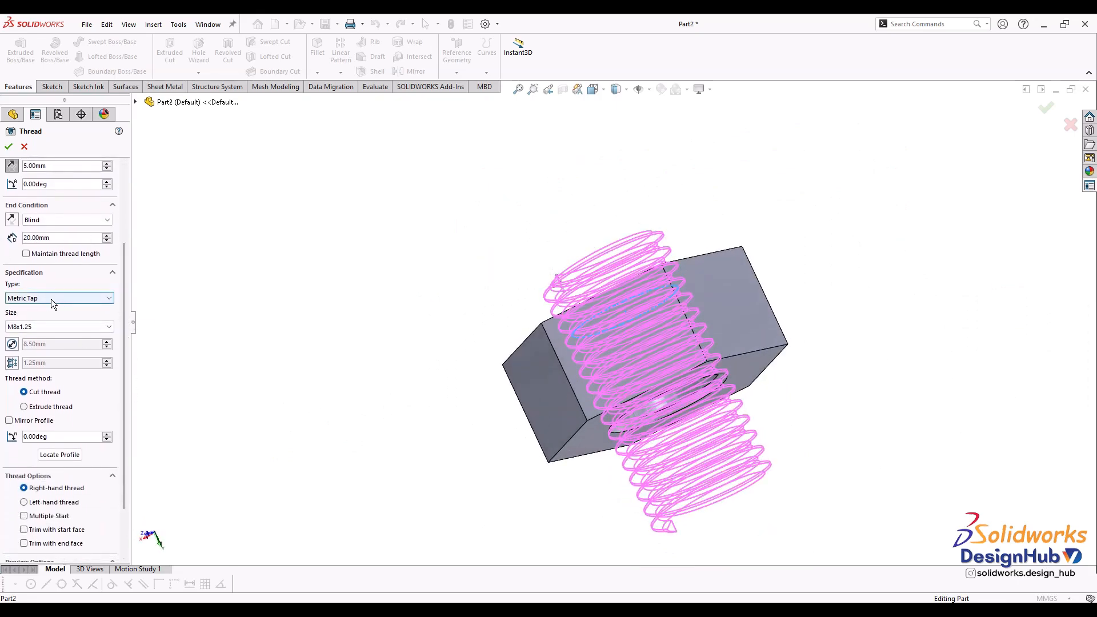
Step: Set the thread type to Metric Tap and size to M10x1.25
left_click(59, 298)
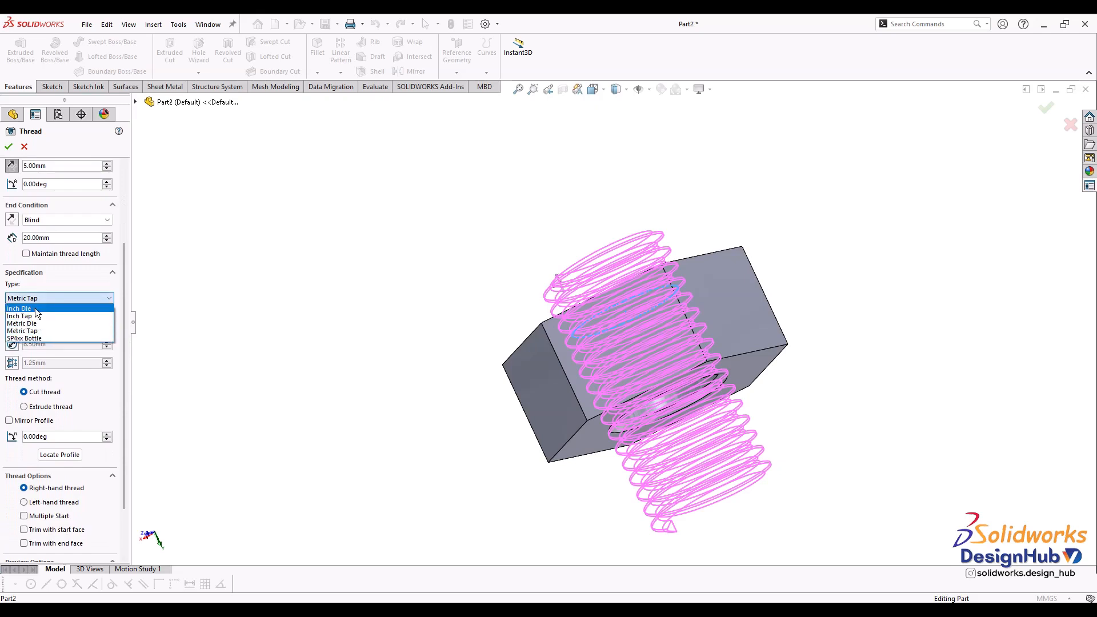
mouse_move(35, 315)
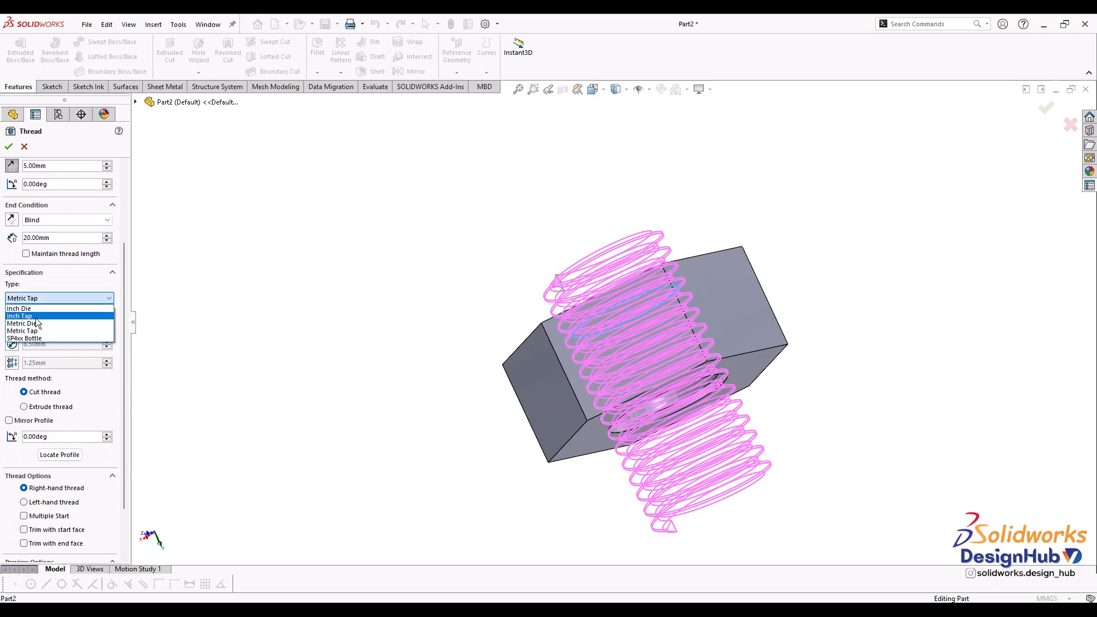
mouse_move(38, 330)
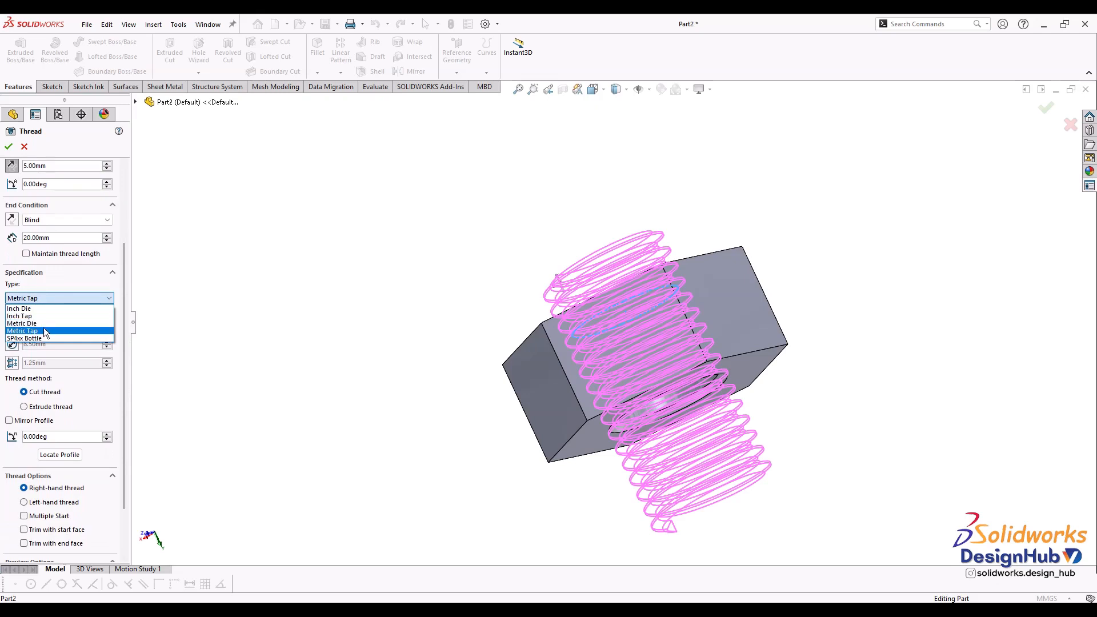
left_click(23, 330)
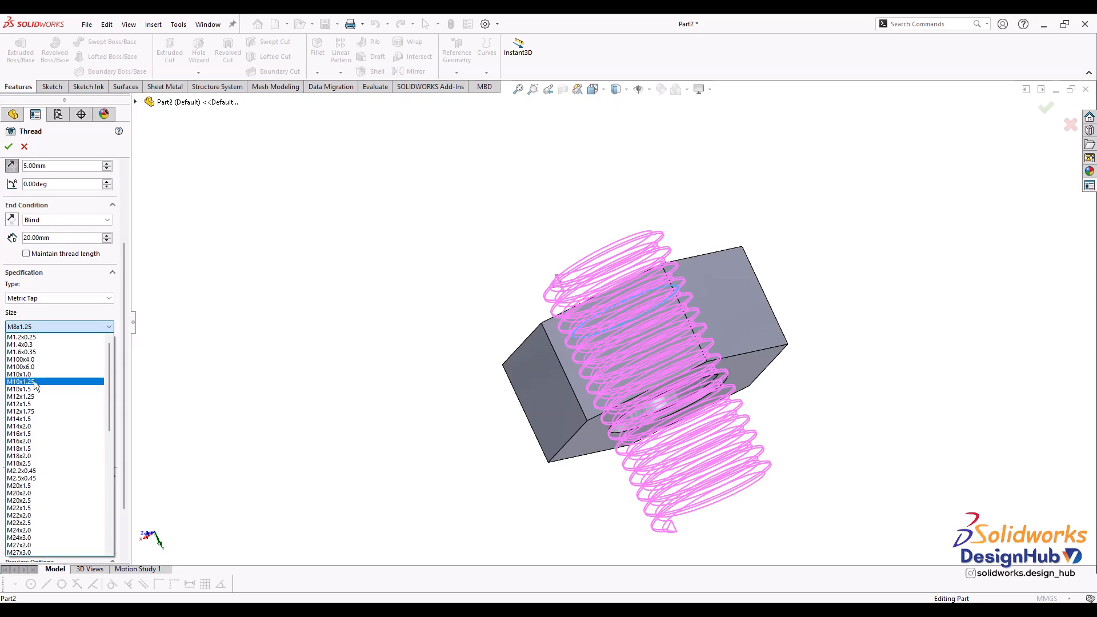
left_click(21, 381)
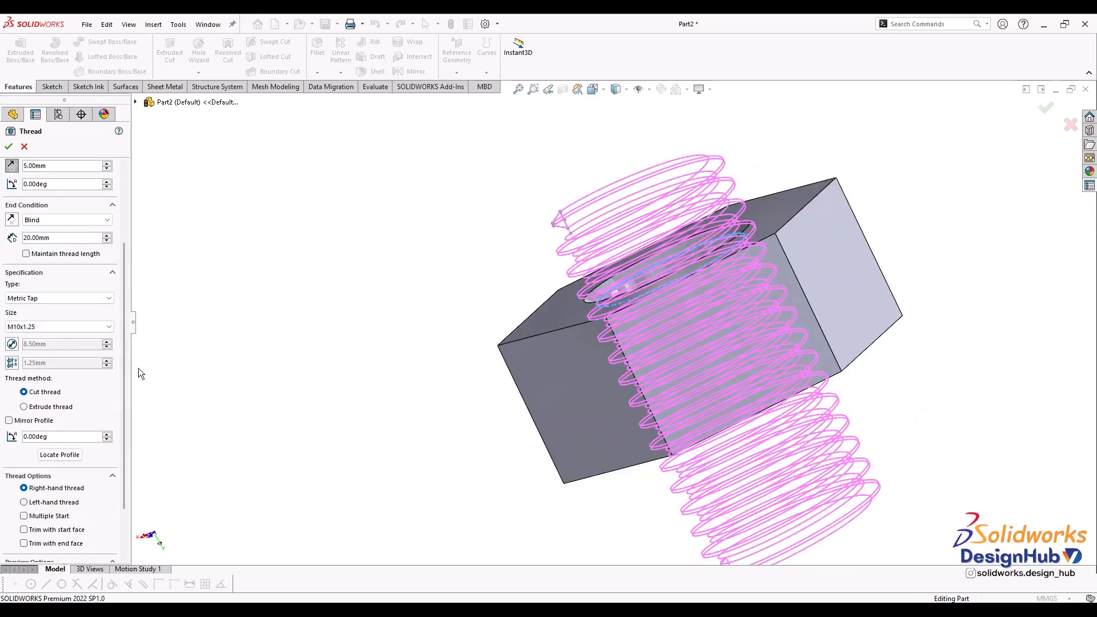
scroll("down", 3)
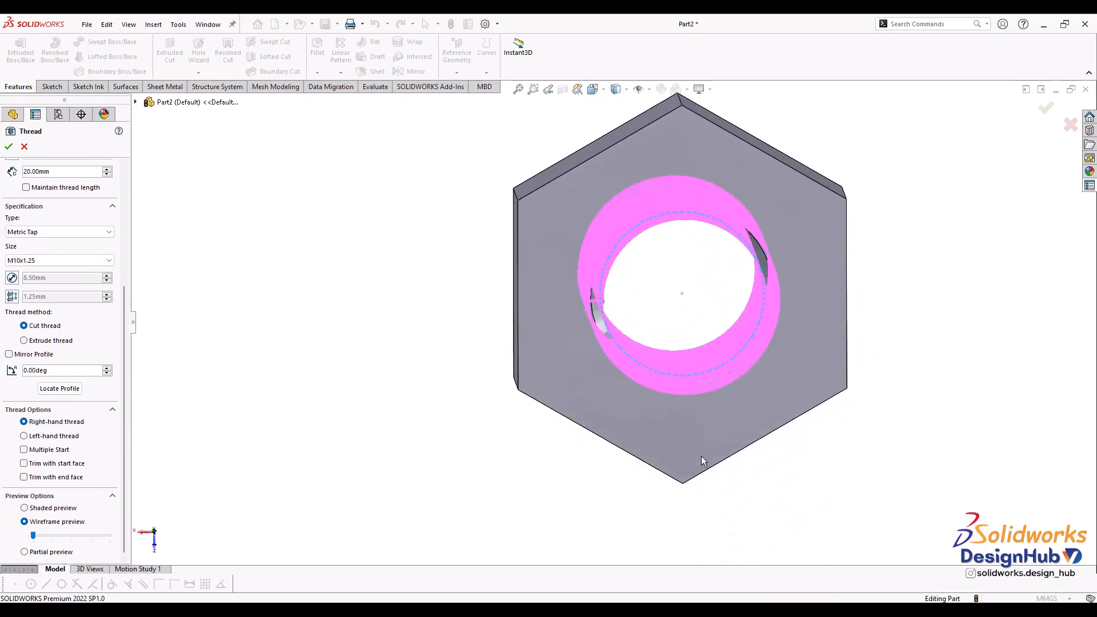
Step: View the nut face normal-to and toggle Mirror Profile on then off
right_click(716, 416)
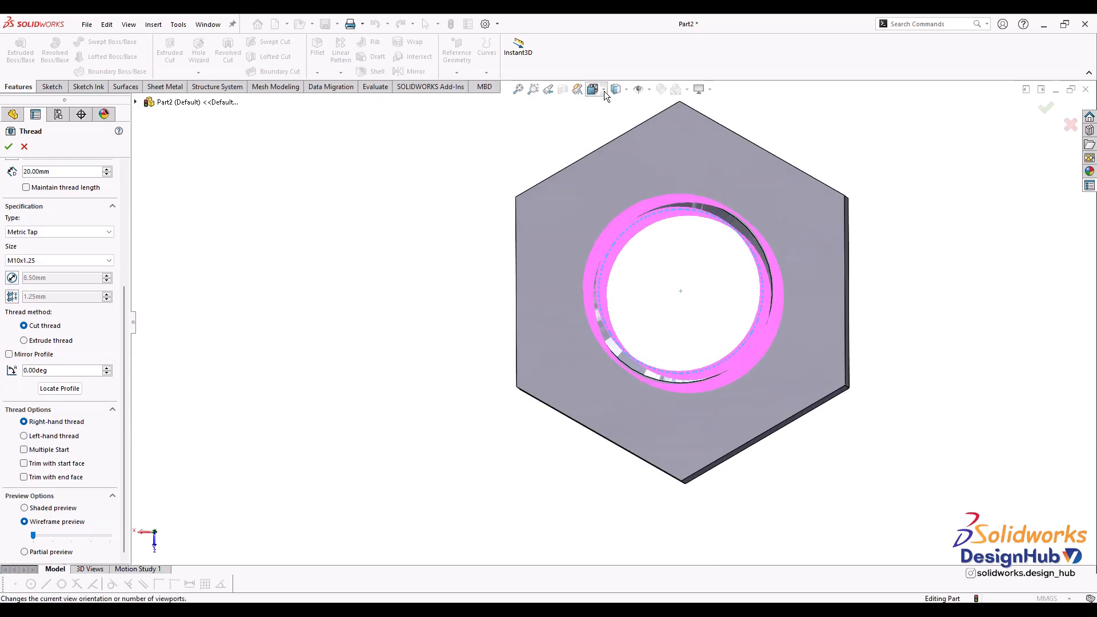
left_click(591, 89)
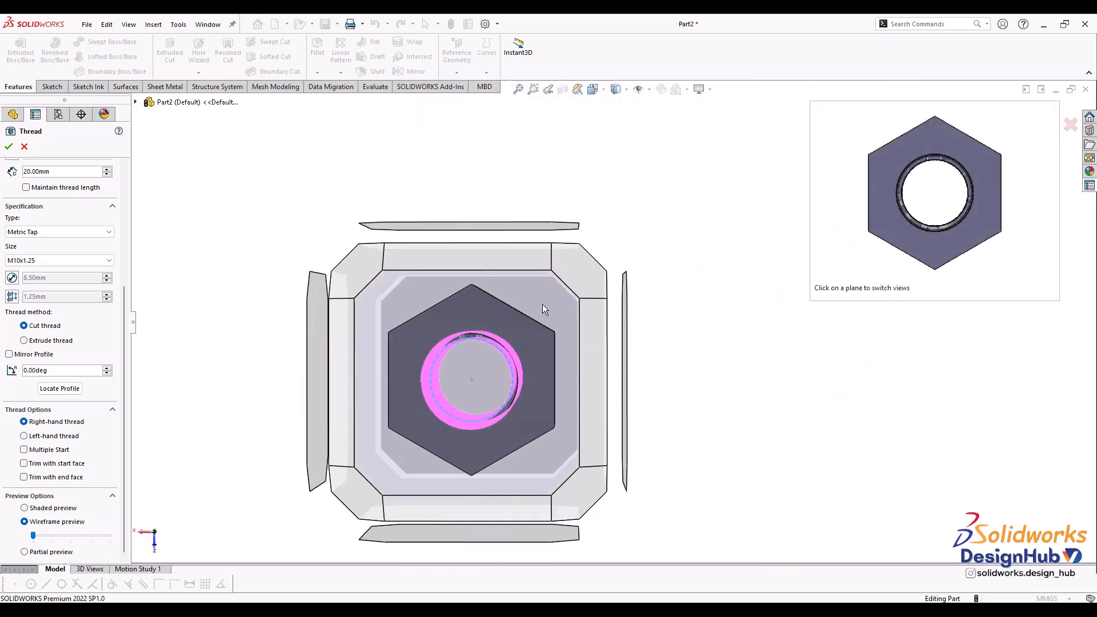
left_click(9, 354)
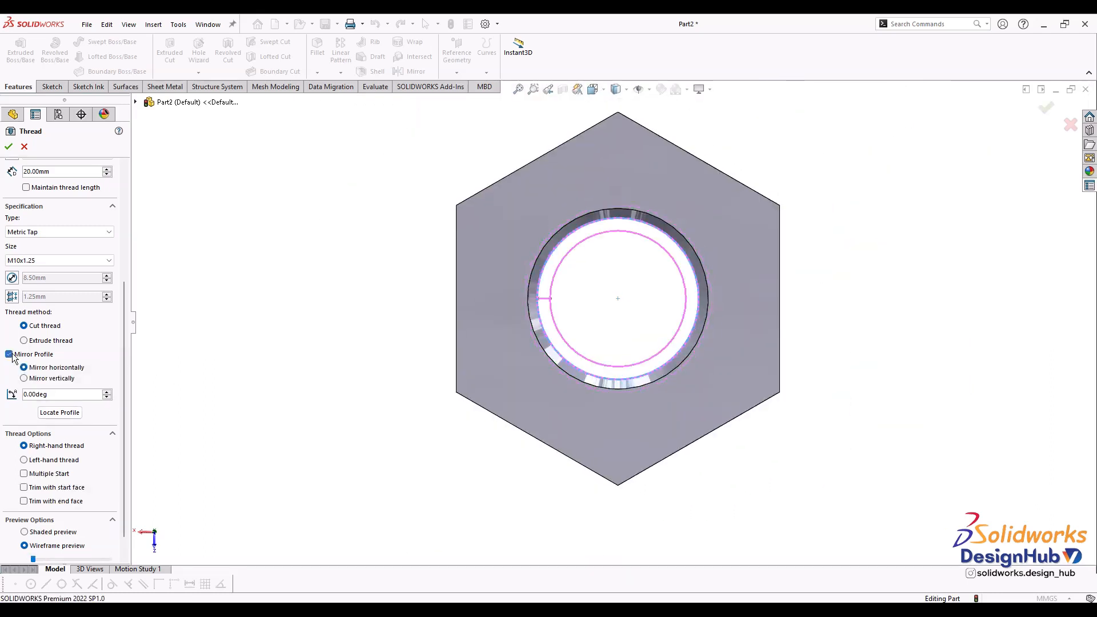
left_click(9, 354)
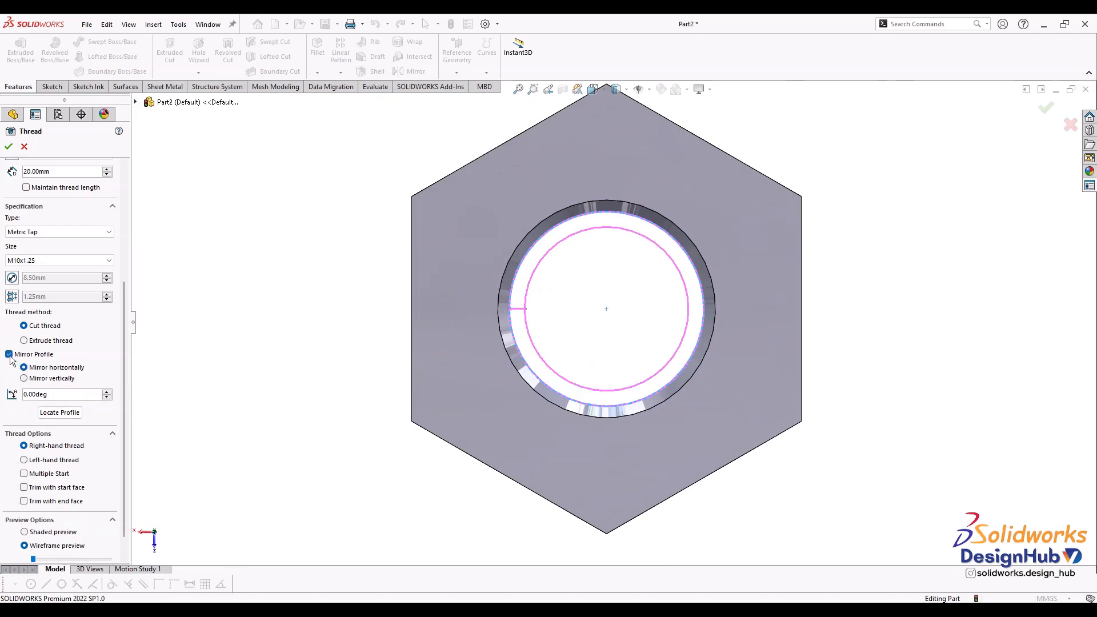
left_click(9, 354)
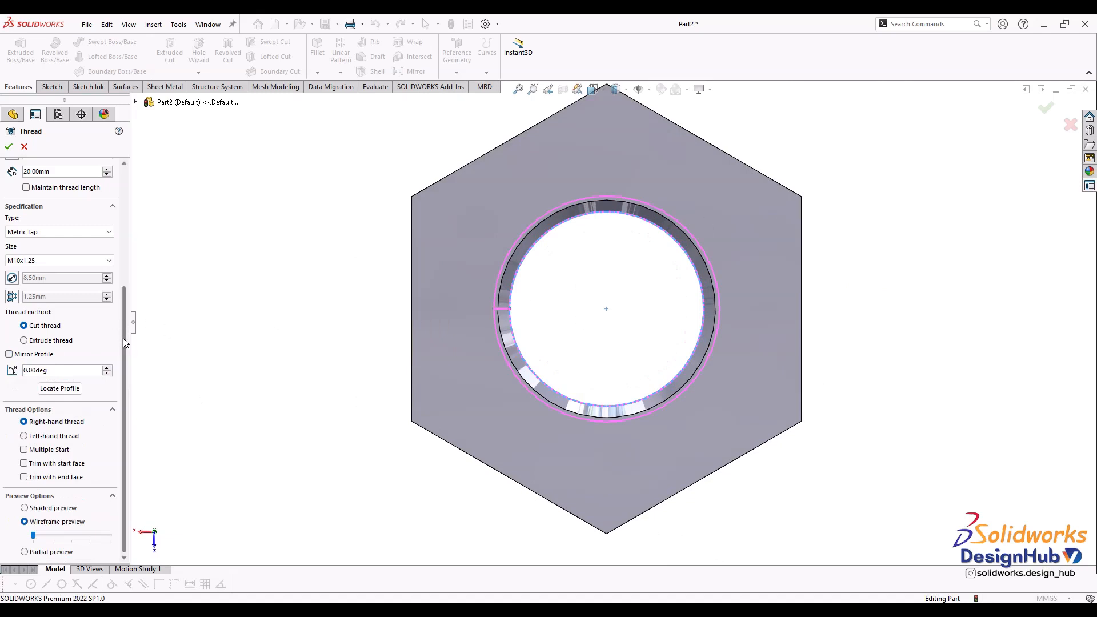
mouse_move(125, 375)
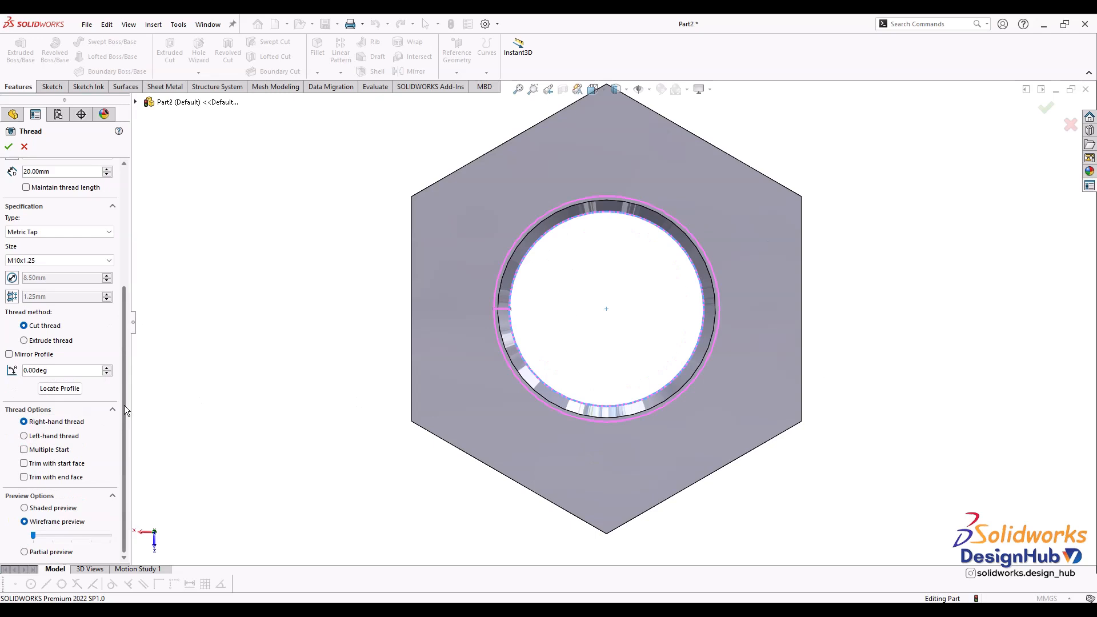
mouse_move(120, 474)
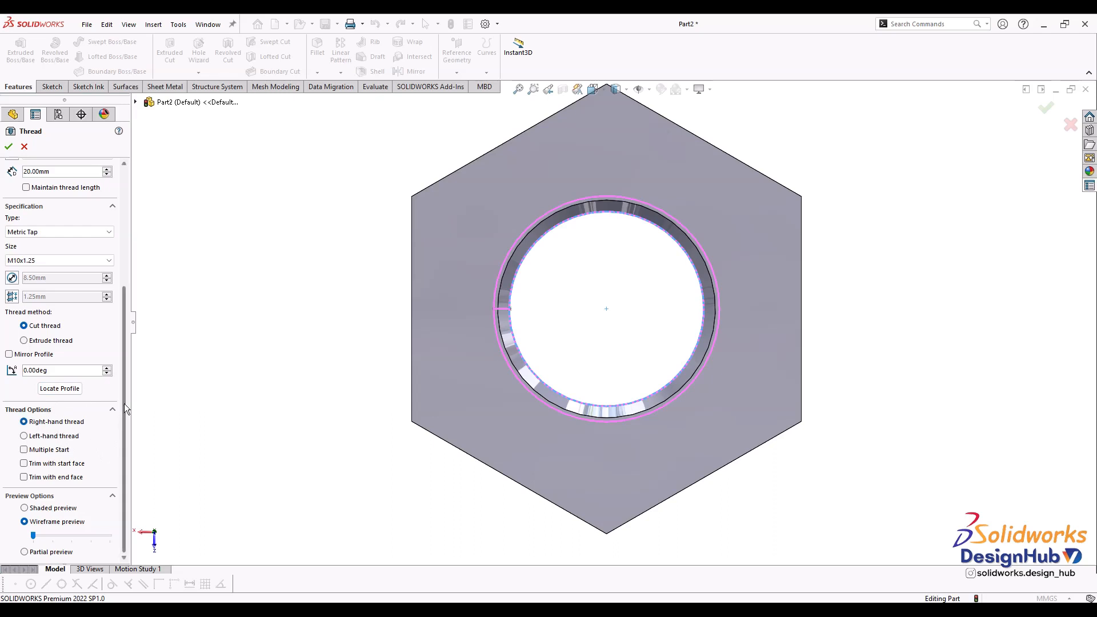
mouse_move(38, 492)
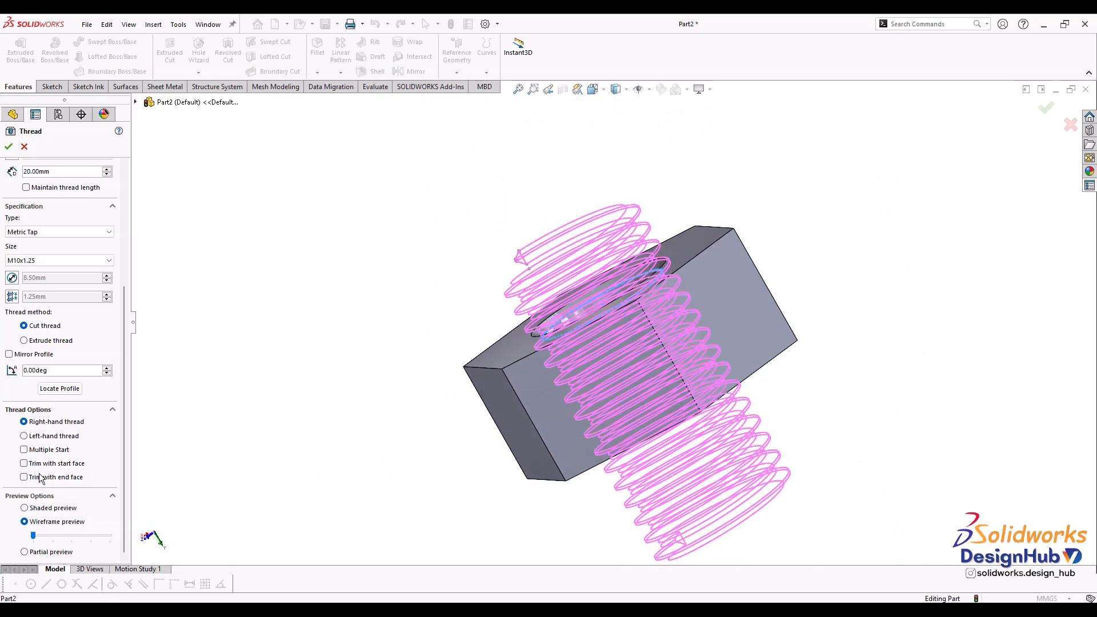
Step: Trim the thread at start and end faces and apply it as Thread1
left_click(24, 463)
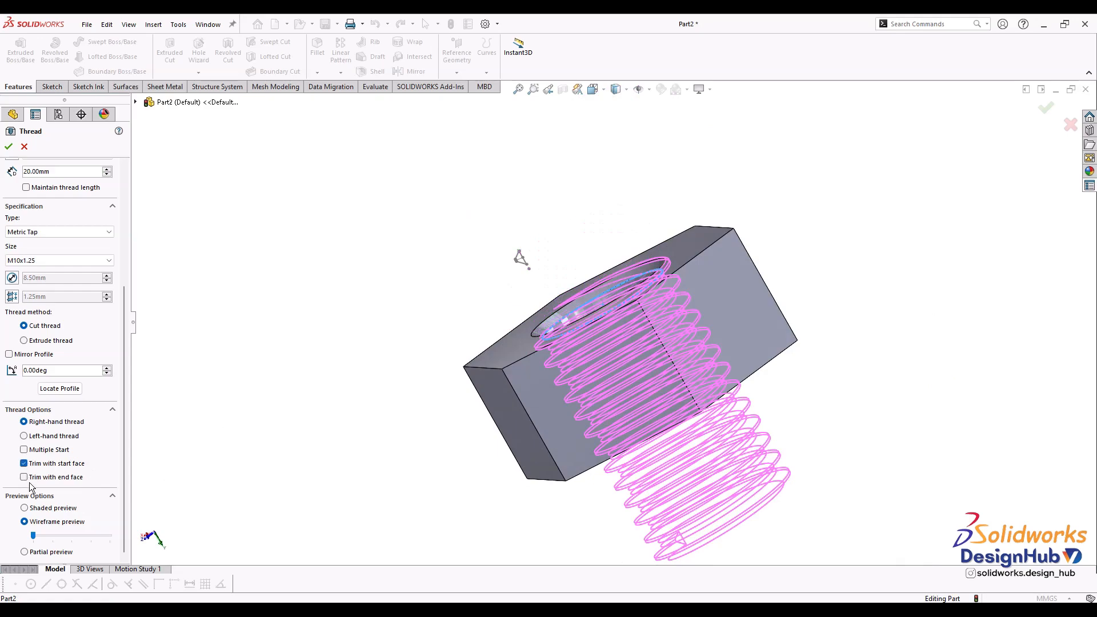
left_click(24, 476)
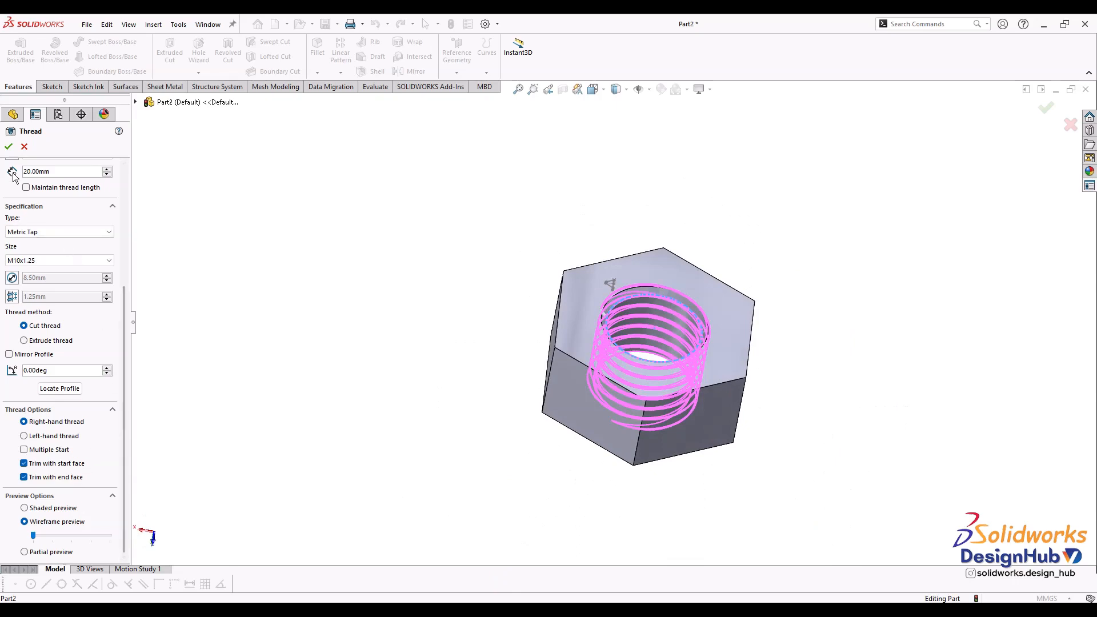
left_click(7, 146)
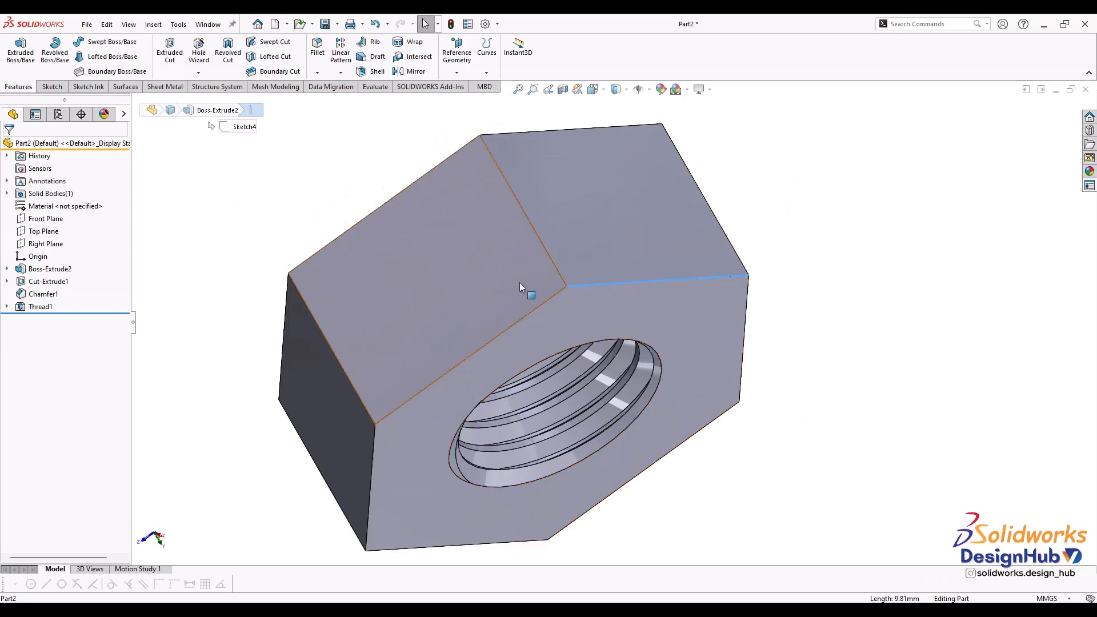
Step: Orbit to the nut's other face and sketch a circle there
left_click_drag(520, 287, 579, 406)
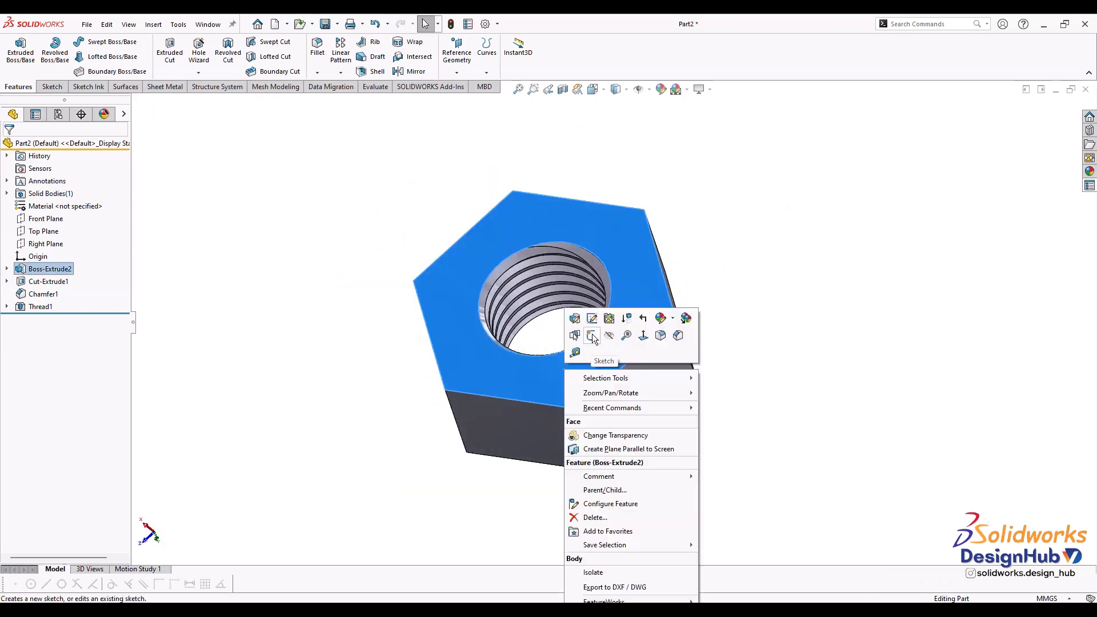
left_click(592, 335)
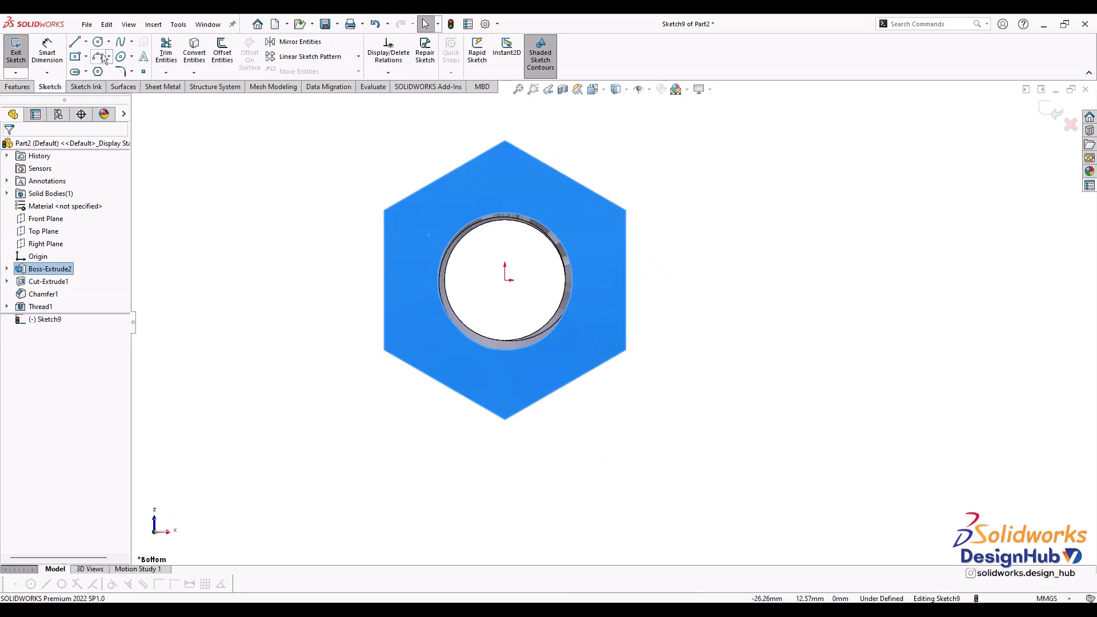
left_click(96, 41)
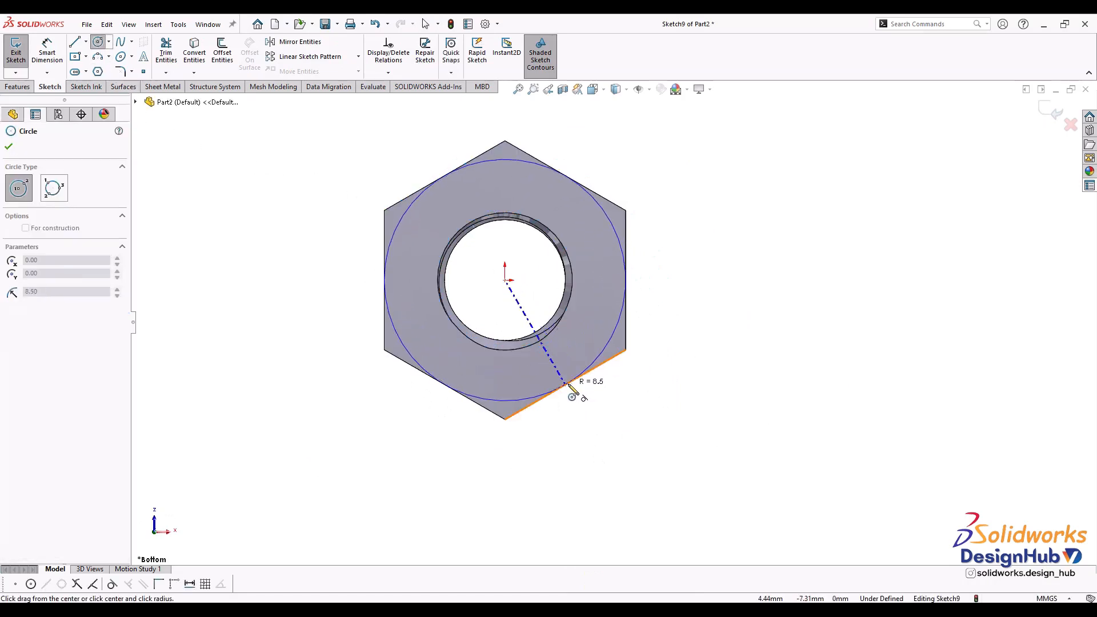
left_click(566, 384)
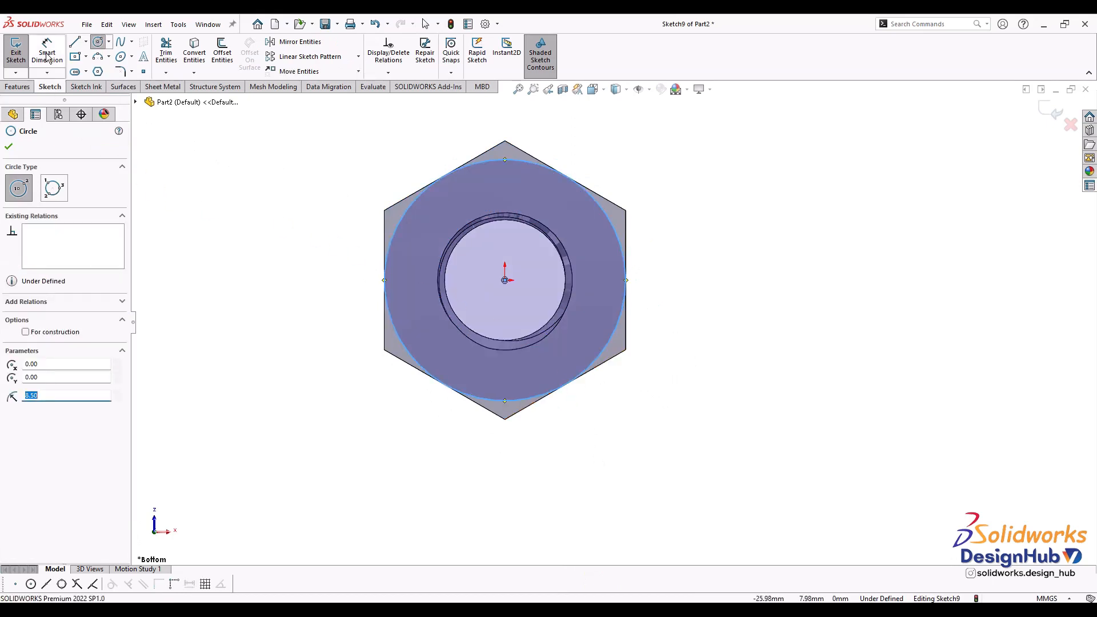
mouse_move(383, 170)
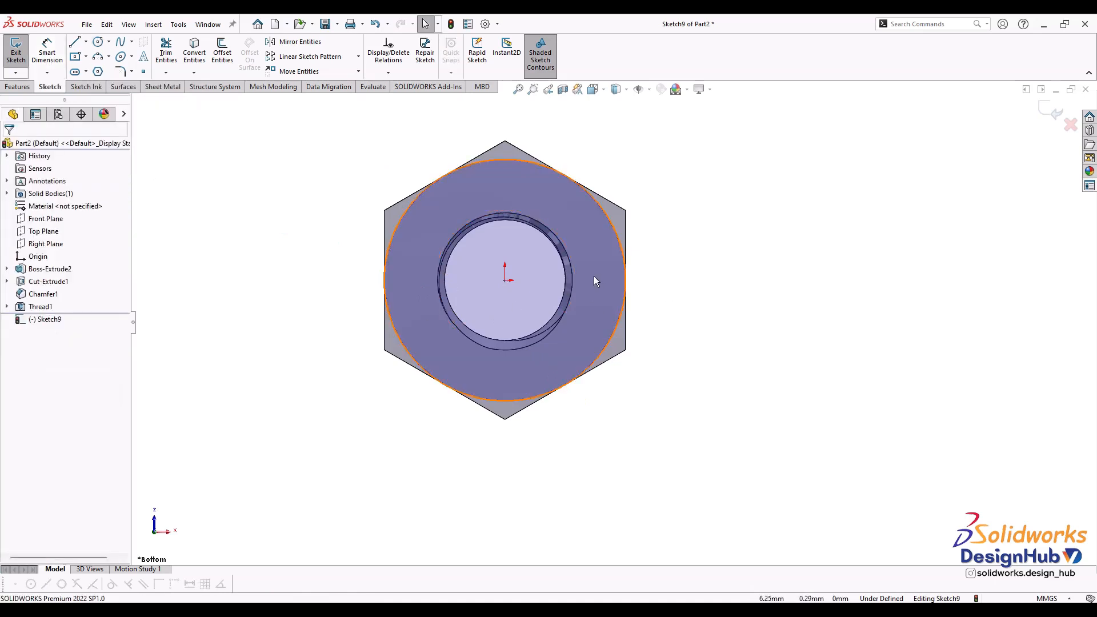
mouse_move(508, 302)
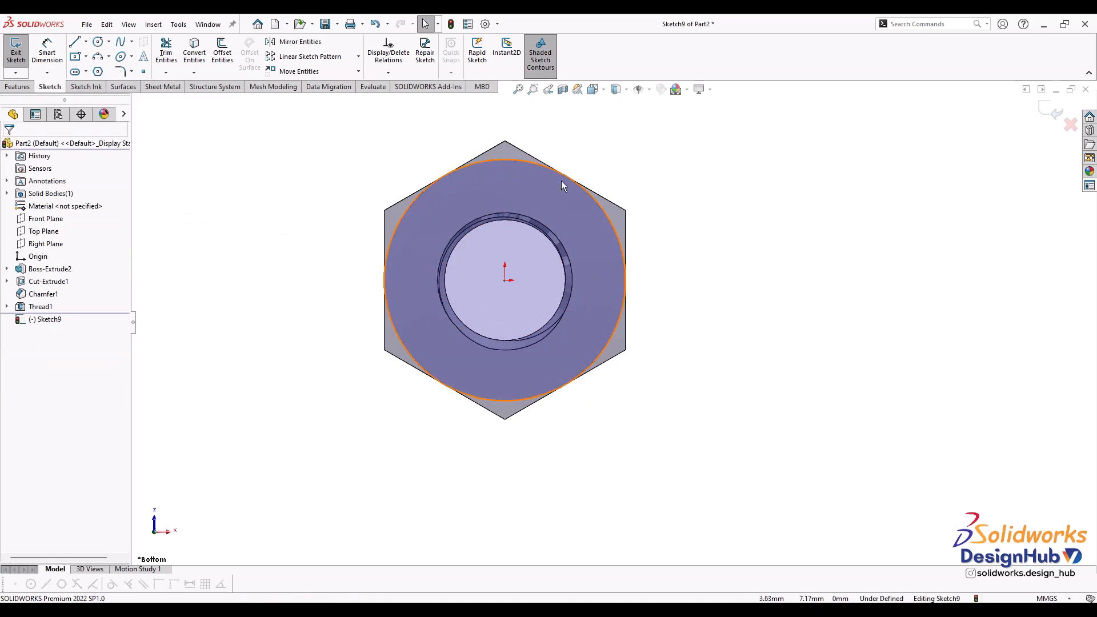
Step: Make the circle tangent to a hex edge, fully defining the sketch
left_click(340, 278)
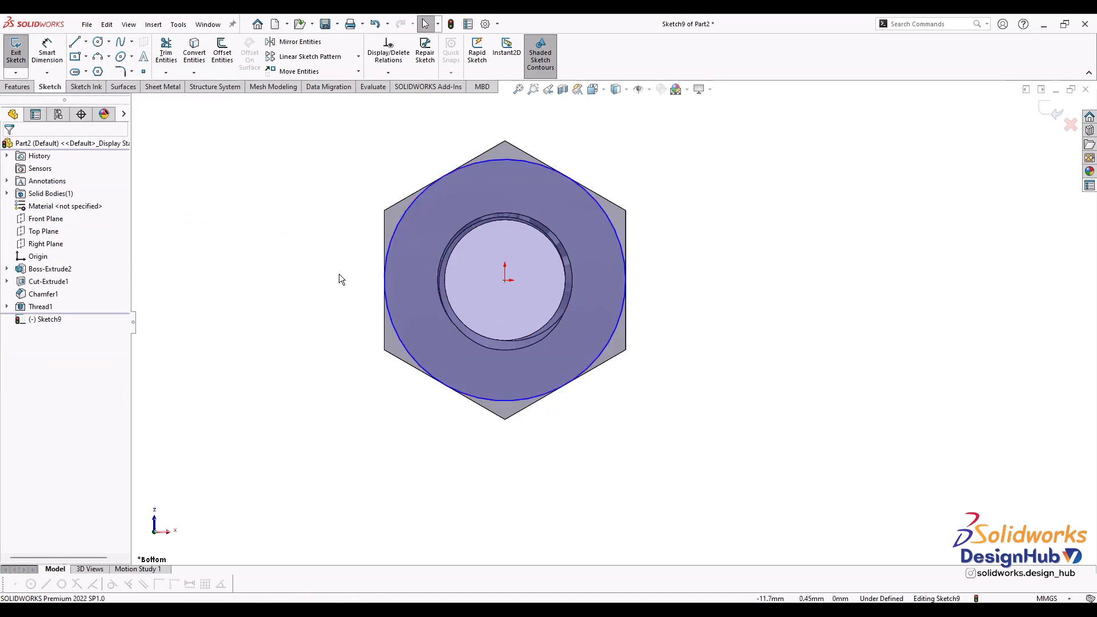
mouse_move(337, 274)
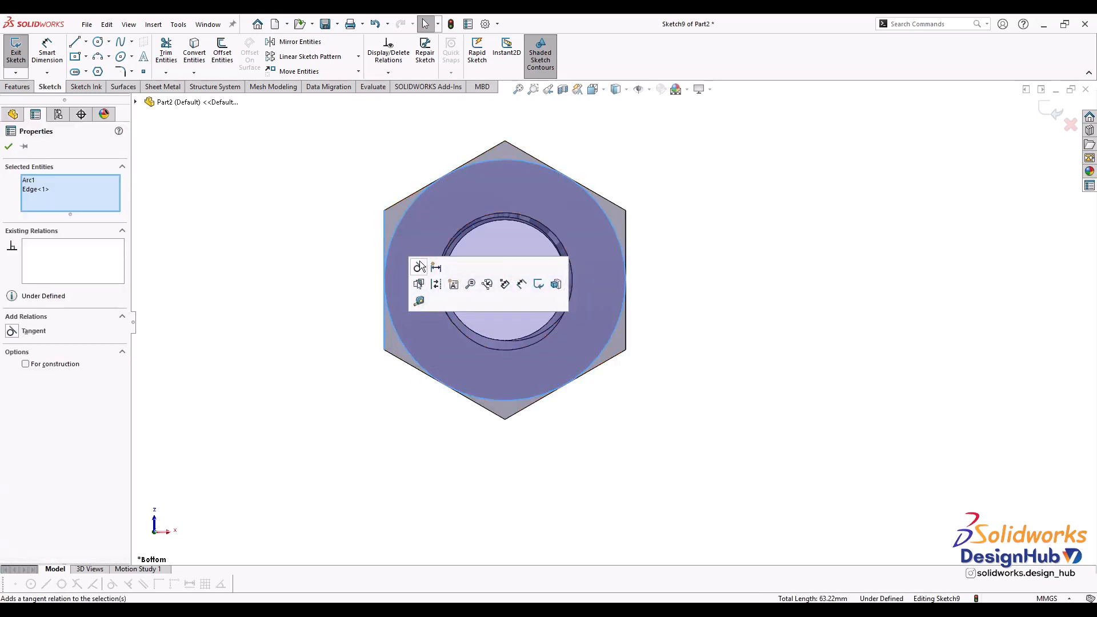
left_click(418, 267)
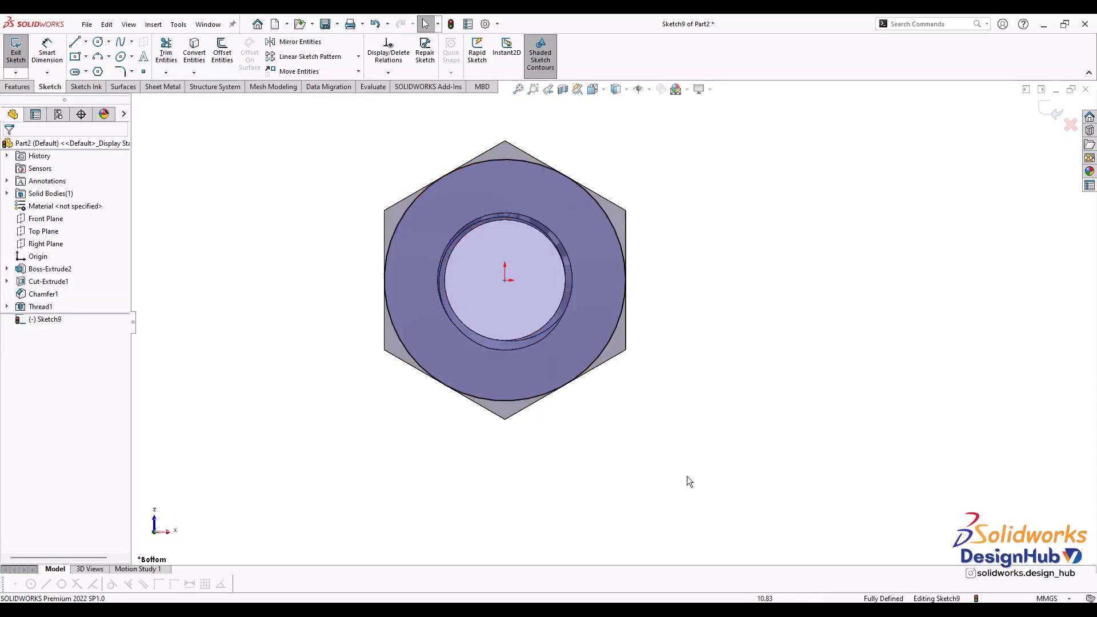
mouse_move(70, 173)
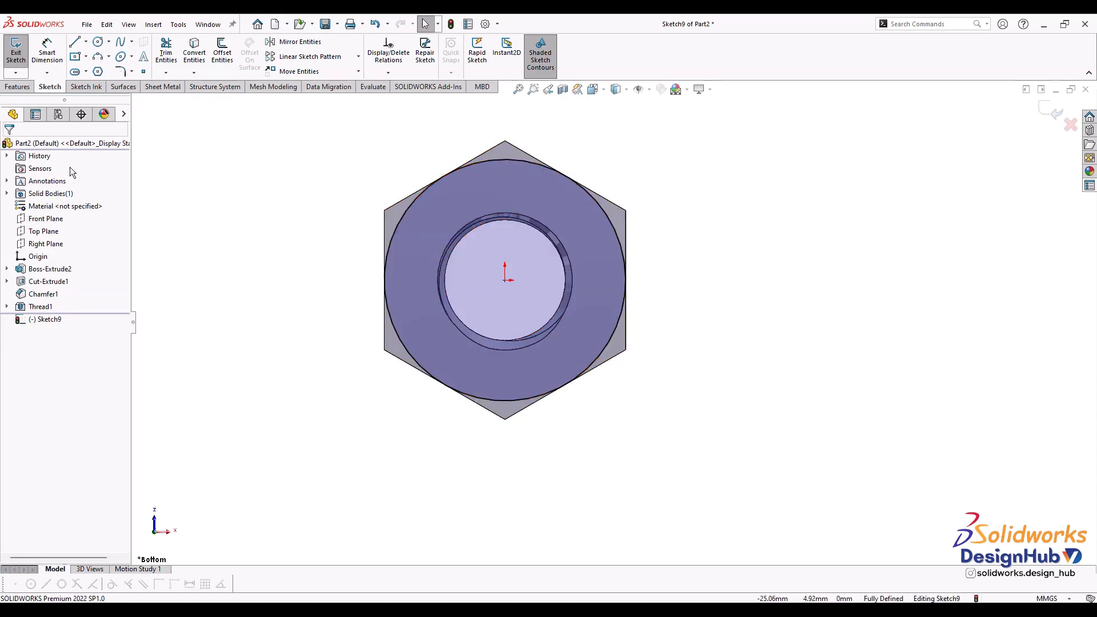
left_click(17, 86)
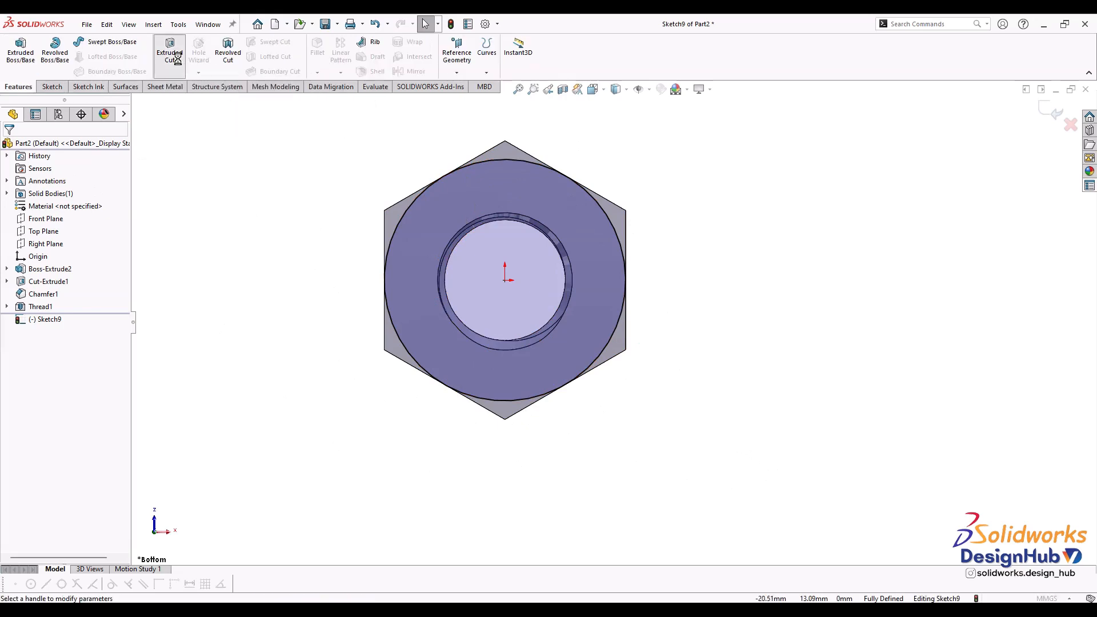
Step: Add flipped Through All cuts with 60° draft on both nut faces
left_click(168, 52)
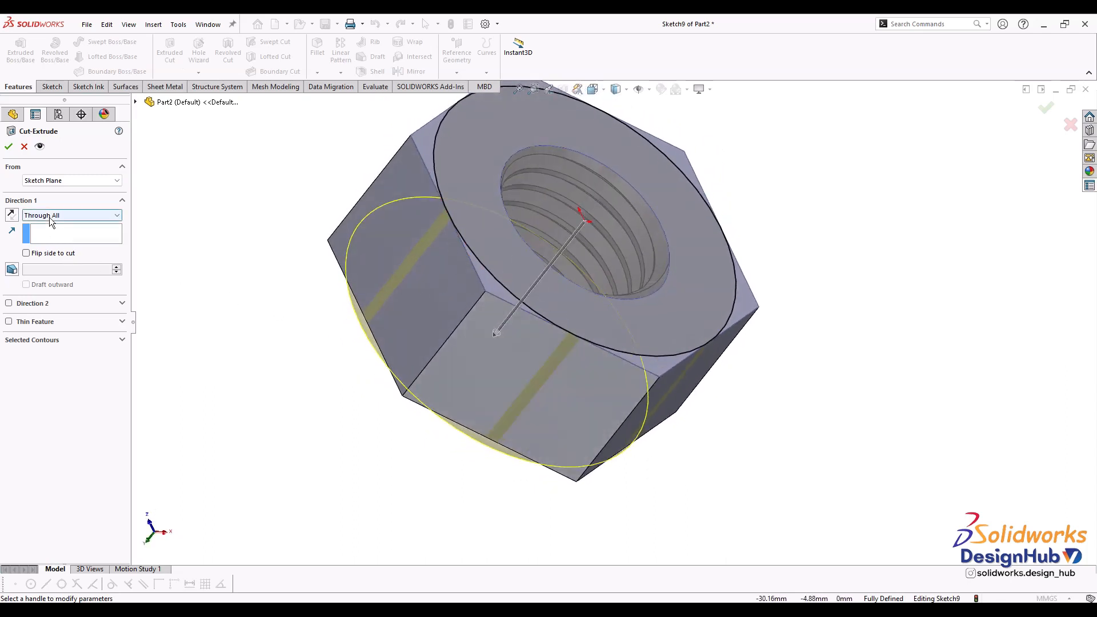
left_click(70, 215)
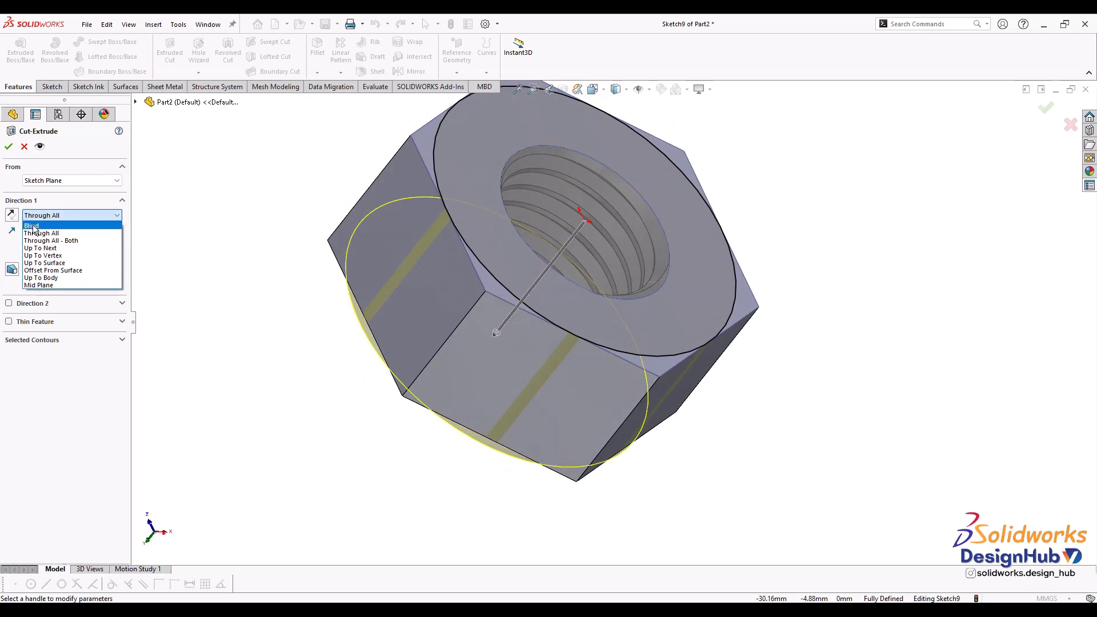
left_click(32, 224)
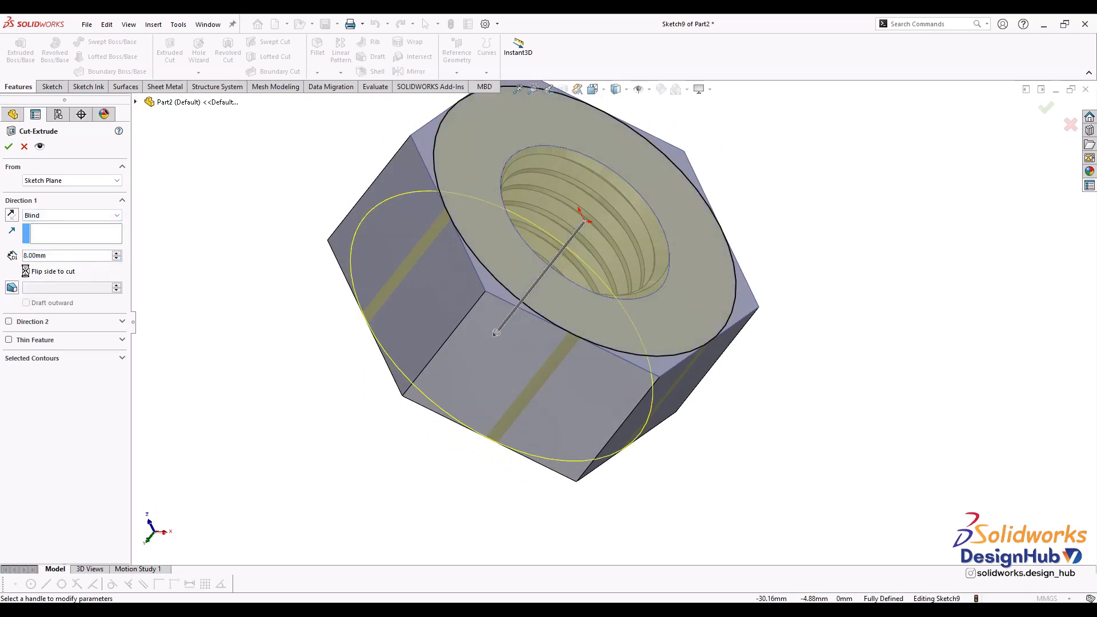
left_click(26, 272)
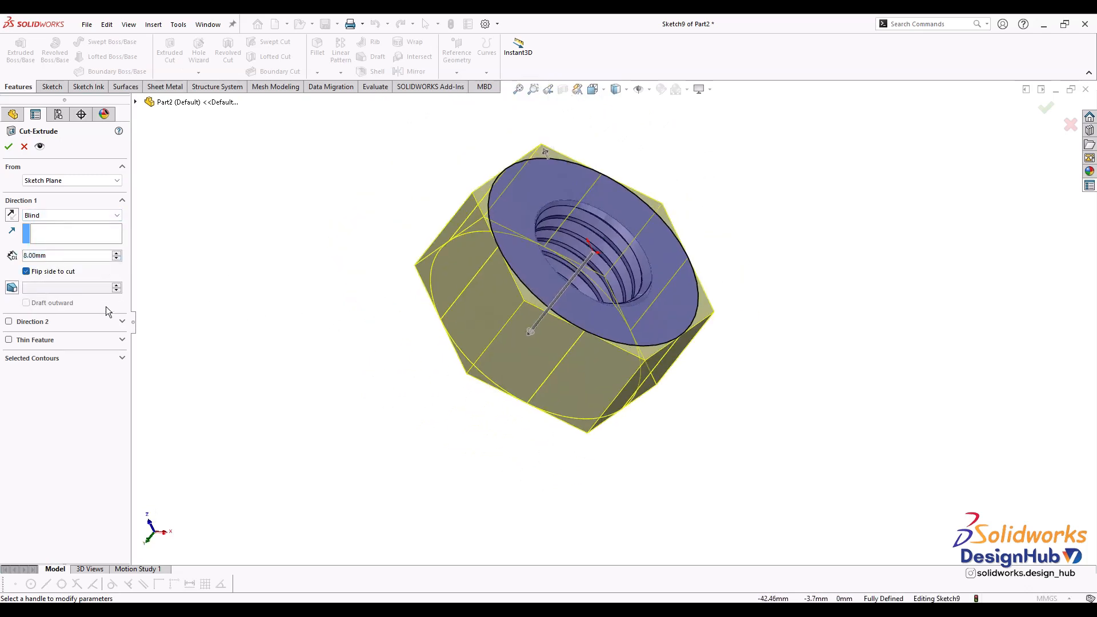
left_click(70, 215)
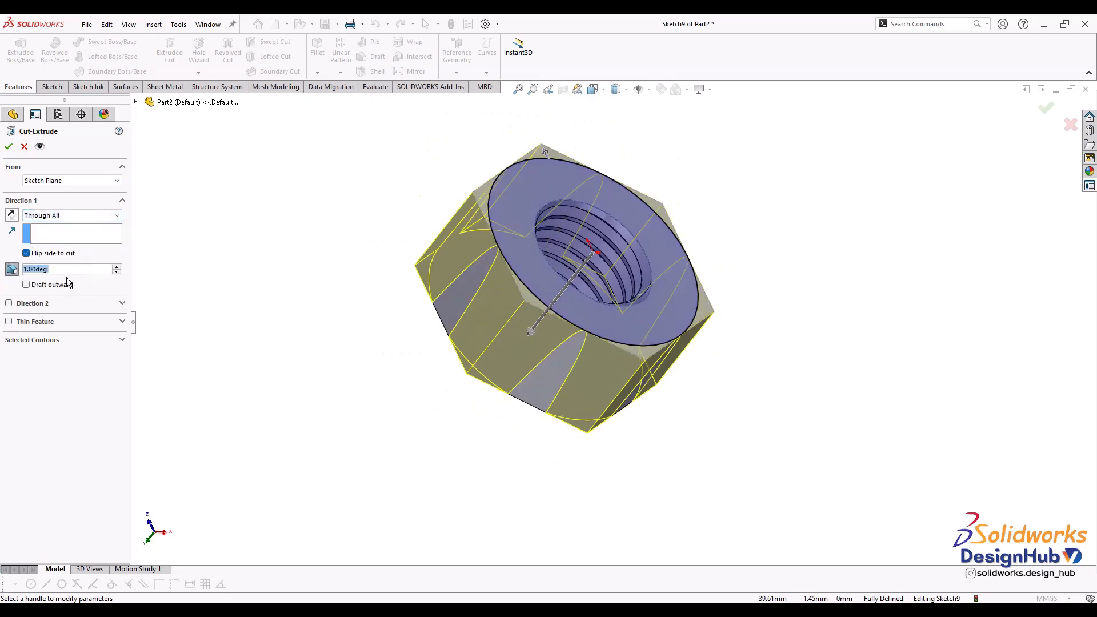
type("60.00deg")
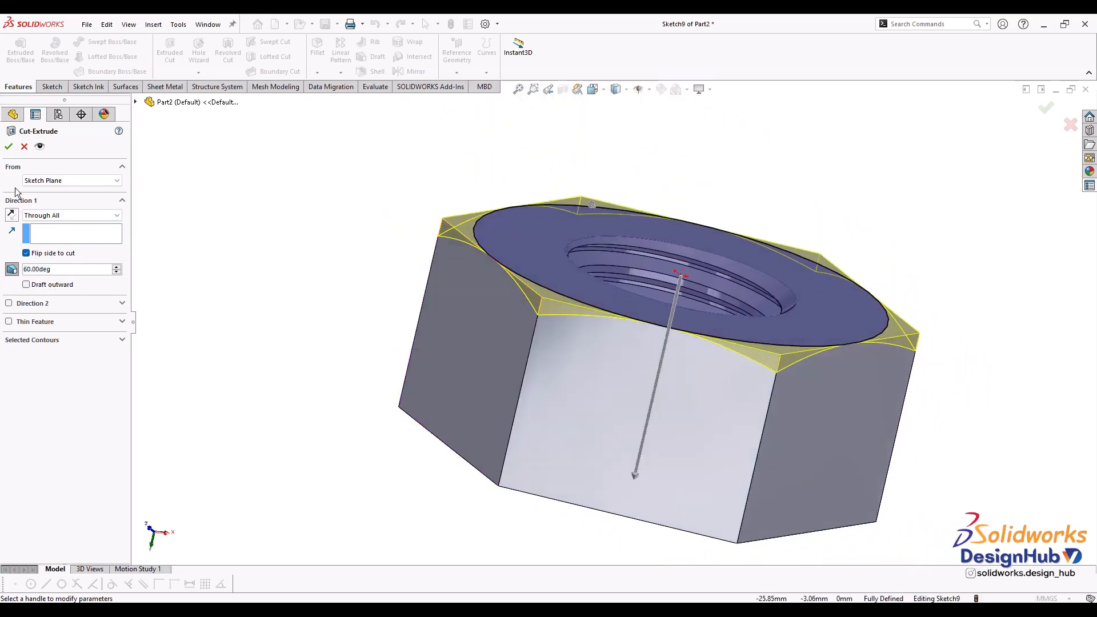
left_click(9, 146)
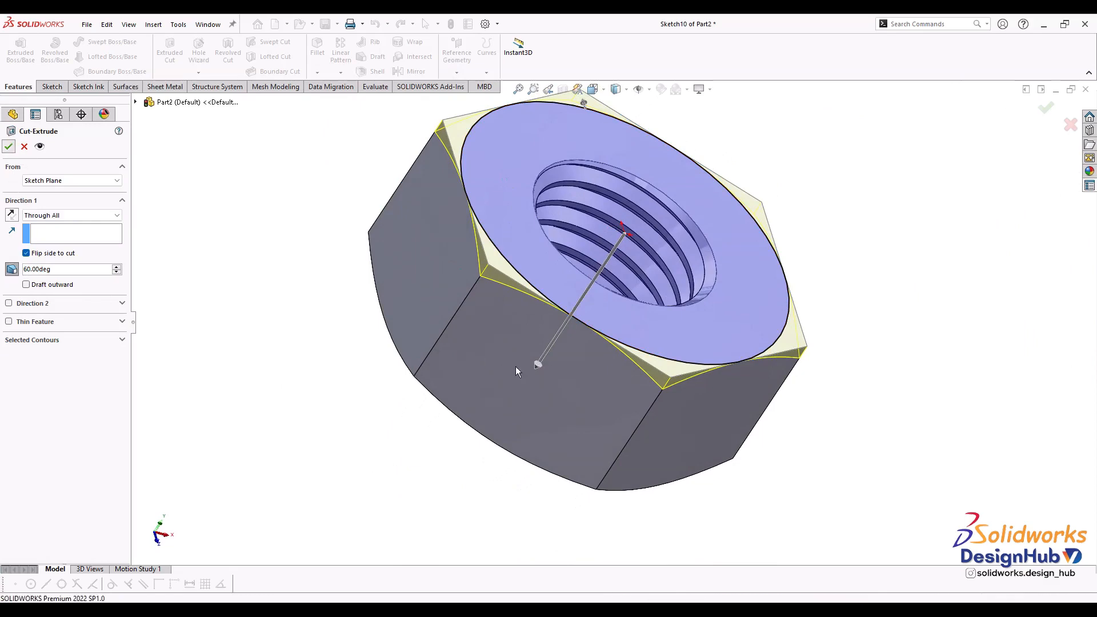
left_click(9, 147)
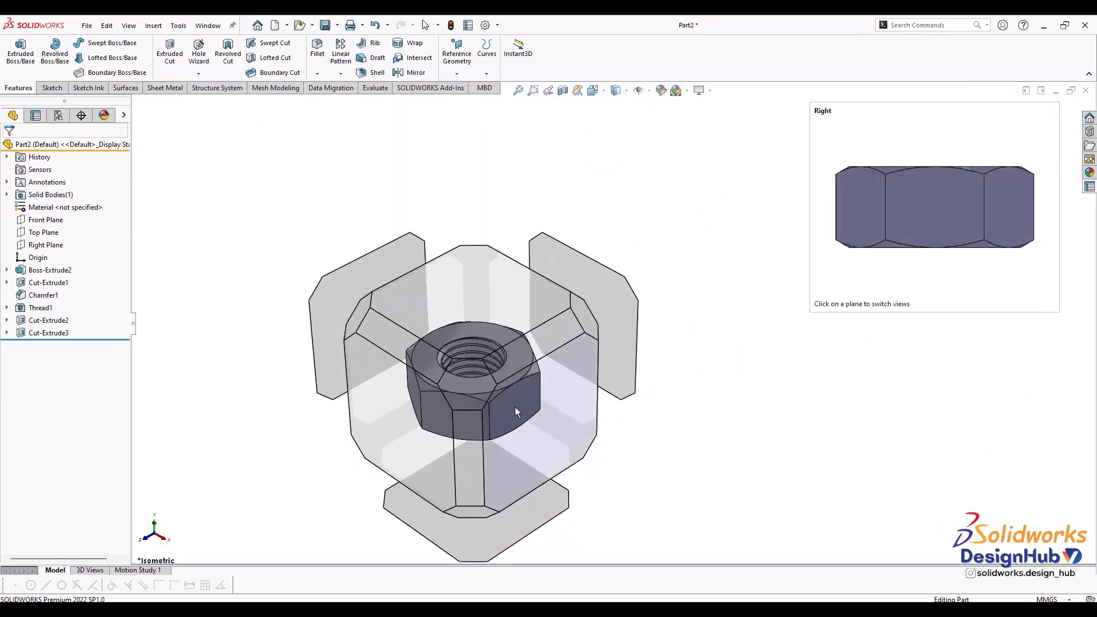
left_click(933, 208)
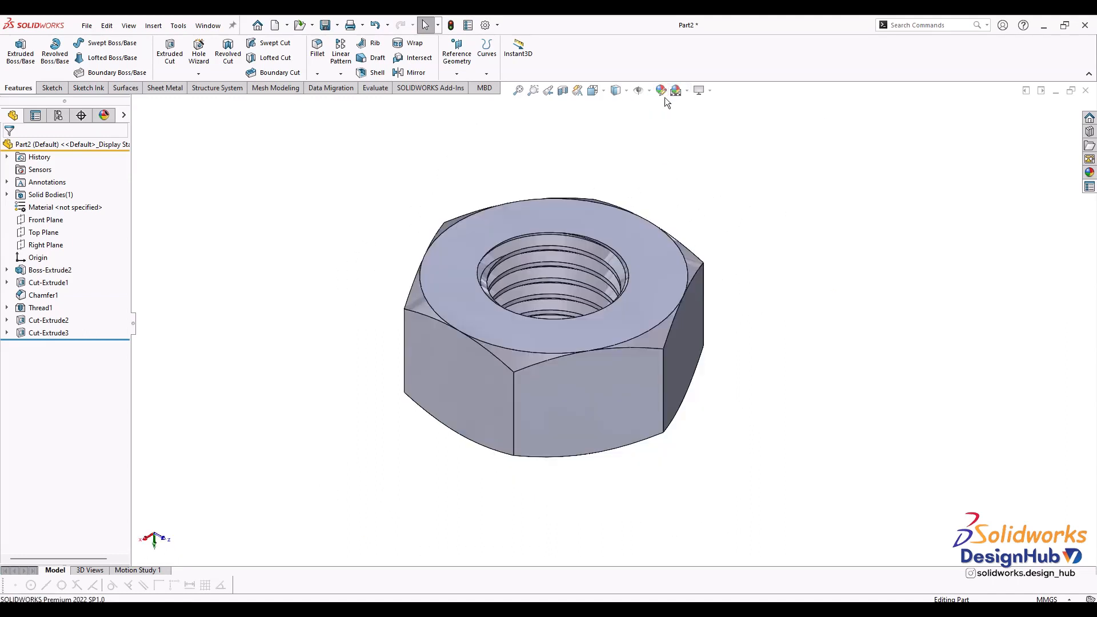
mouse_move(675, 90)
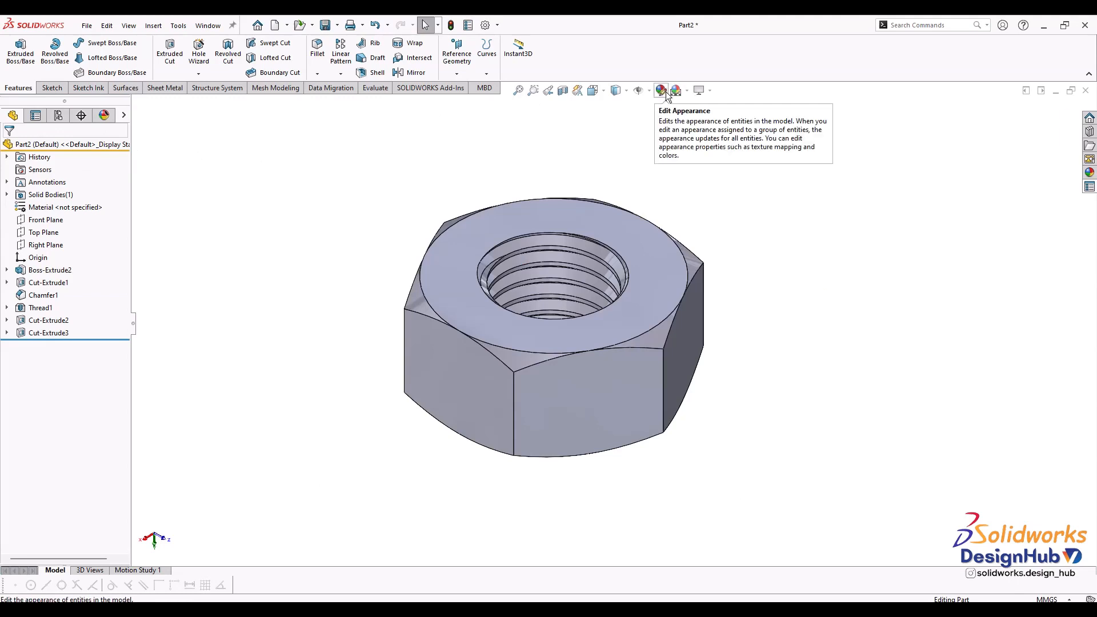
mouse_move(805, 222)
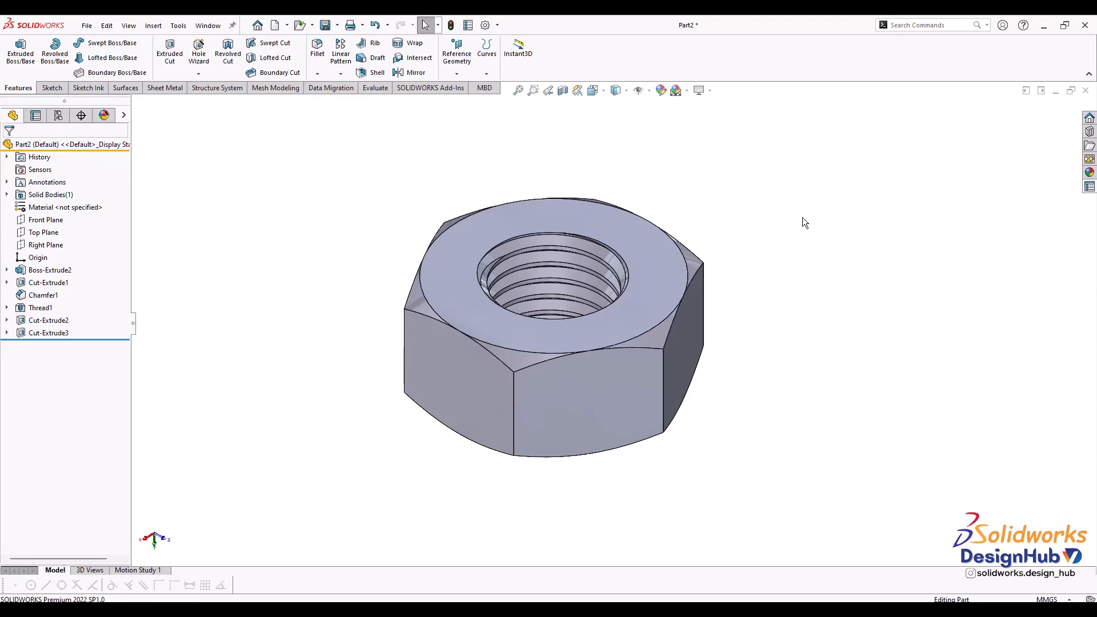
mouse_move(695, 187)
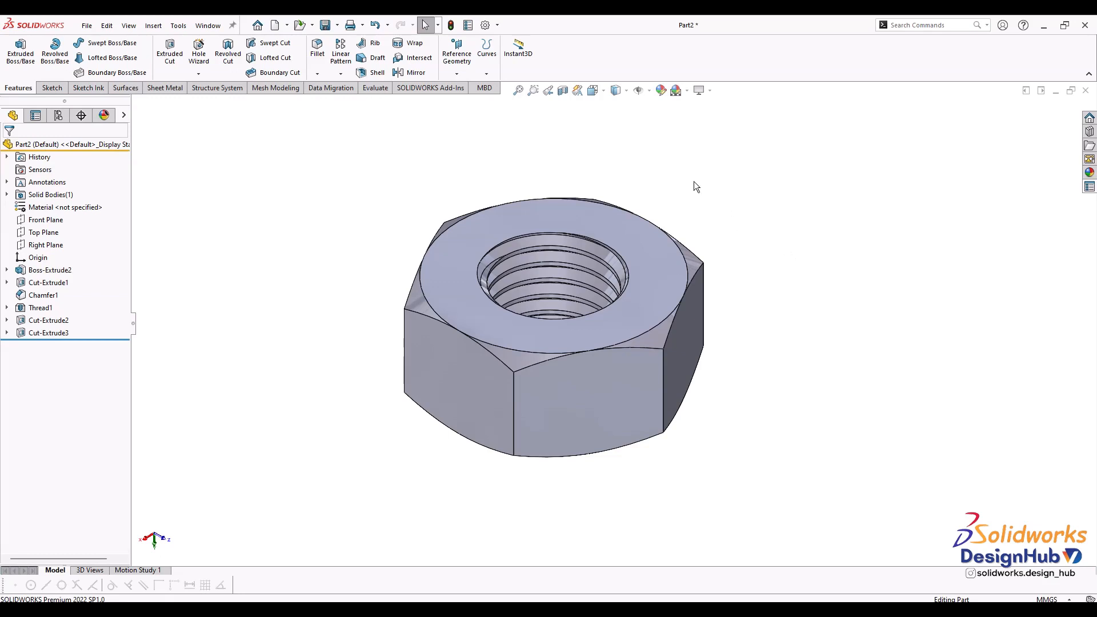
mouse_move(660, 90)
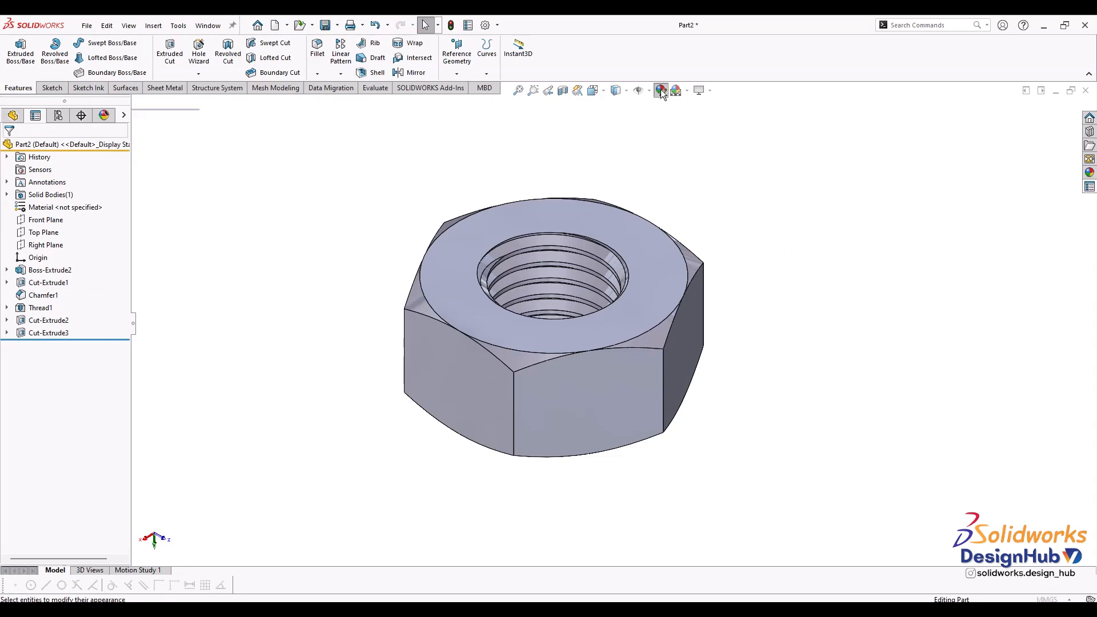
Step: Apply polished steel from Appearances > Metal > Steel to the whole nut
left_click(661, 90)
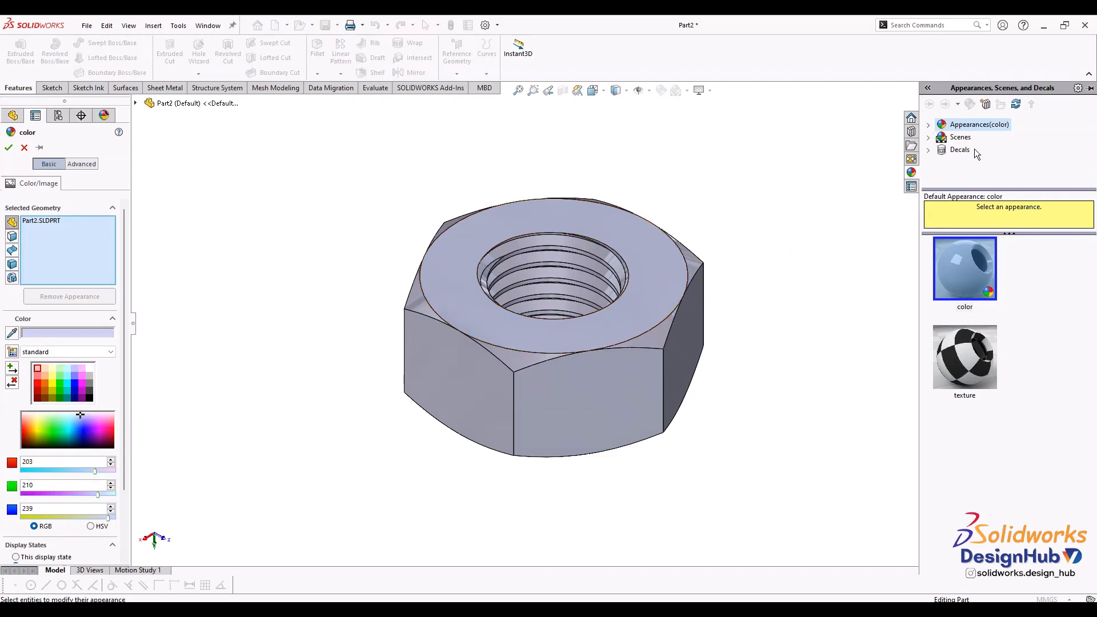
left_click(982, 136)
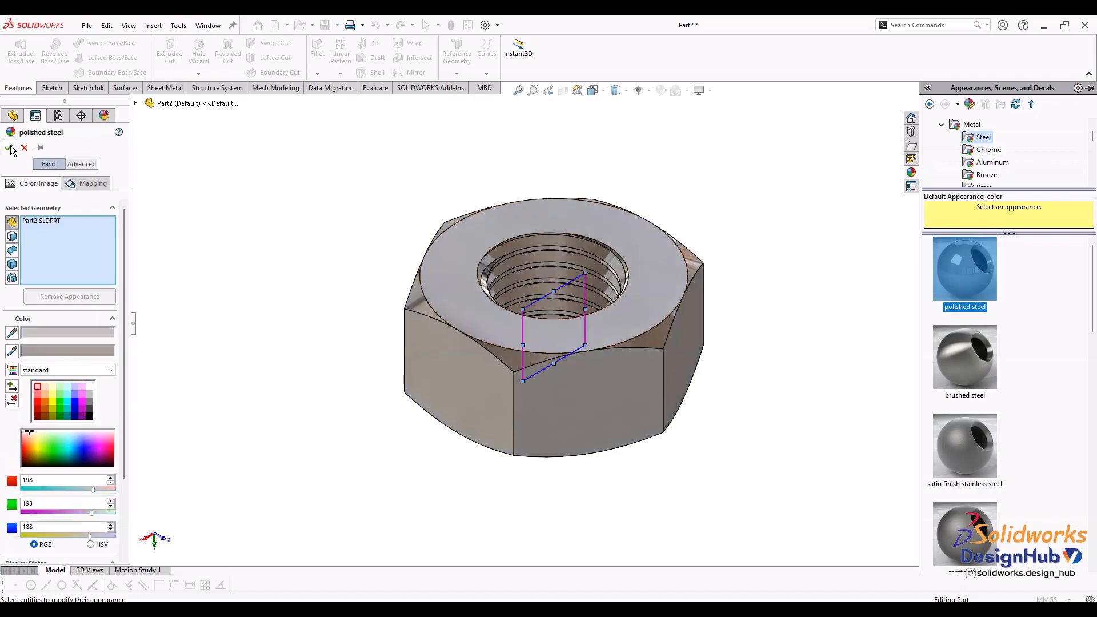
left_click(9, 148)
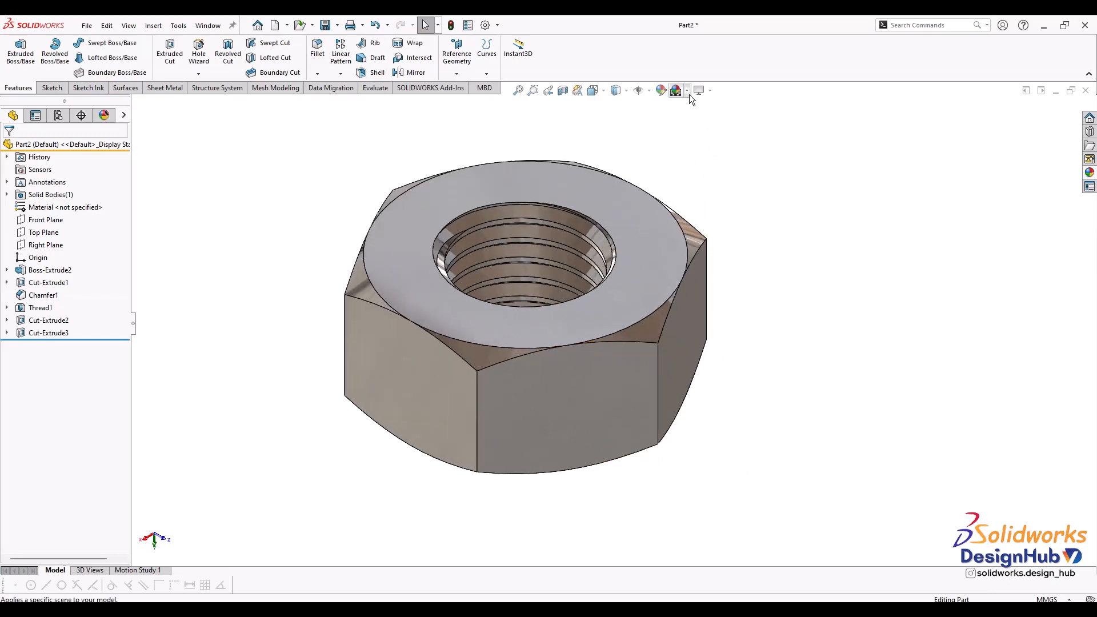
left_click(711, 91)
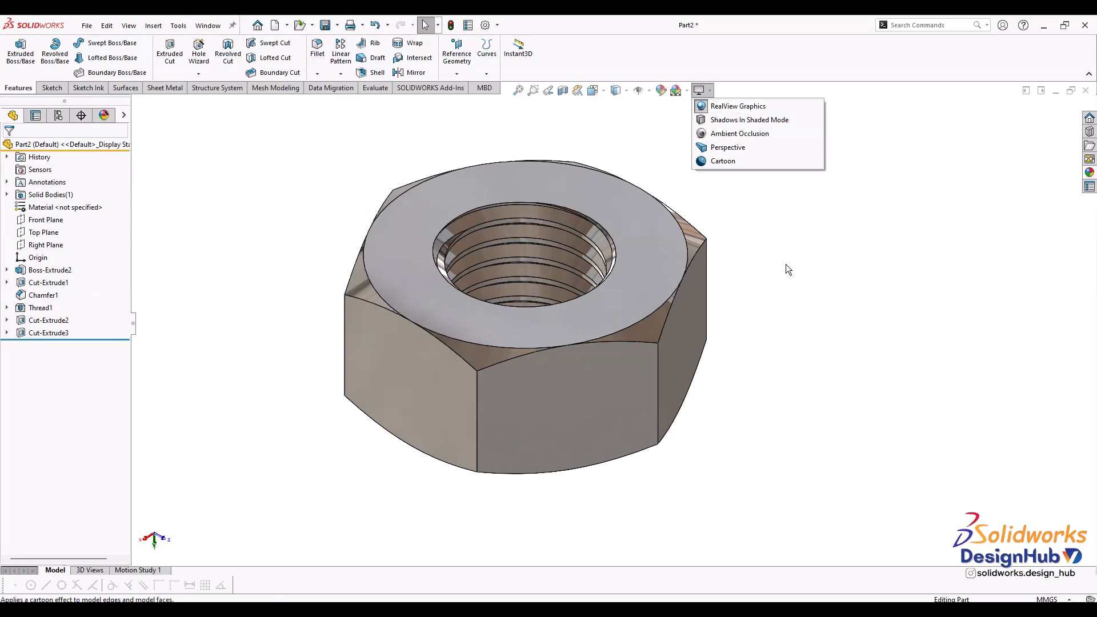
Step: Enable RealView Graphics in View Settings, then zoom and reposition to inspect the polished steel nut
left_click(736, 105)
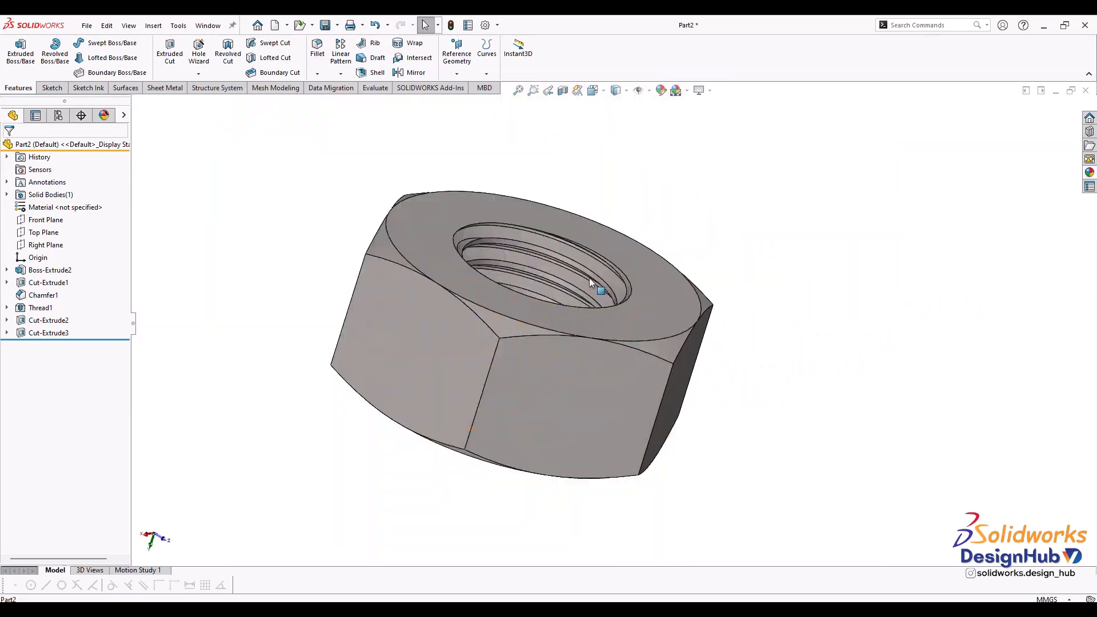
left_click(699, 90)
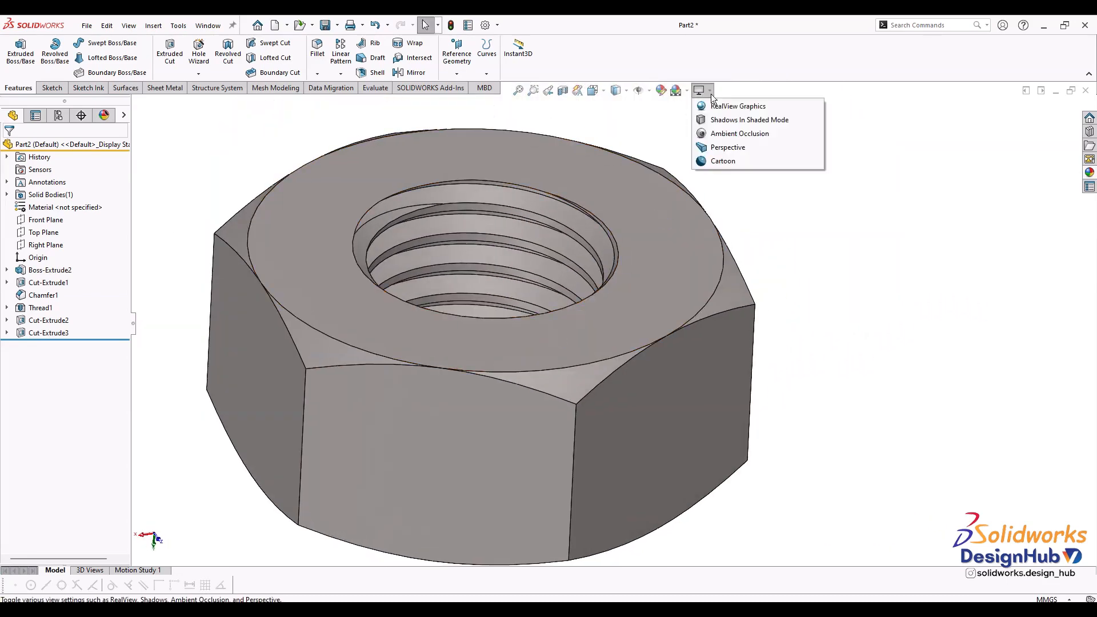
left_click(738, 106)
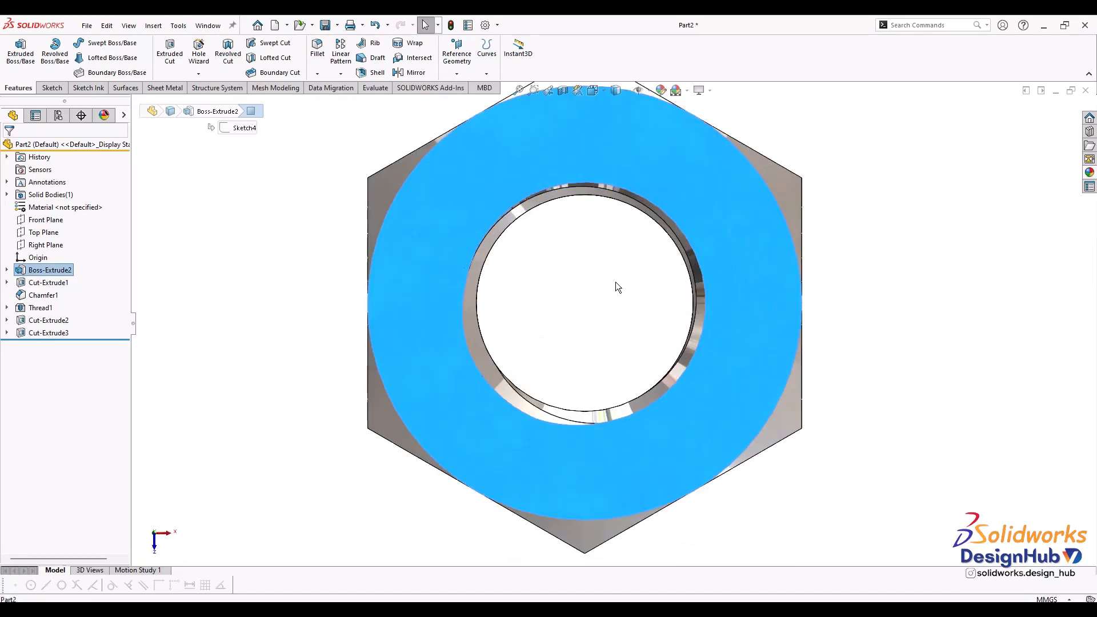
scroll("down", 3)
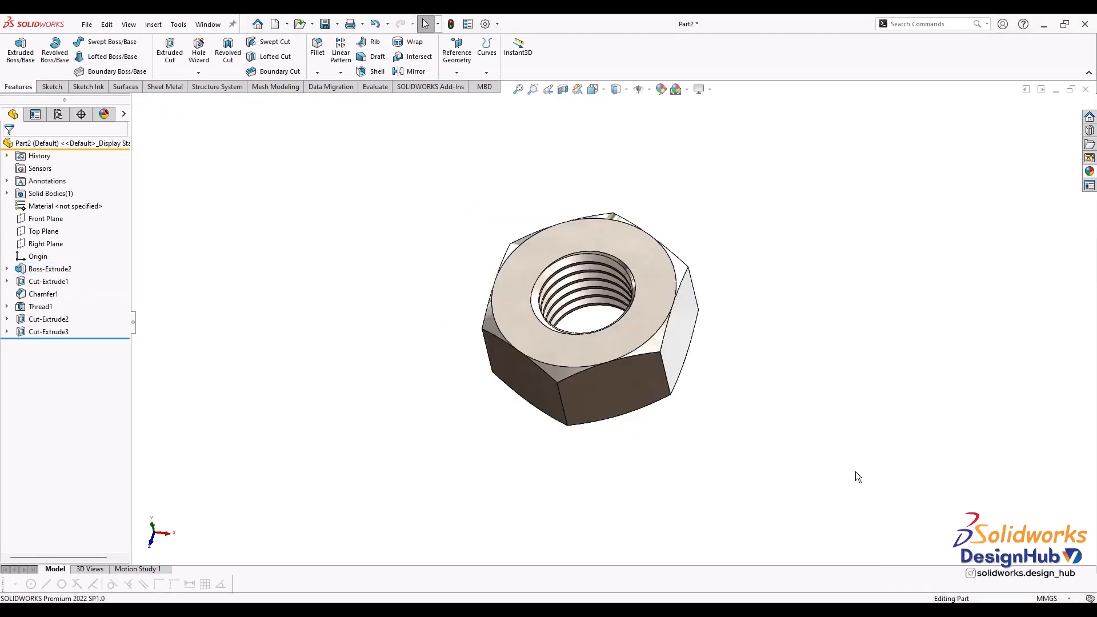
left_click(40, 306)
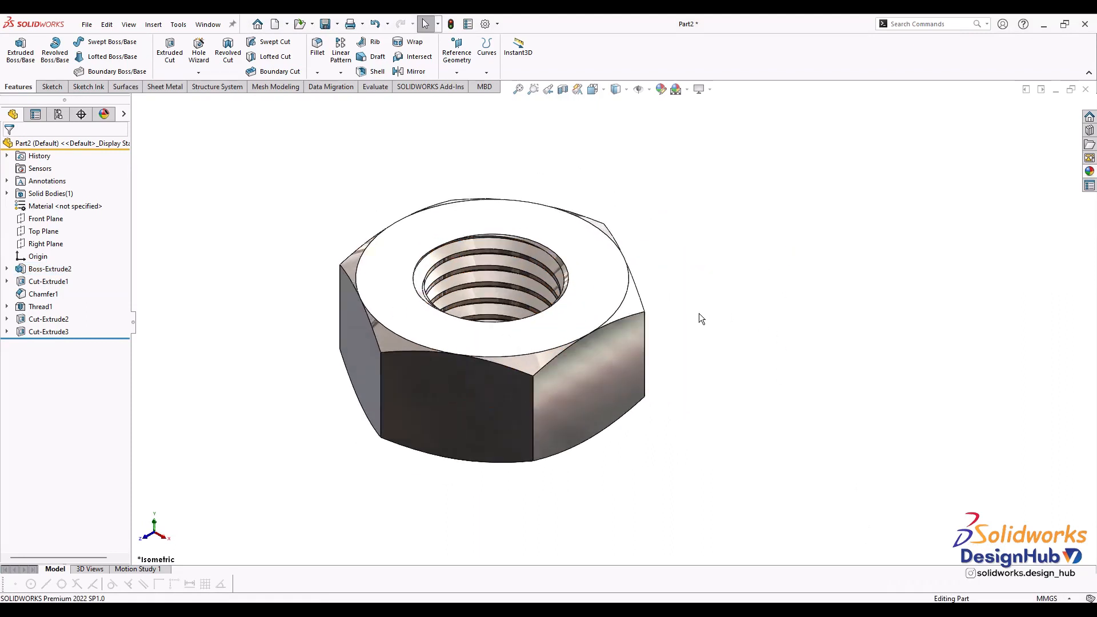
left_click_drag(700, 319, 822, 434)
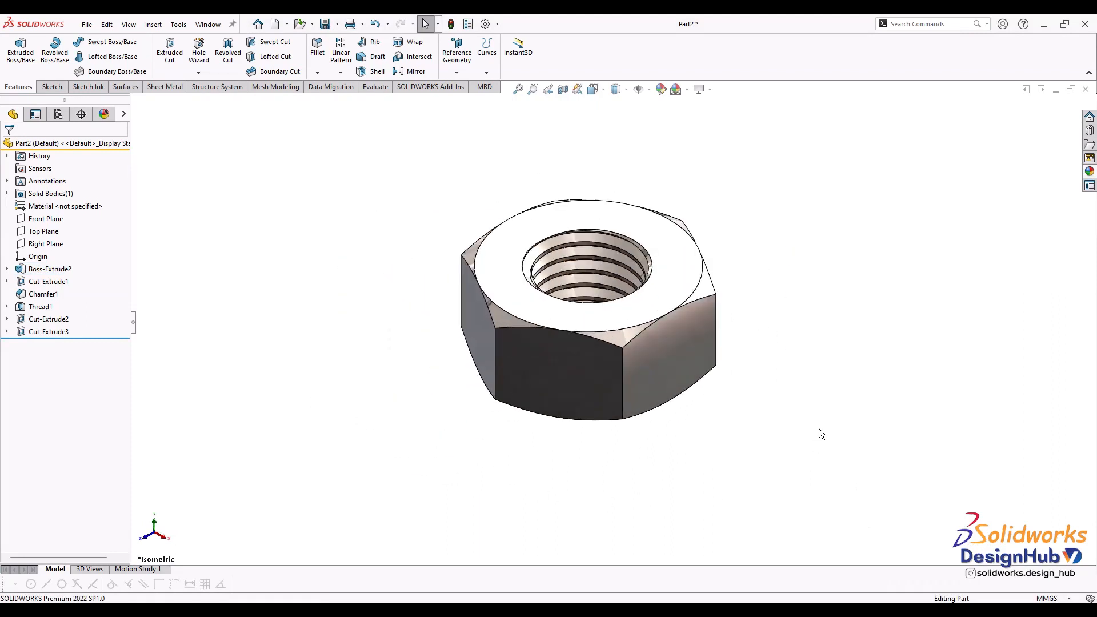